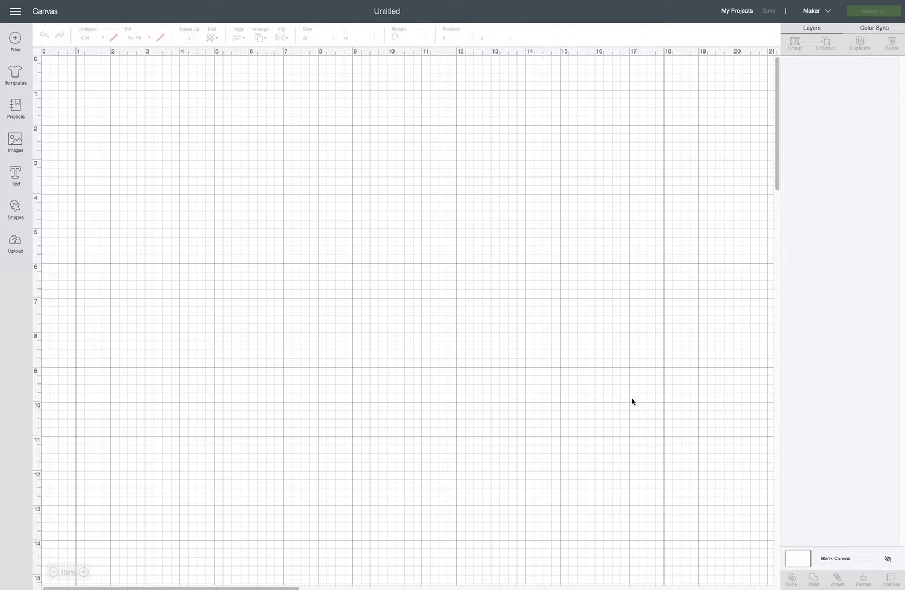
pyautogui.moveTo(16, 242)
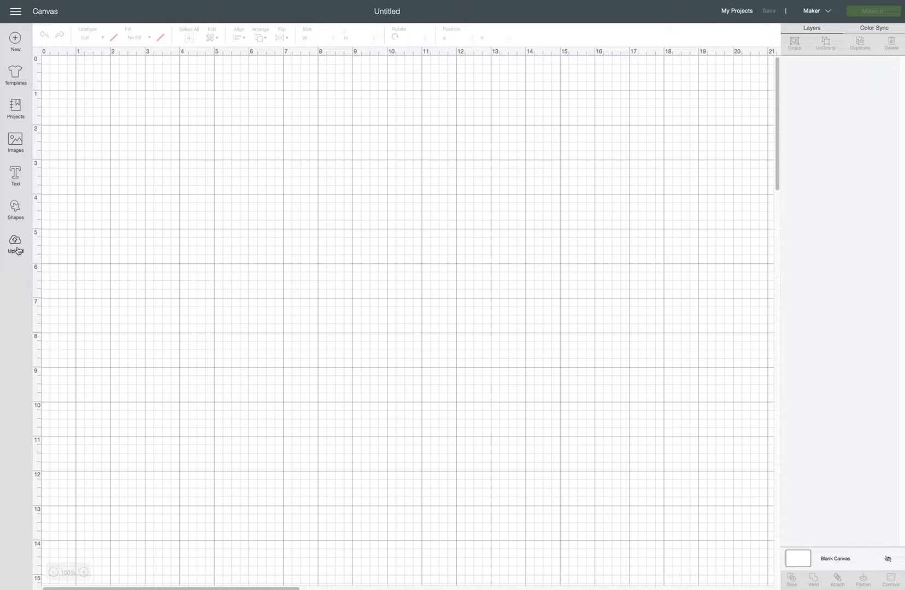
pyautogui.moveTo(347, 258)
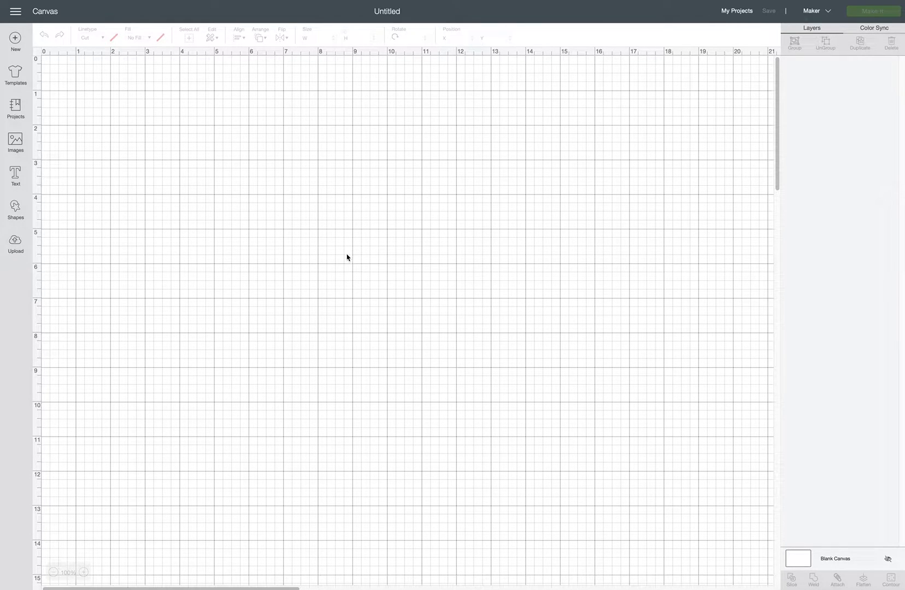
pyautogui.moveTo(332, 271)
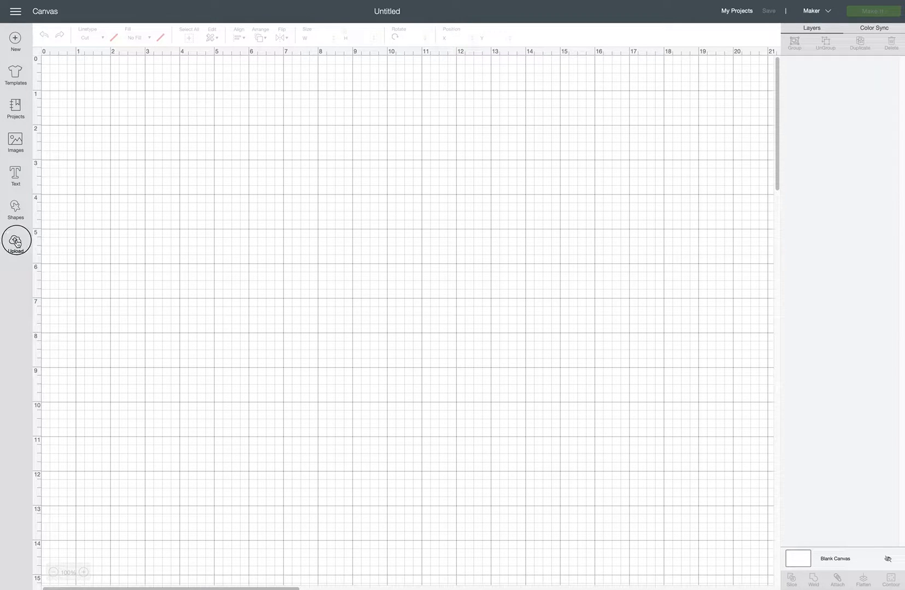
# Start uploading a design file from the left panel
pyautogui.click(16, 240)
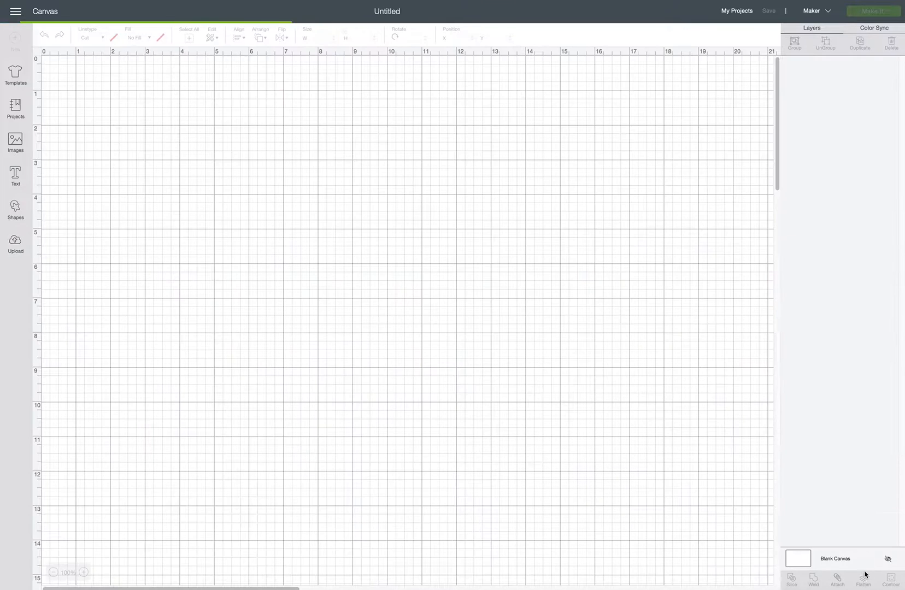
pyautogui.moveTo(496, 239)
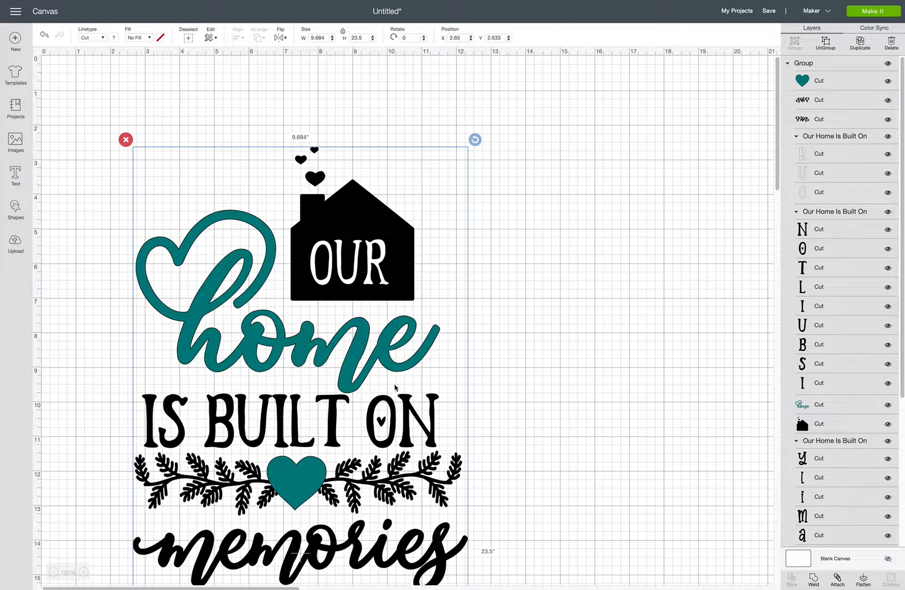
# Scroll the uploads to find the Our Home Is Built On design and insert it at 9.684 × 23.5 in
pyautogui.scroll(-3)
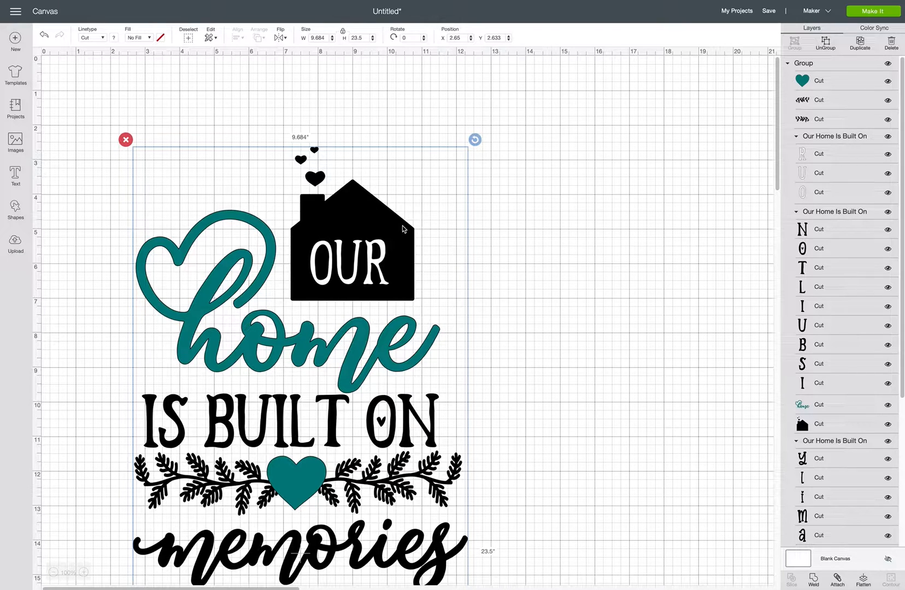
pyautogui.moveTo(399, 270)
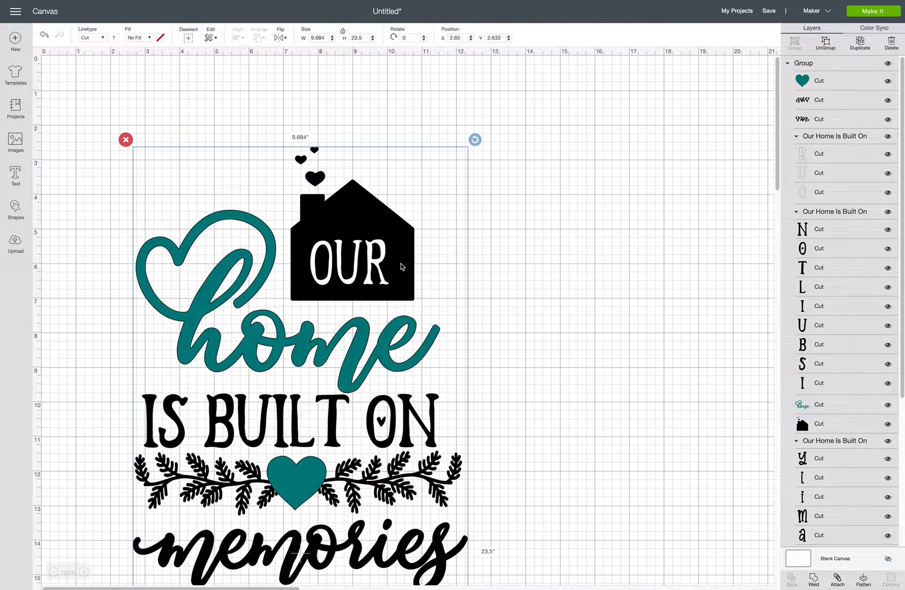
pyautogui.moveTo(462, 277)
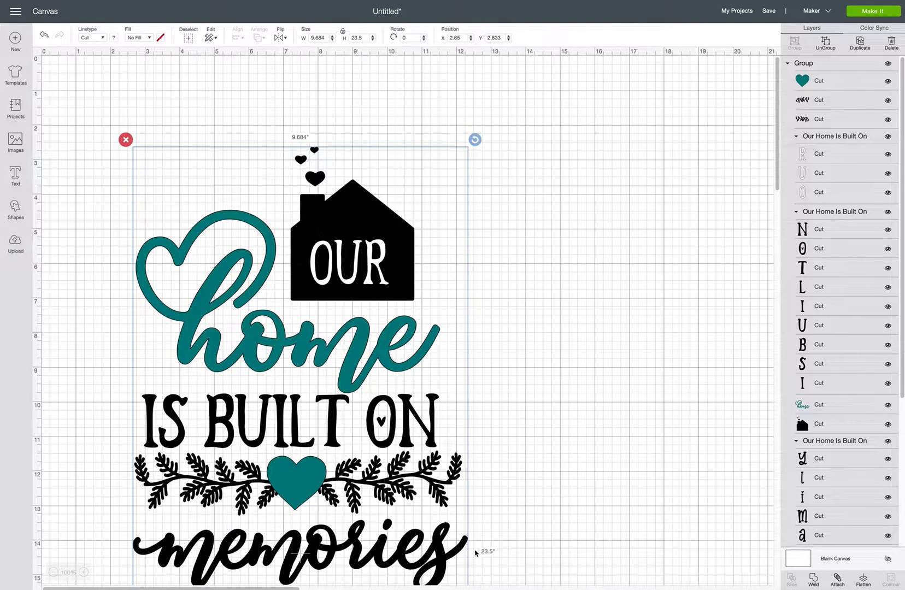
pyautogui.moveTo(405, 262)
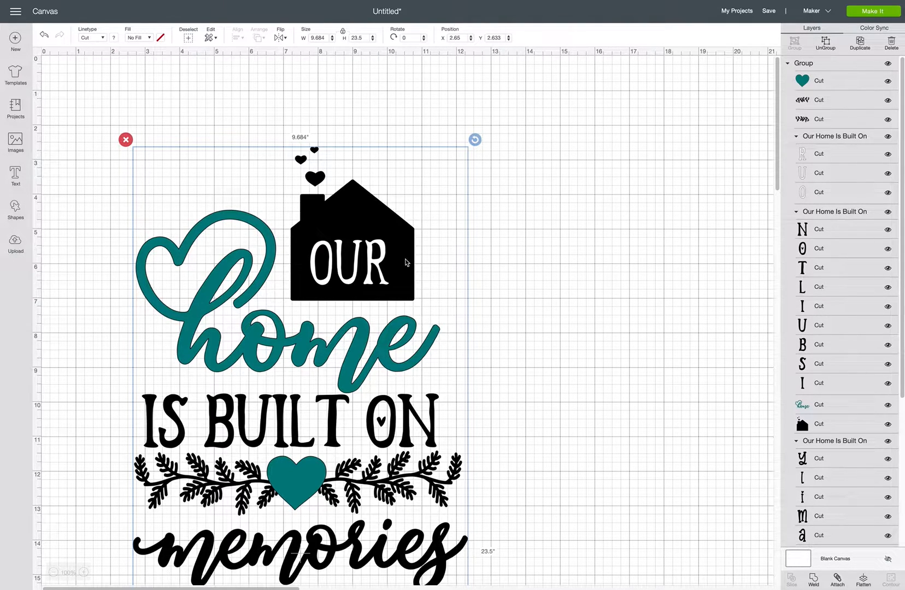
pyautogui.moveTo(474, 370)
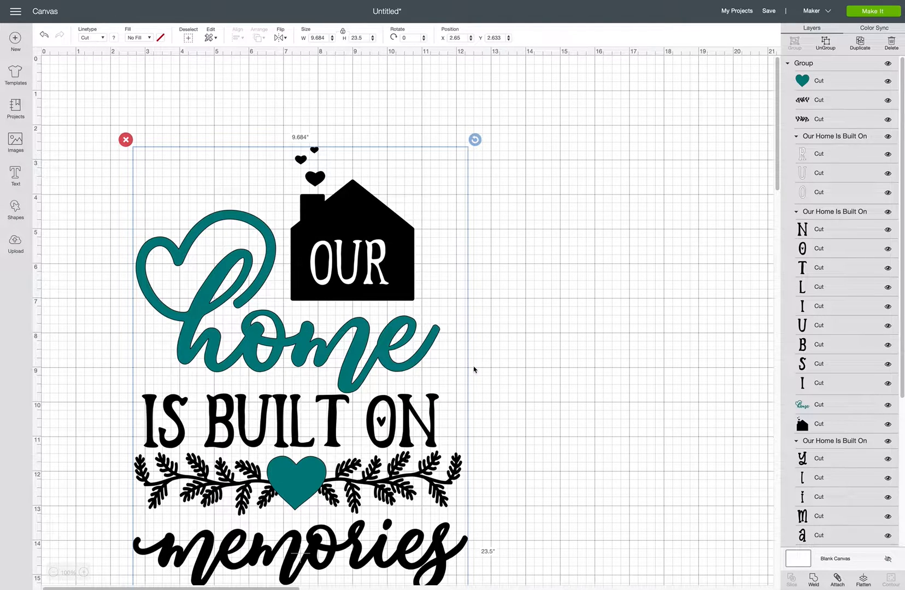
pyautogui.moveTo(398, 236)
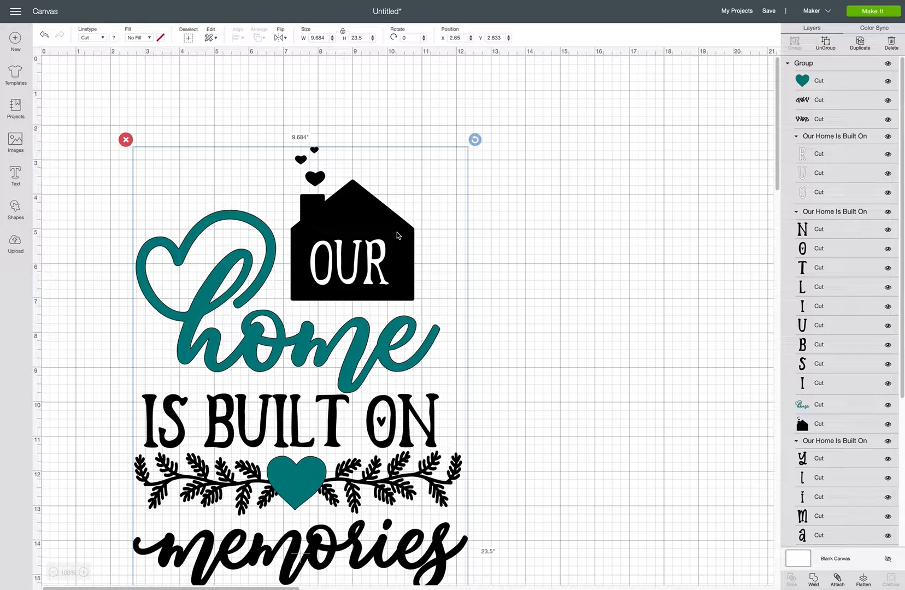
pyautogui.moveTo(352, 249)
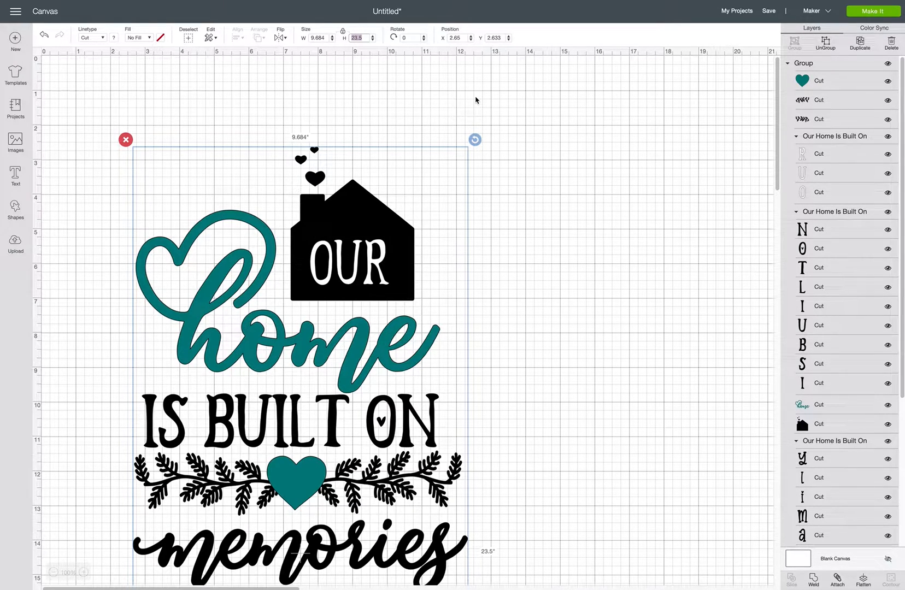
# Enter a locked height of 9.25 in to shrink the design to 3.812 × 9.25 in
pyautogui.write('9.25')
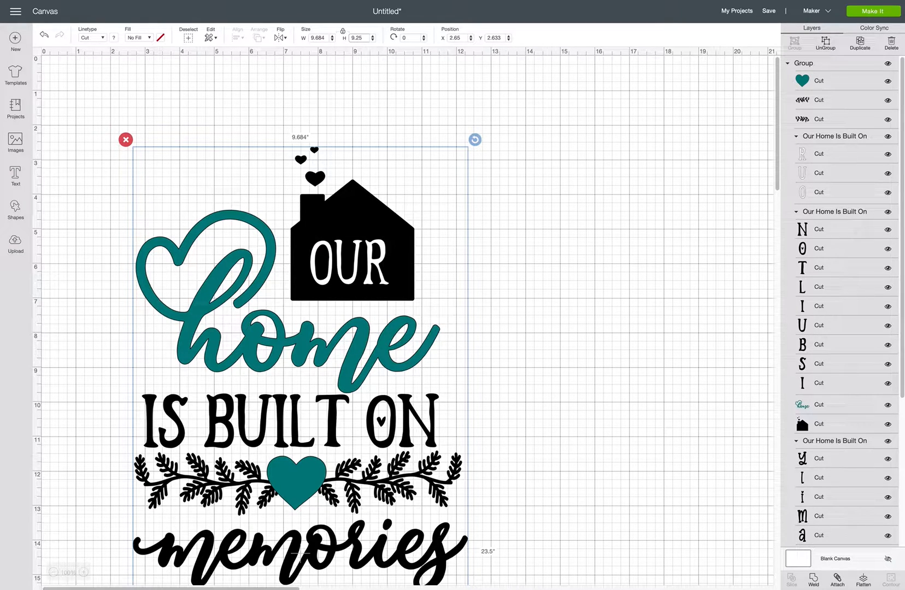
pyautogui.moveTo(338, 29)
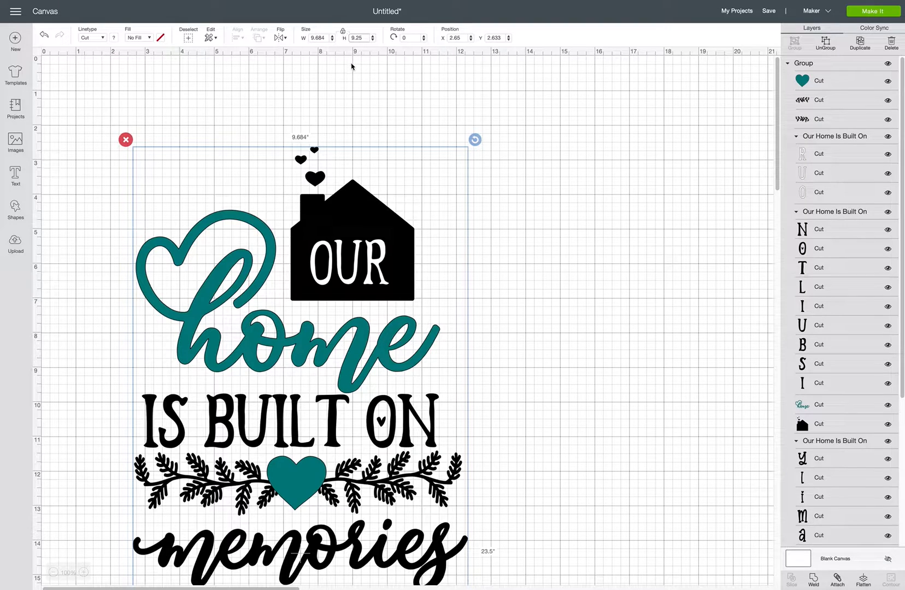
pyautogui.moveTo(355, 63)
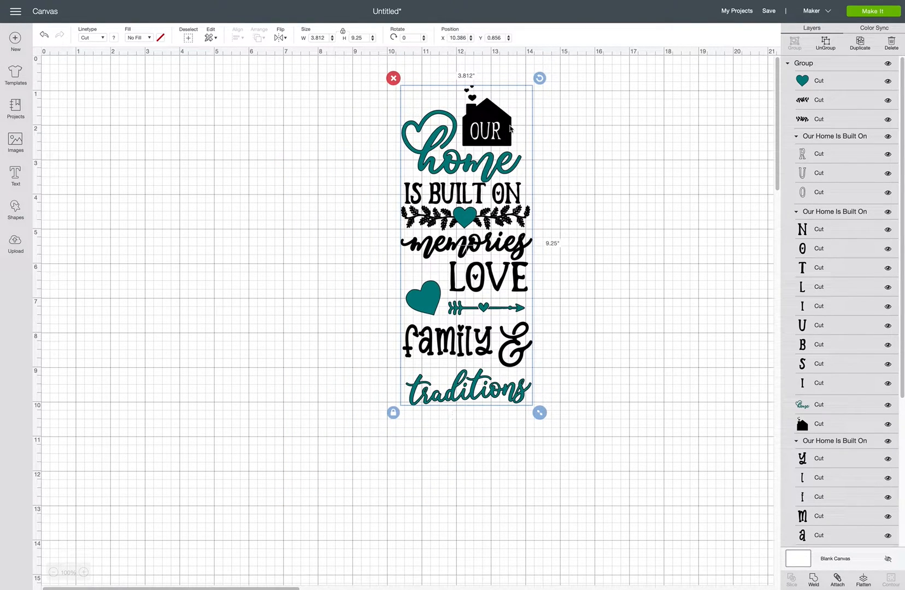
pyautogui.moveTo(378, 72)
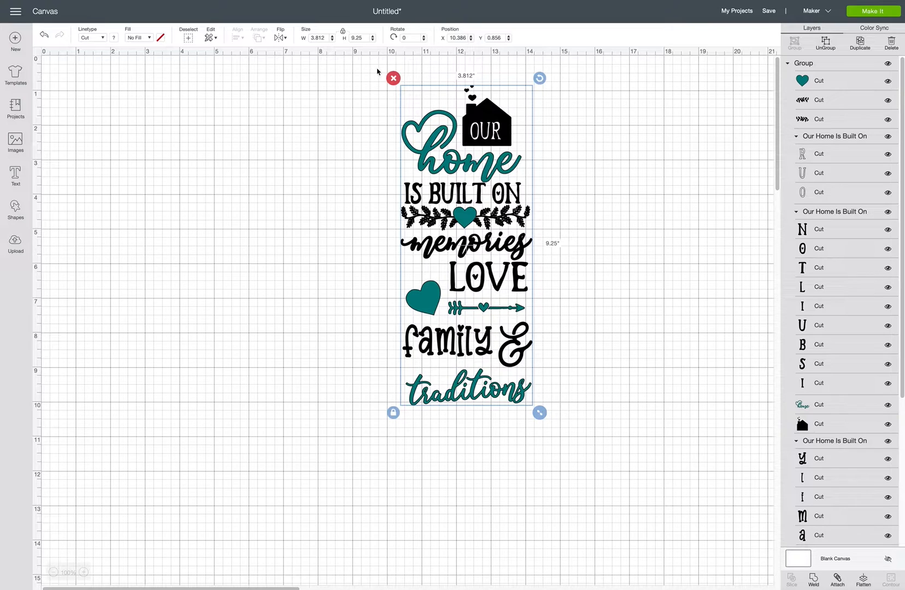
pyautogui.moveTo(433, 201)
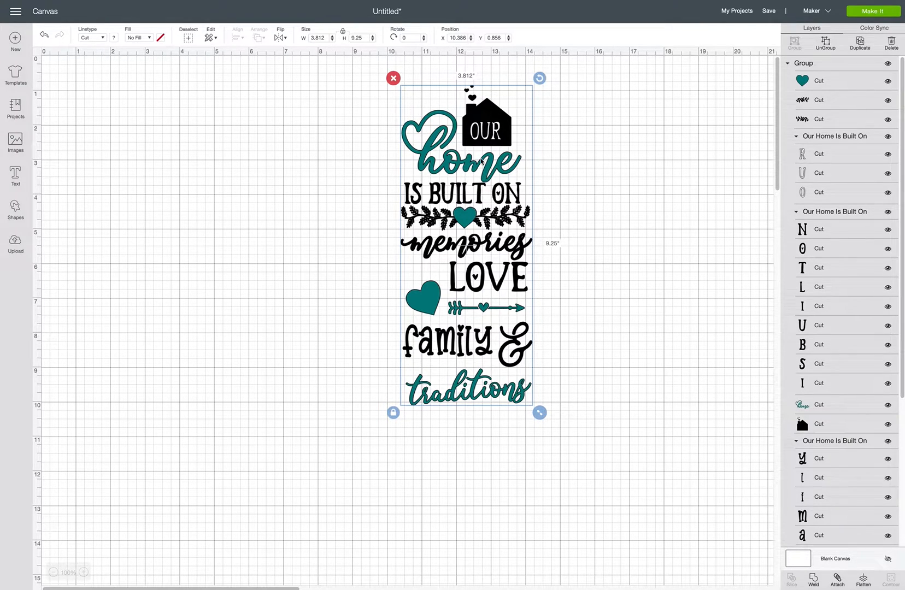
pyautogui.moveTo(483, 300)
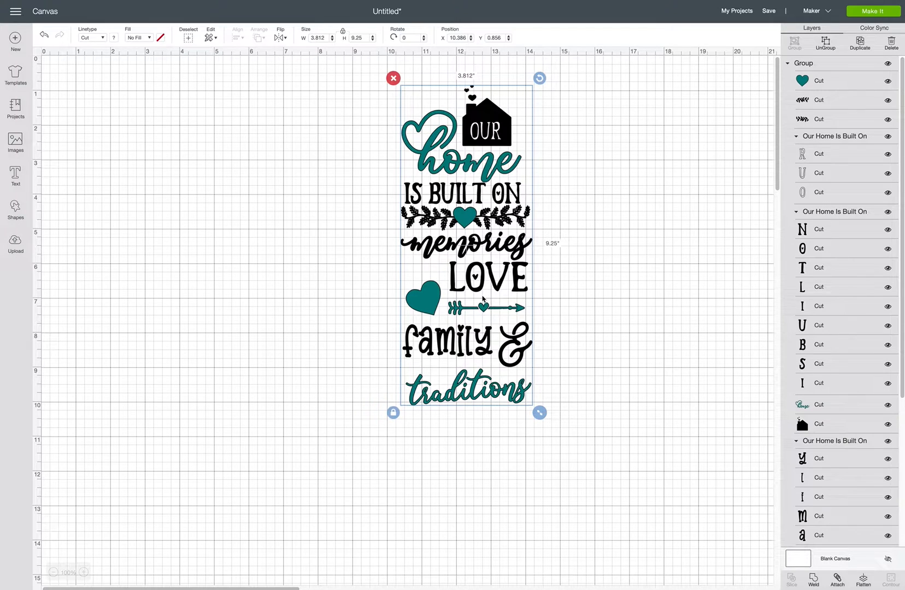
pyautogui.moveTo(836, 101)
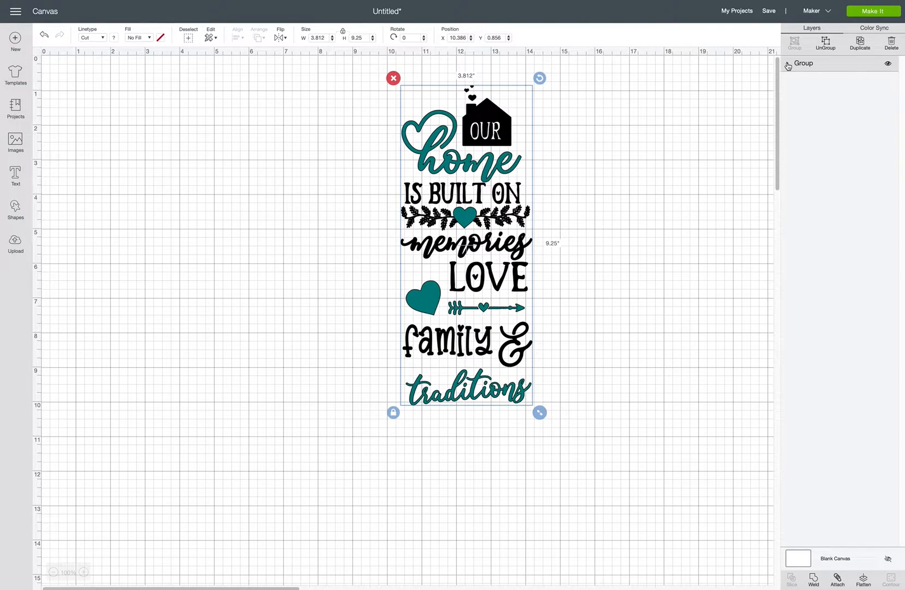
# Recolor the middle and left hearts purple in the layer list, then undo so they return to teal
pyautogui.click(796, 63)
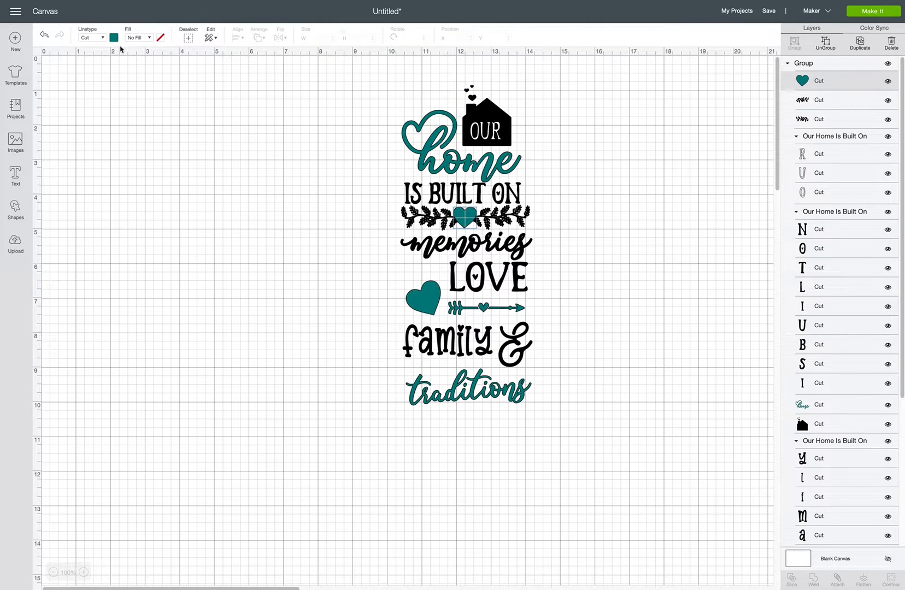
pyautogui.click(113, 38)
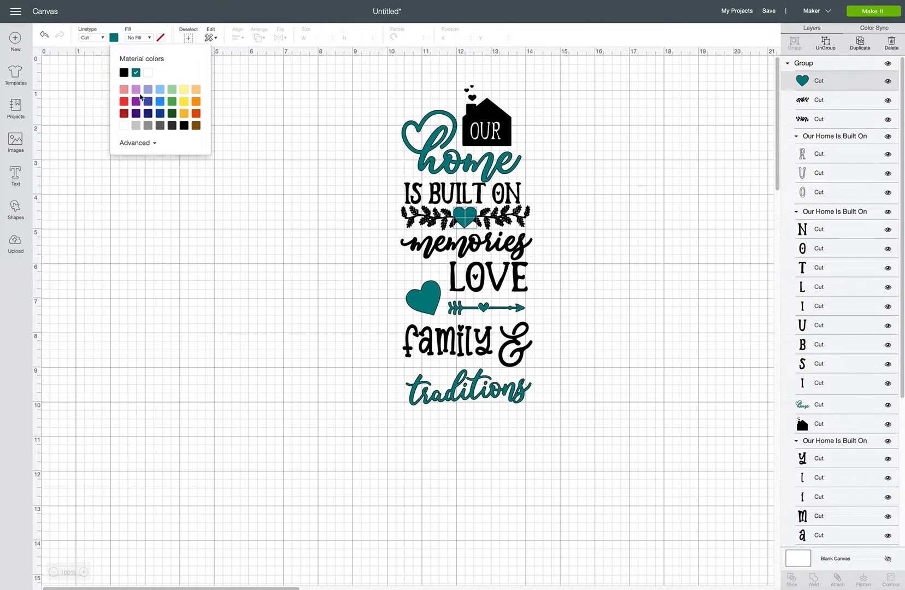
pyautogui.click(135, 90)
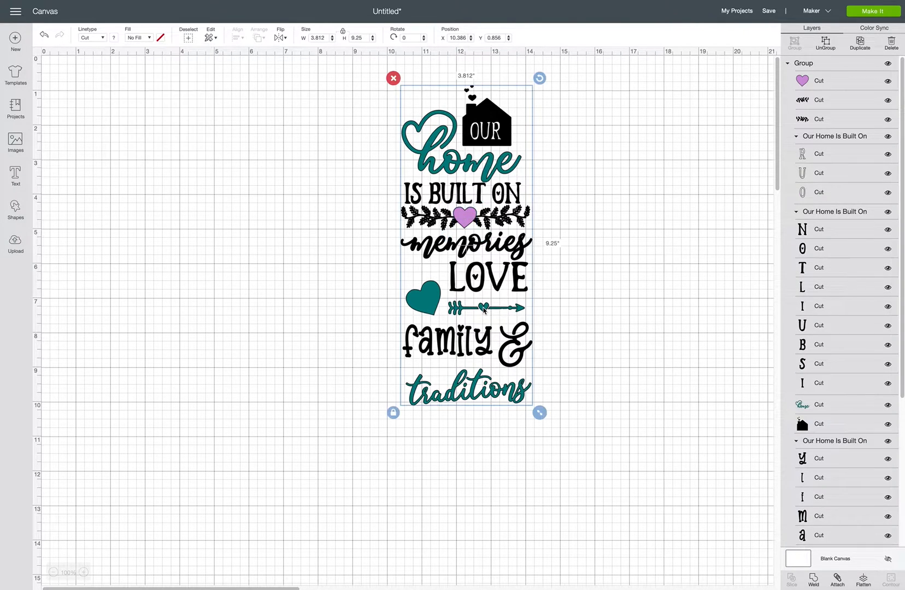
pyautogui.scroll(-3)
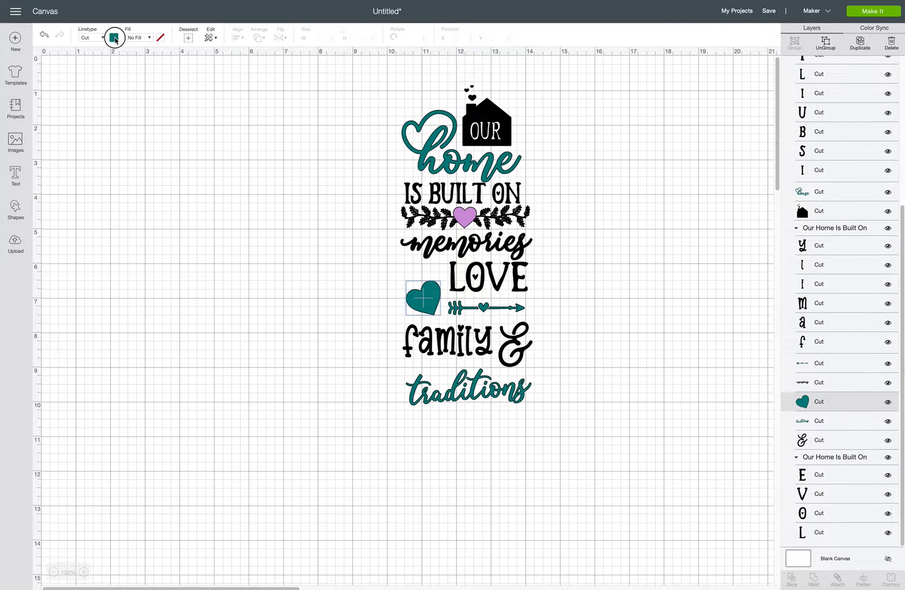
pyautogui.click(114, 38)
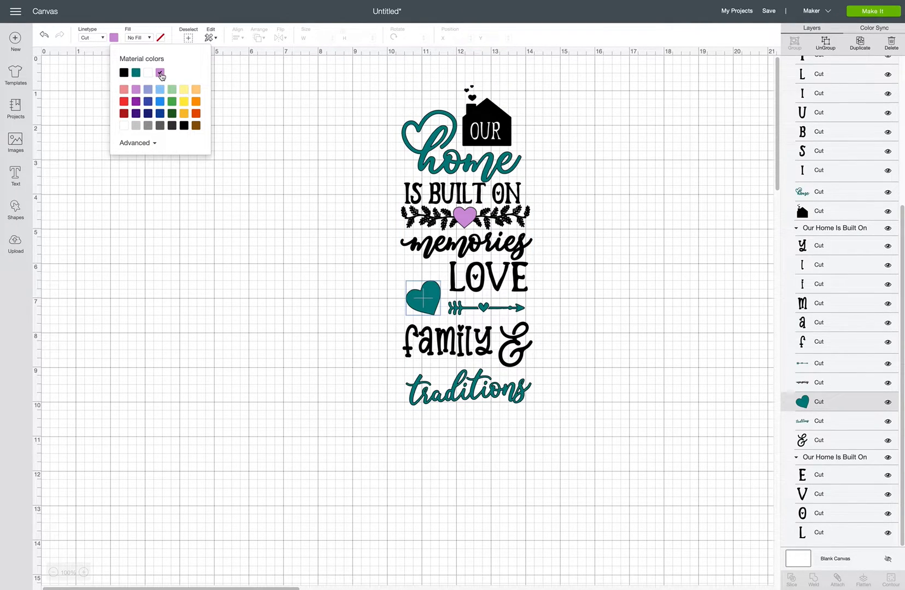
pyautogui.click(160, 73)
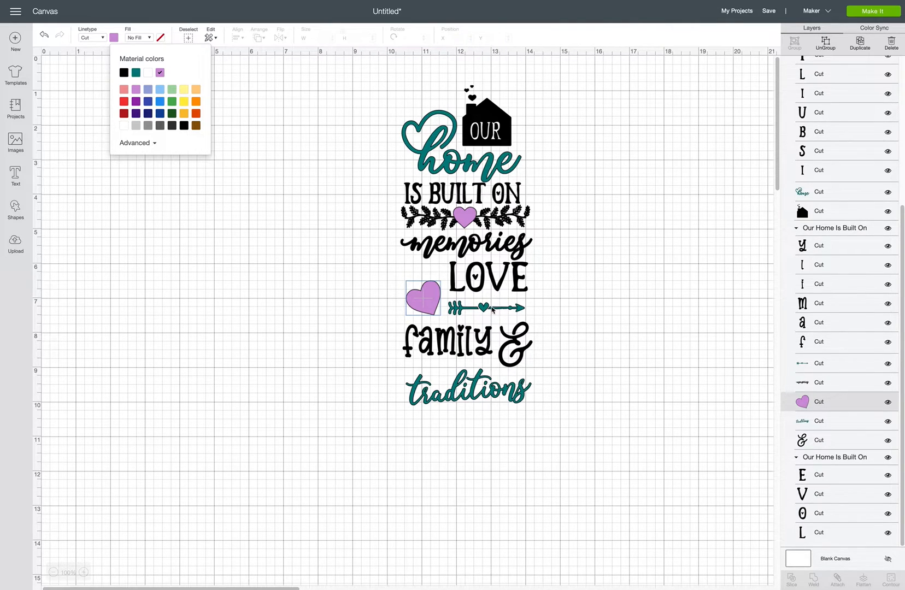
pyautogui.moveTo(762, 134)
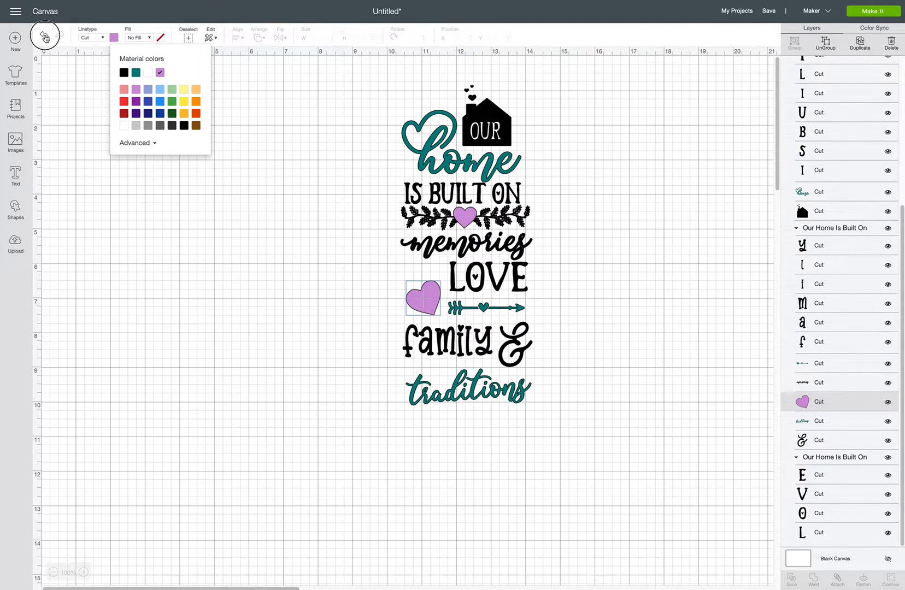
pyautogui.click(160, 72)
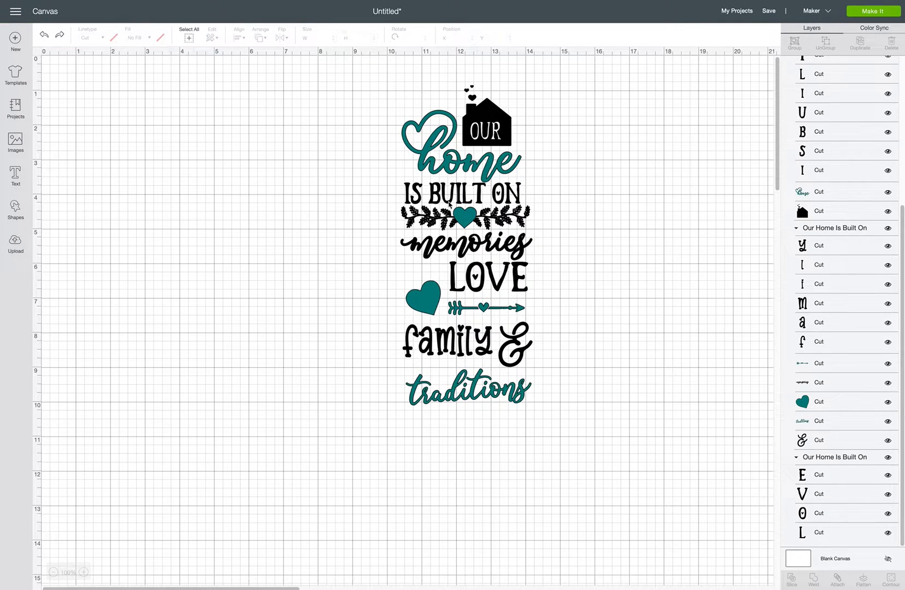
pyautogui.moveTo(685, 179)
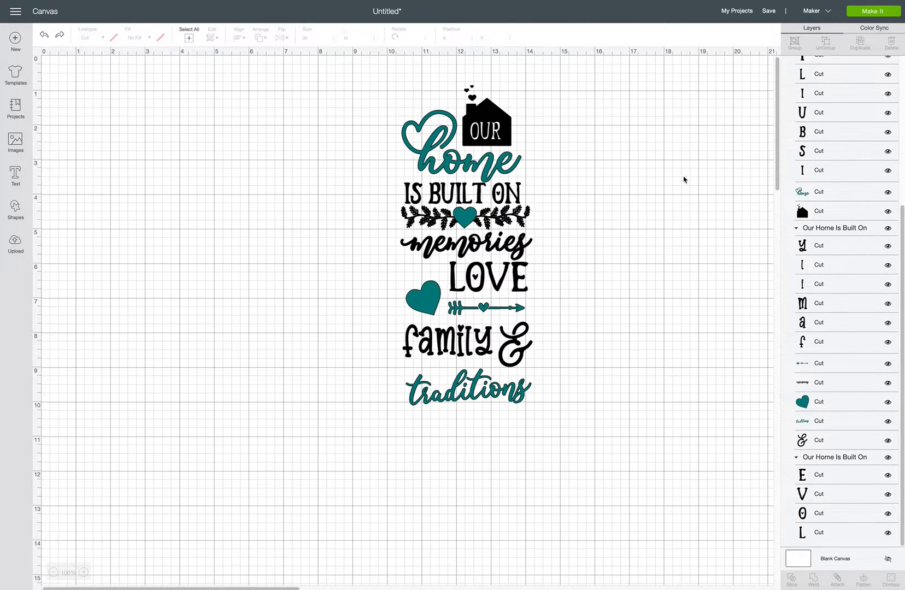
pyautogui.moveTo(866, 122)
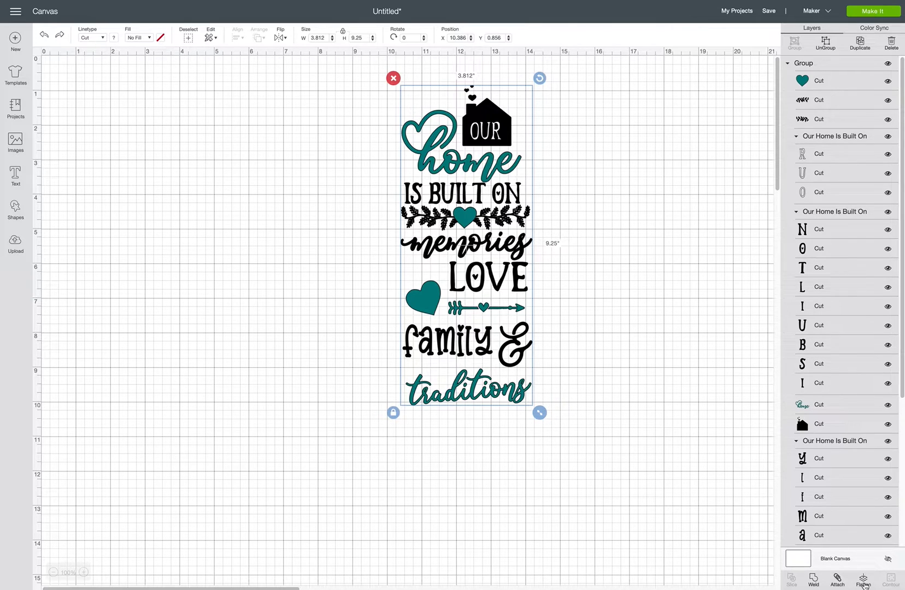
# Flatten the grouped Our Home design into a single Print Then Cut layer at 3.812 × 9.25 in
pyautogui.click(863, 580)
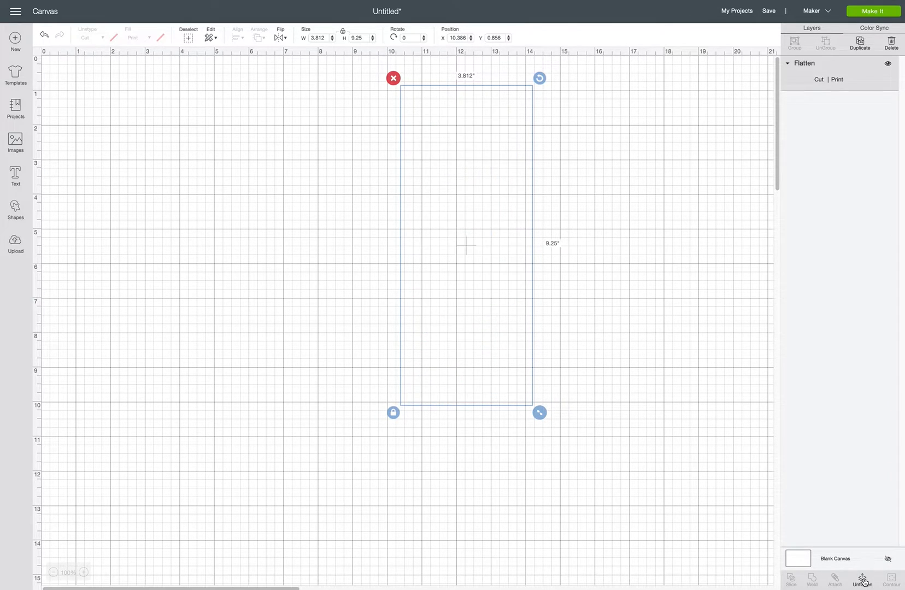
pyautogui.click(861, 580)
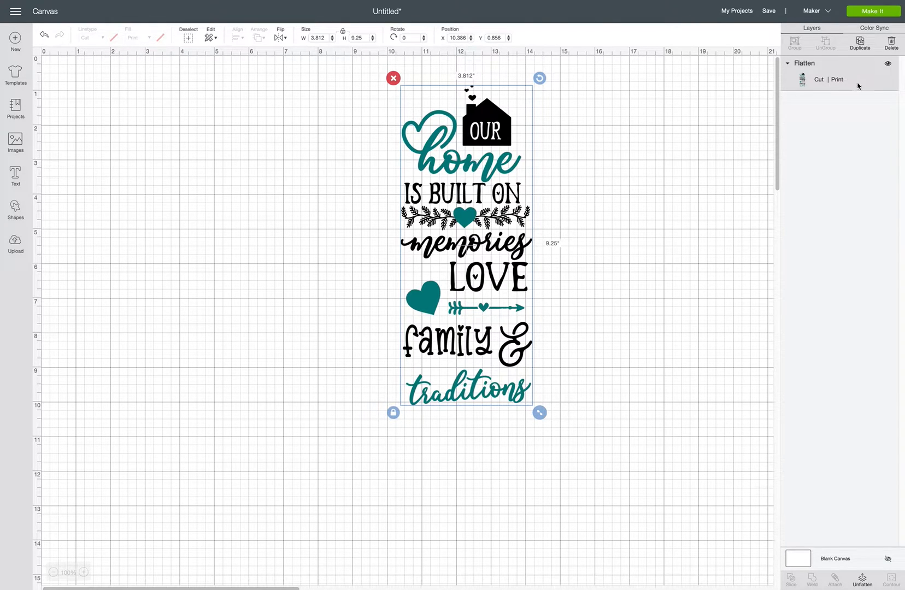
pyautogui.moveTo(838, 82)
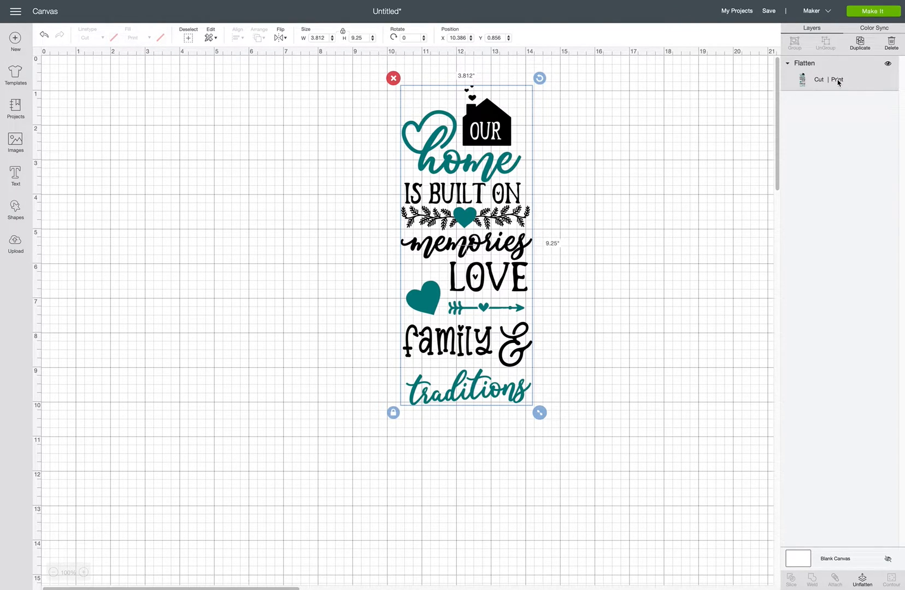
pyautogui.moveTo(553, 138)
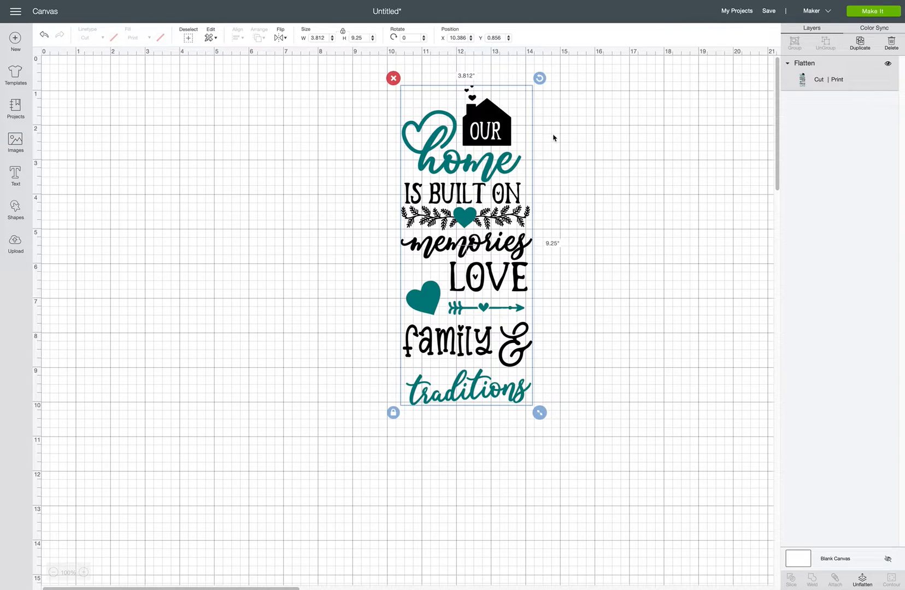
pyautogui.moveTo(506, 128)
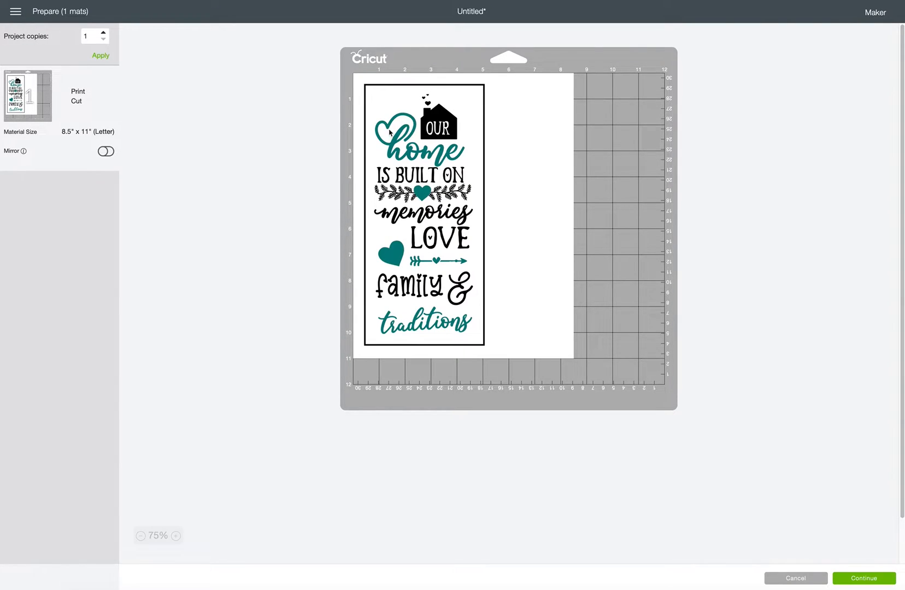
pyautogui.moveTo(442, 265)
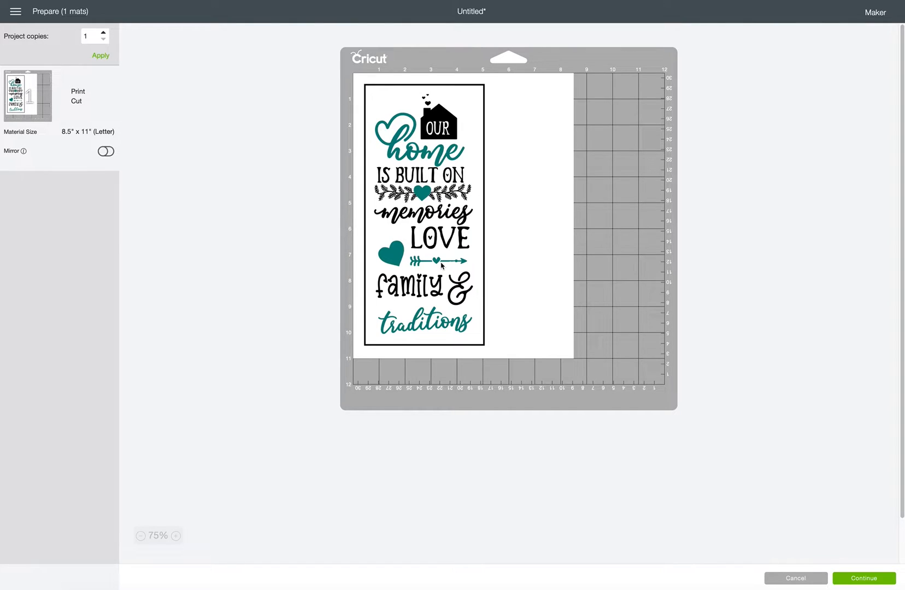
pyautogui.moveTo(549, 89)
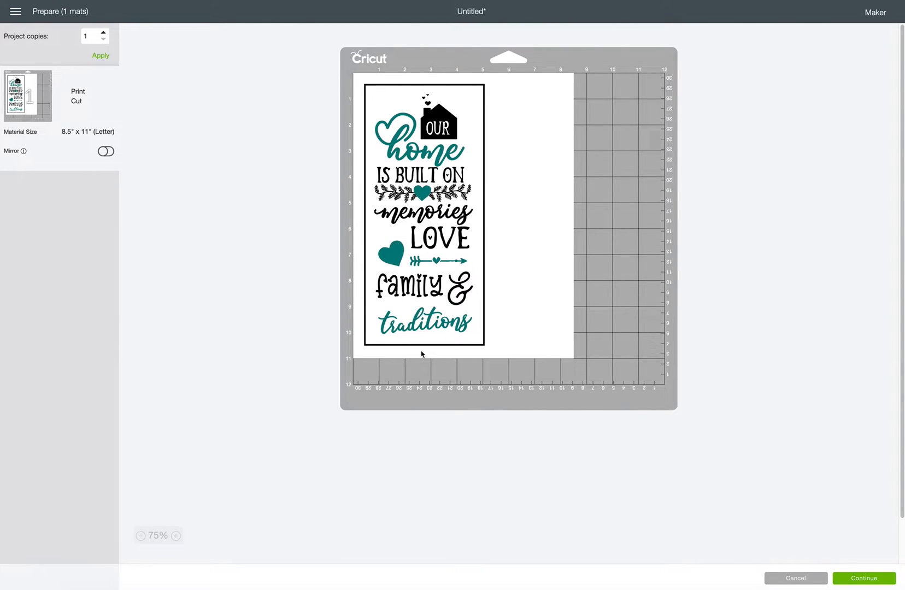
pyautogui.moveTo(416, 89)
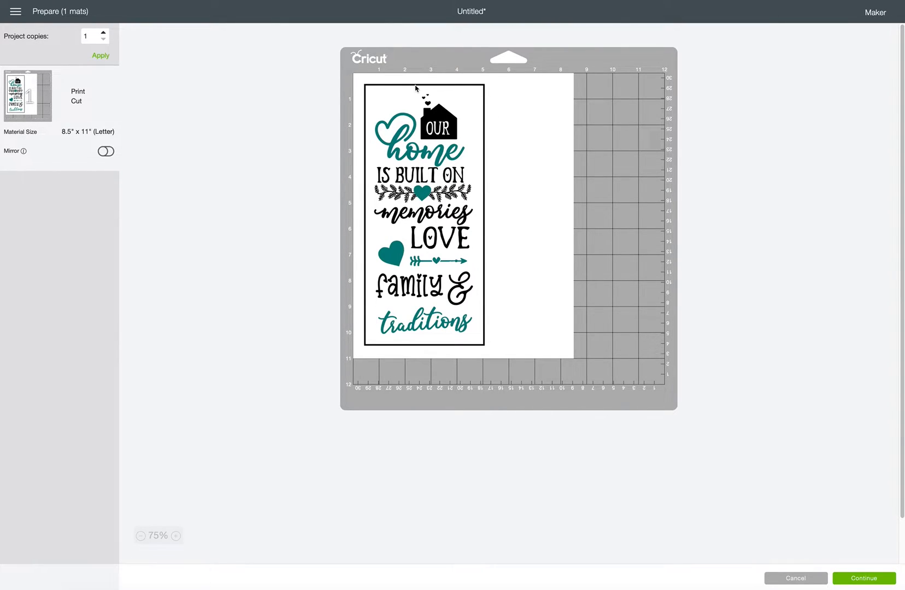
pyautogui.moveTo(366, 89)
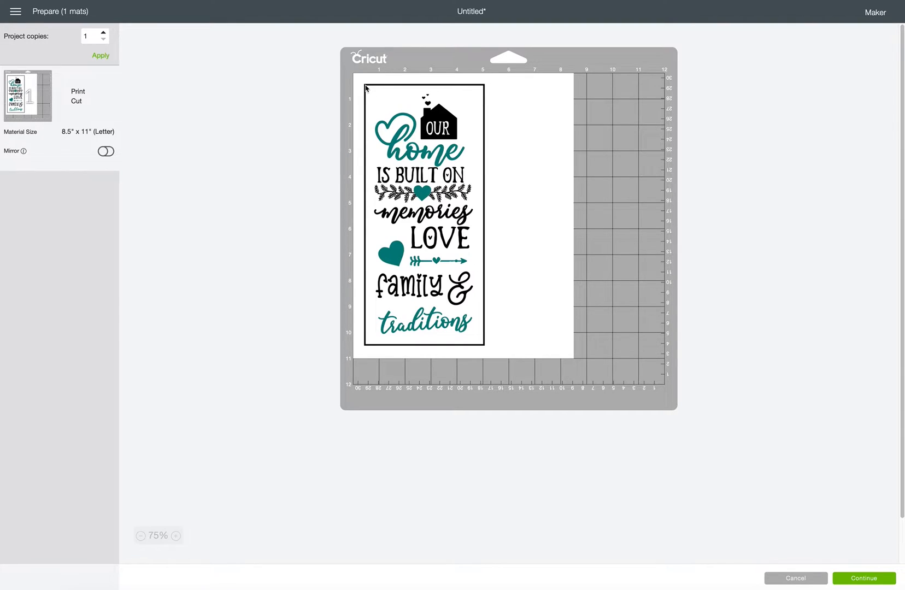
pyautogui.moveTo(531, 147)
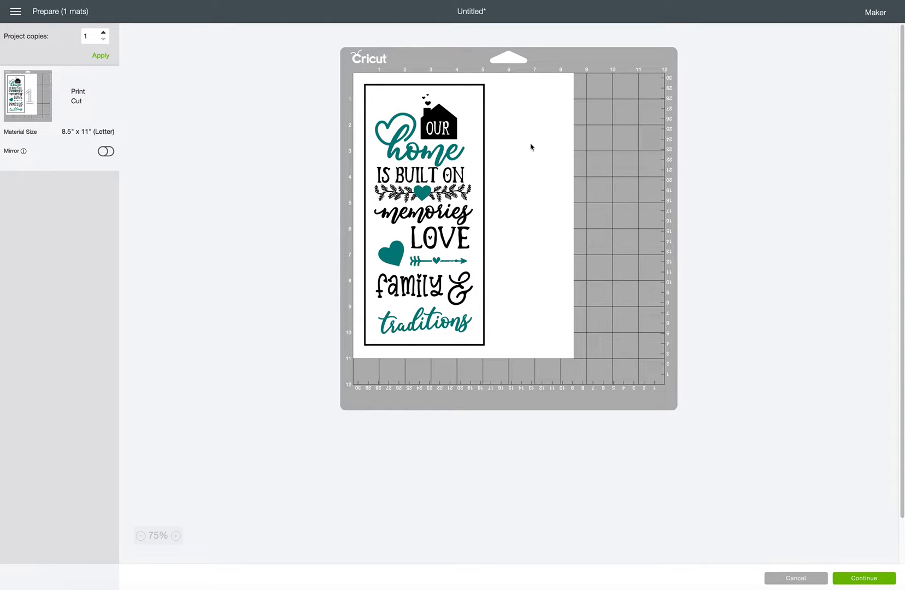
pyautogui.moveTo(445, 87)
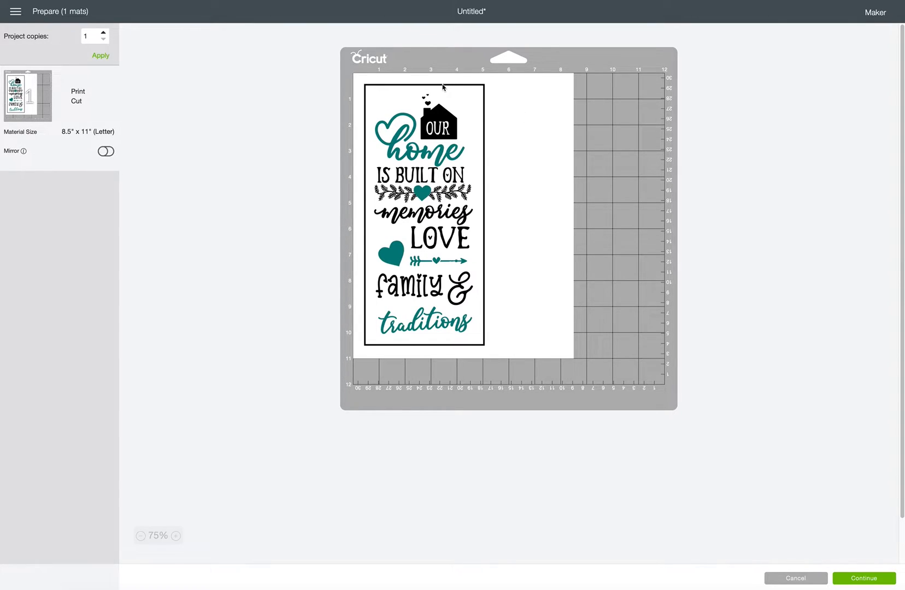
pyautogui.moveTo(493, 250)
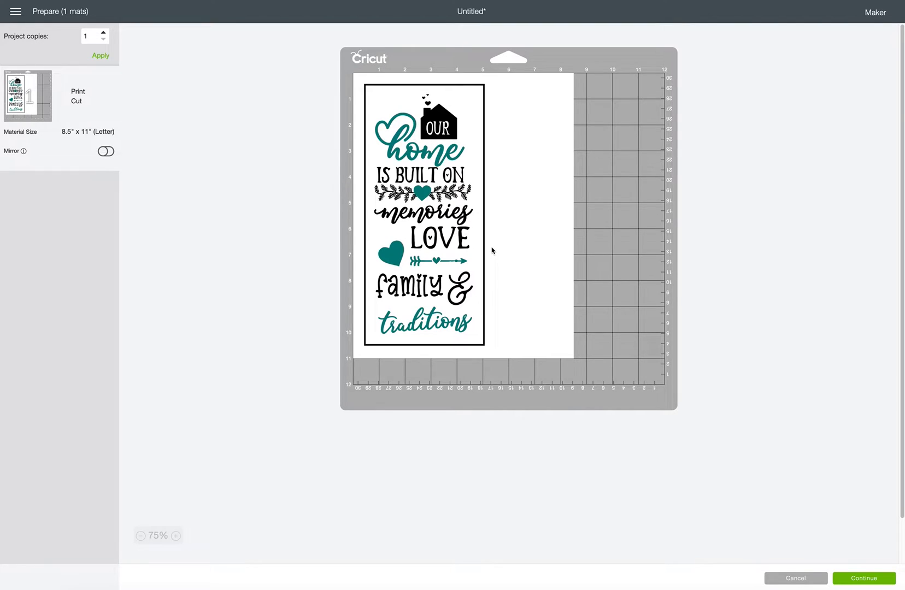
pyautogui.moveTo(506, 230)
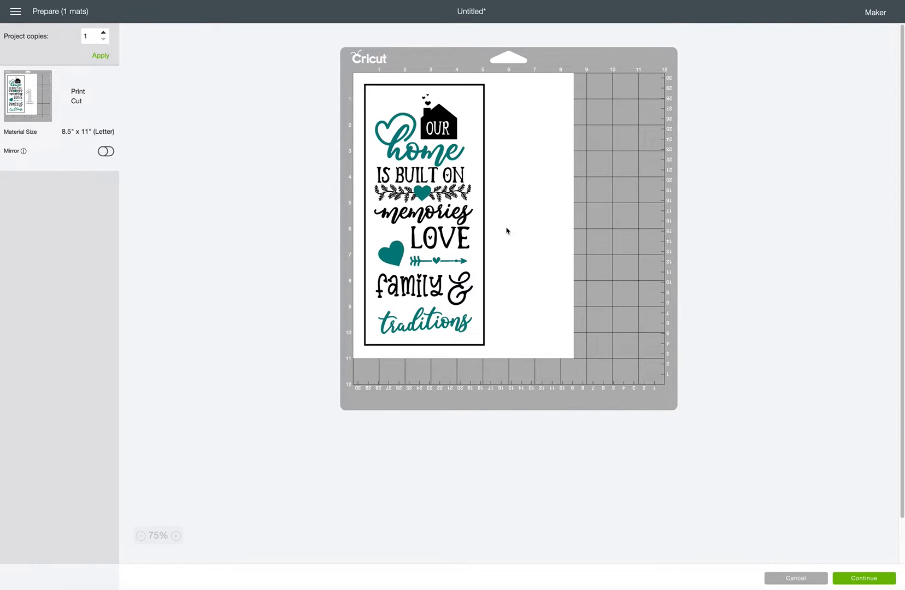
pyautogui.moveTo(513, 256)
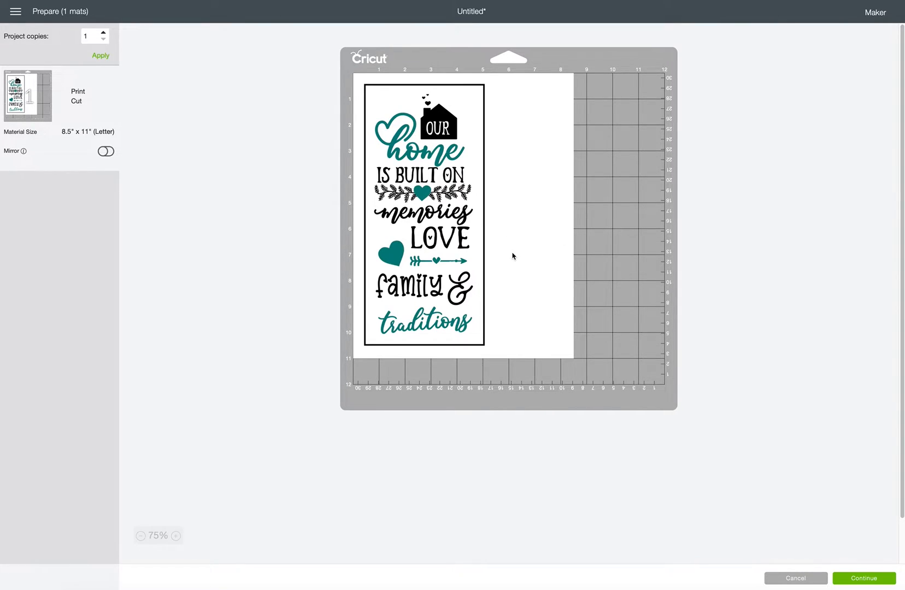
pyautogui.moveTo(502, 127)
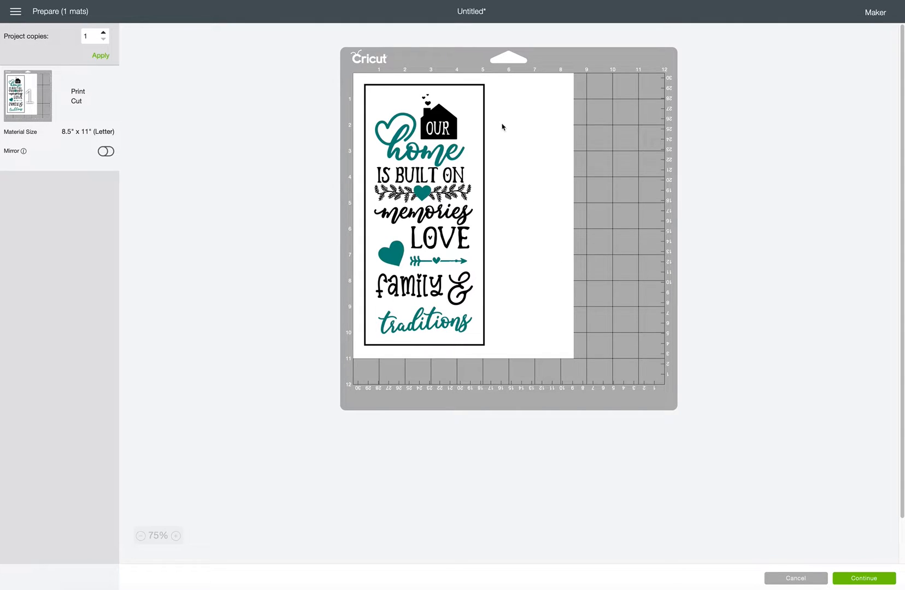
pyautogui.moveTo(552, 195)
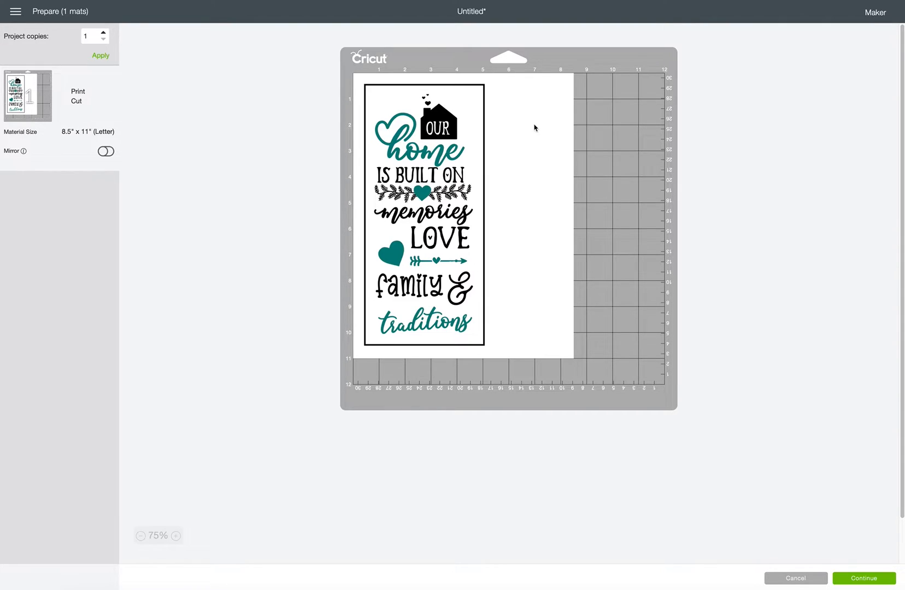
pyautogui.moveTo(552, 183)
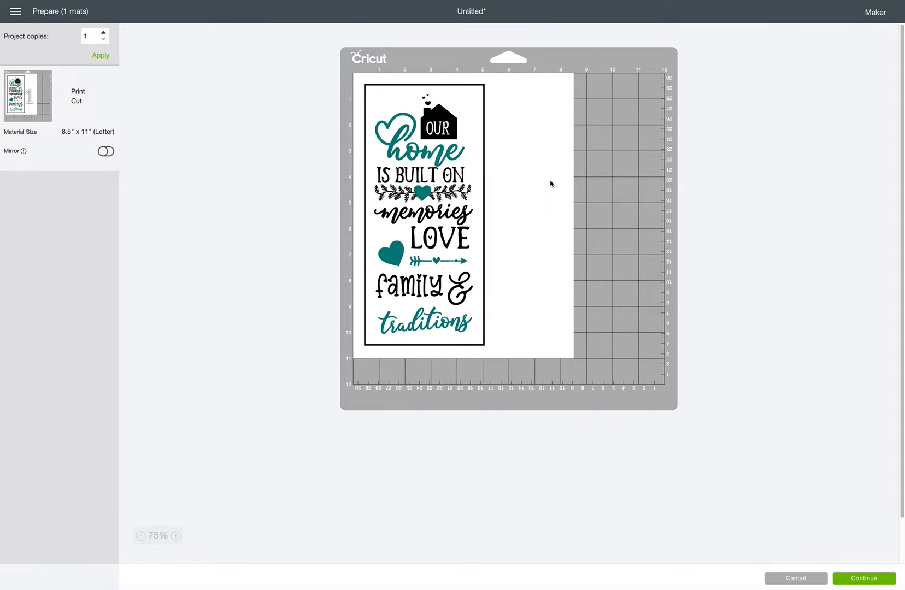
pyautogui.moveTo(537, 187)
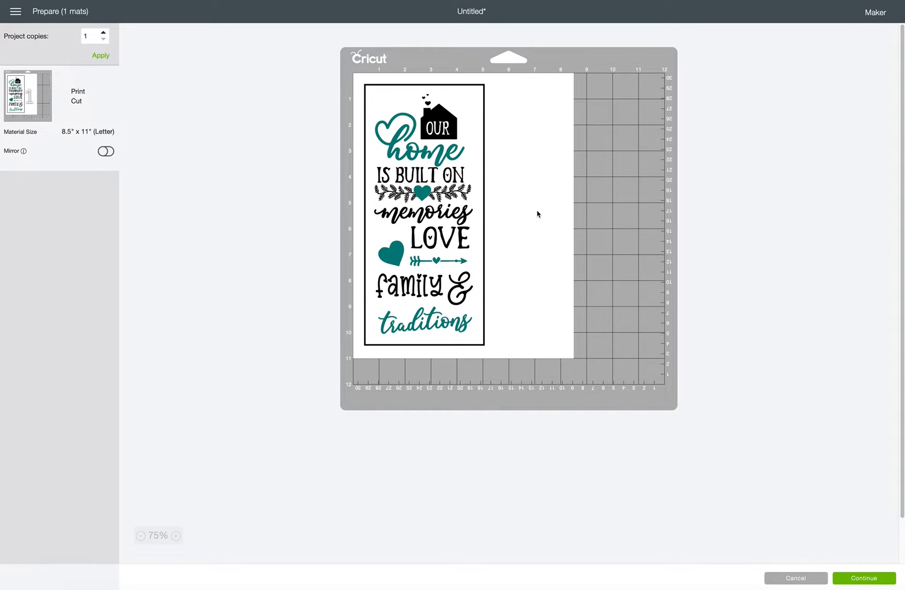
pyautogui.moveTo(548, 339)
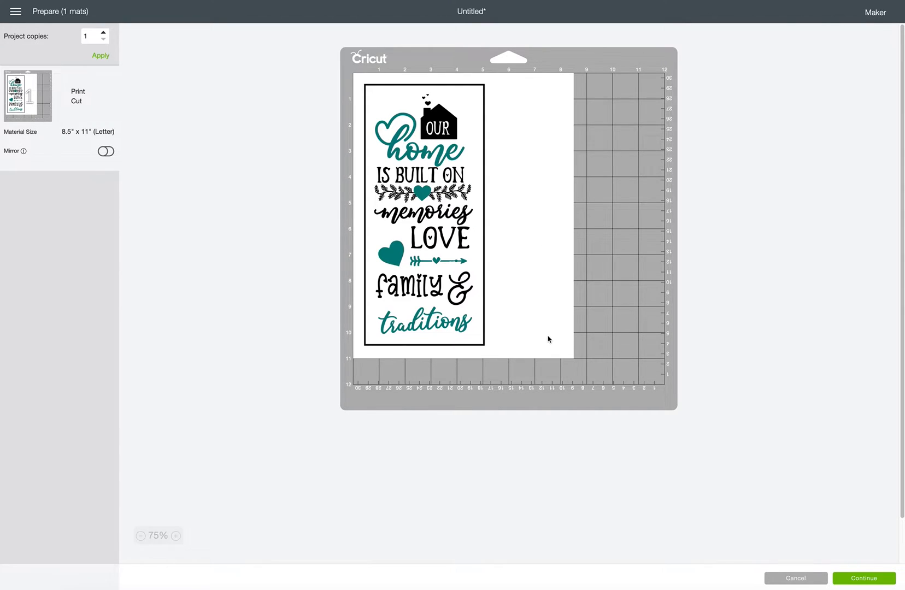
pyautogui.moveTo(530, 176)
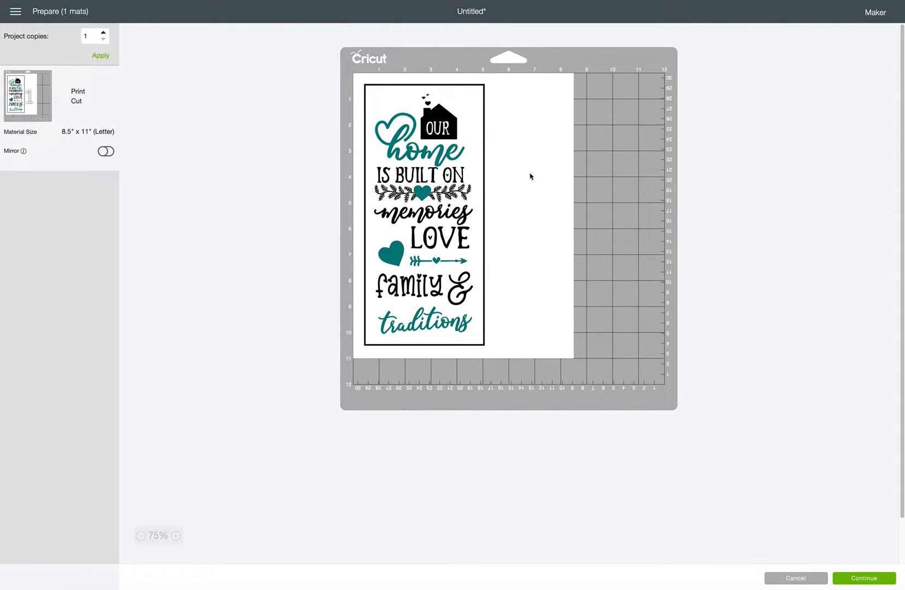
pyautogui.moveTo(549, 209)
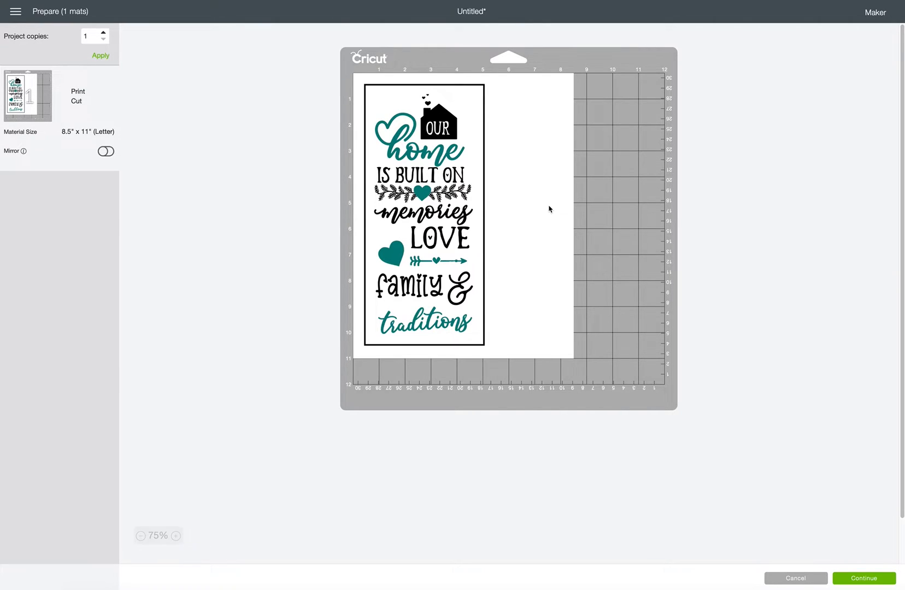
pyautogui.moveTo(573, 208)
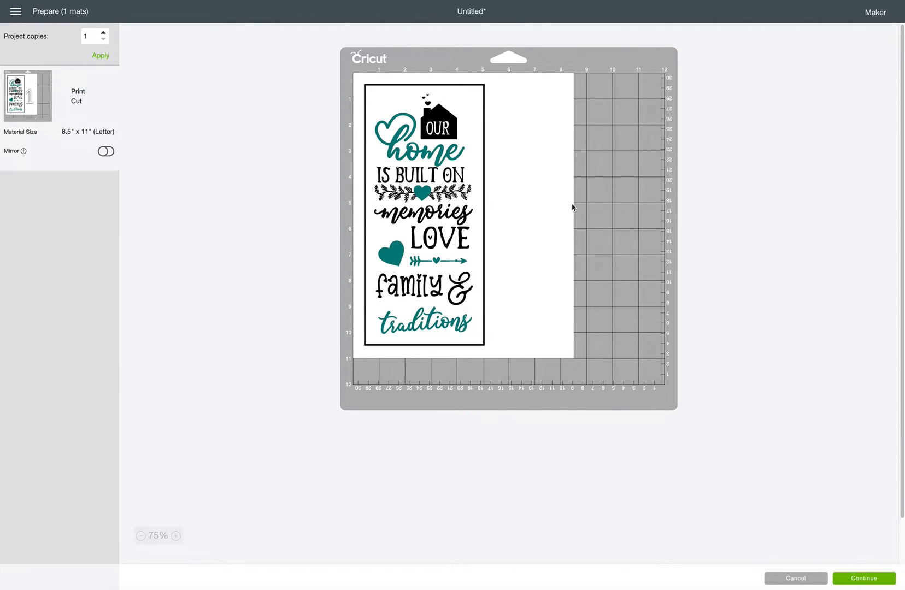
pyautogui.moveTo(407, 115)
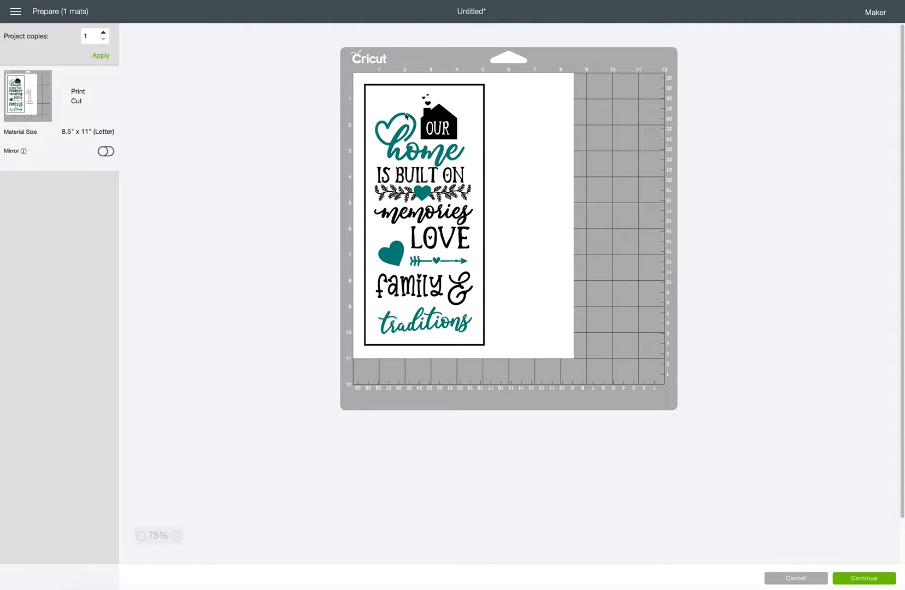
pyautogui.moveTo(399, 131)
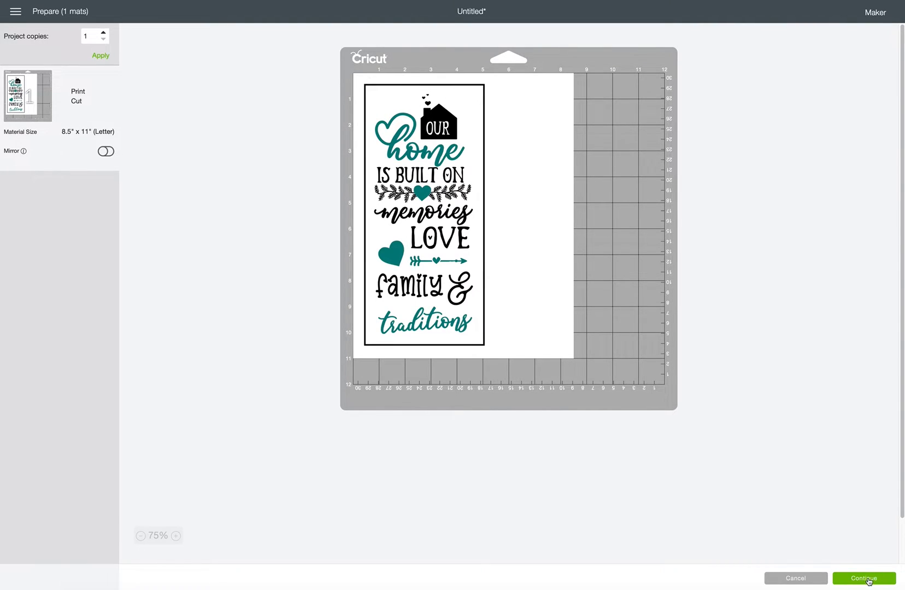
# Accept the Letter-size Print and Cut mat layout and continue to the print step
pyautogui.click(862, 578)
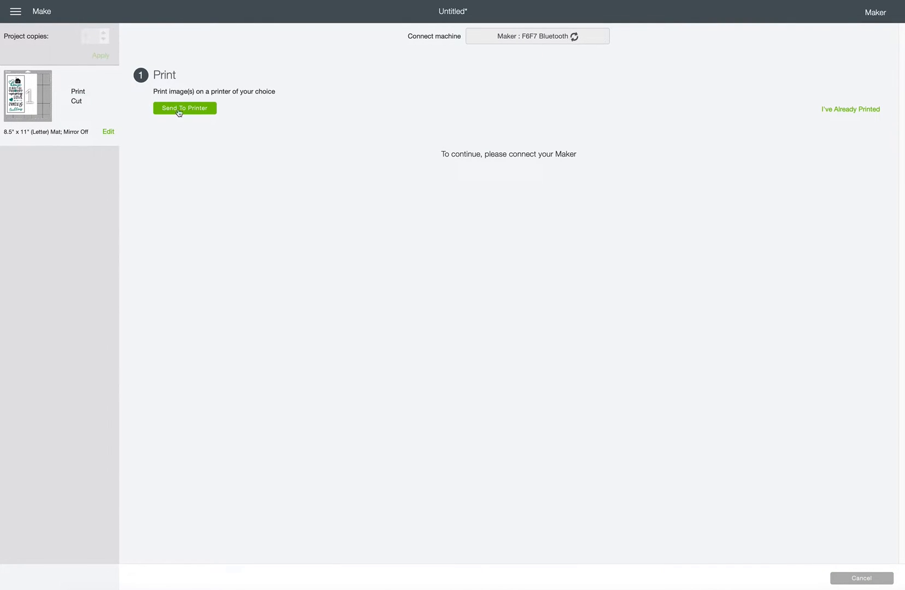
# Send the print to the Canon PRO-100 series printer with one copy and Add Bleed turned off
pyautogui.click(185, 108)
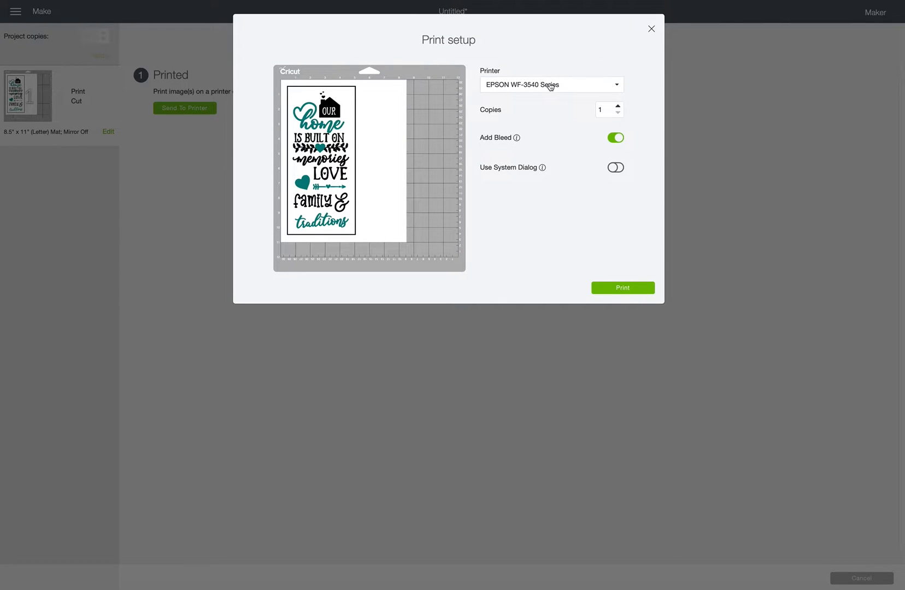
pyautogui.click(551, 84)
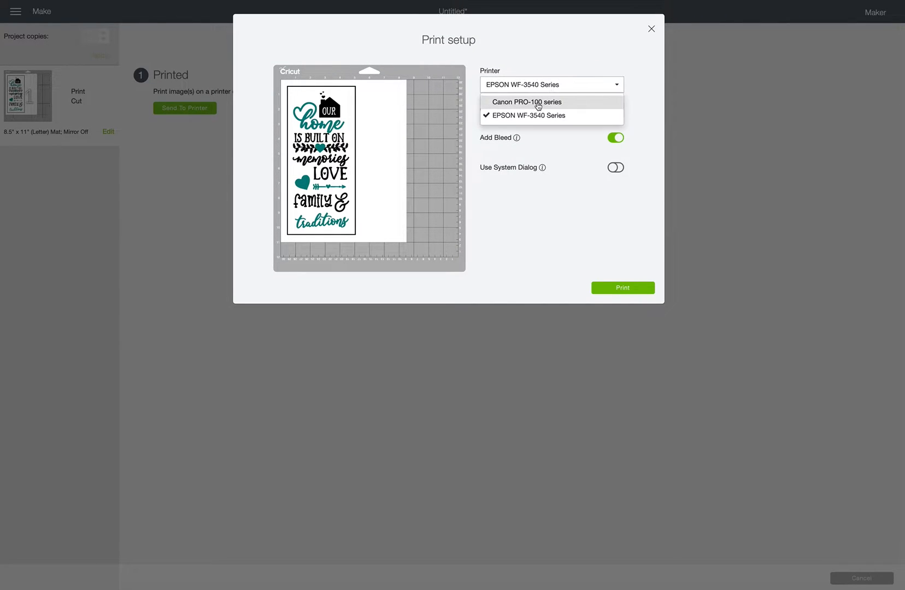
pyautogui.click(527, 101)
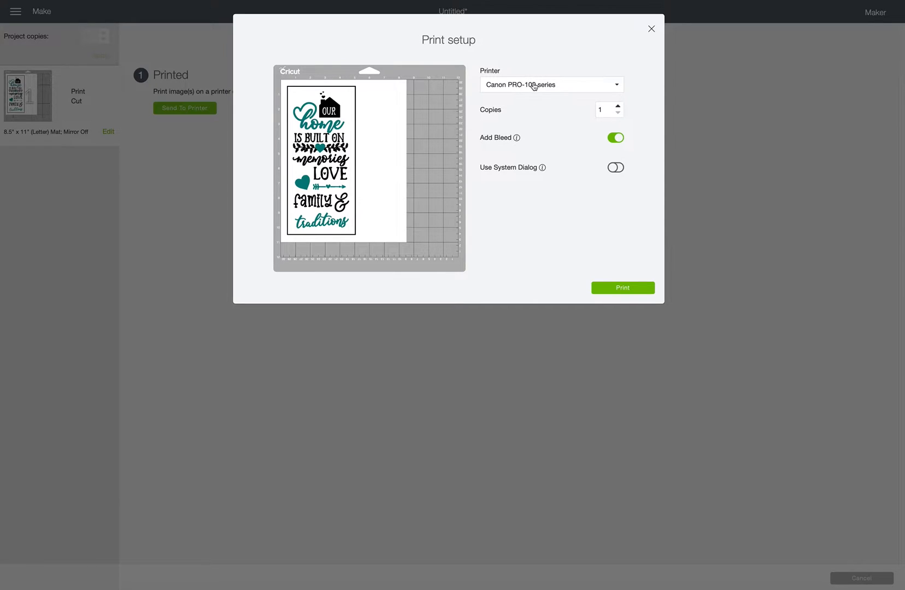
pyautogui.moveTo(531, 137)
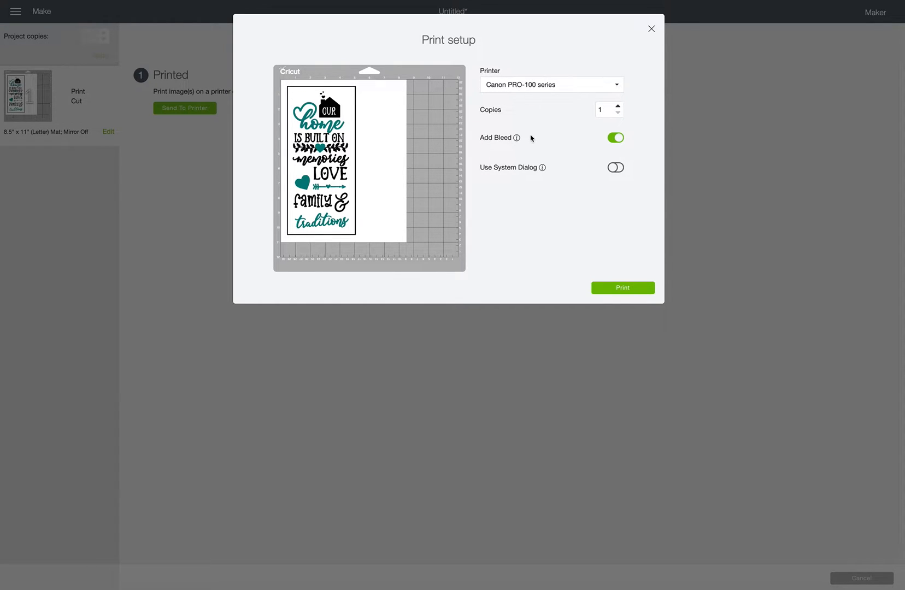
pyautogui.moveTo(518, 145)
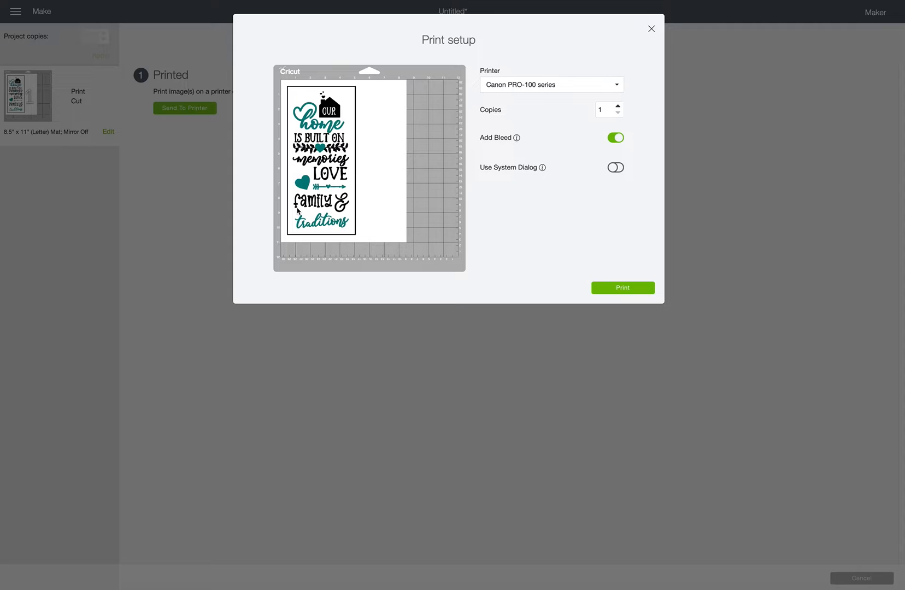
pyautogui.moveTo(332, 212)
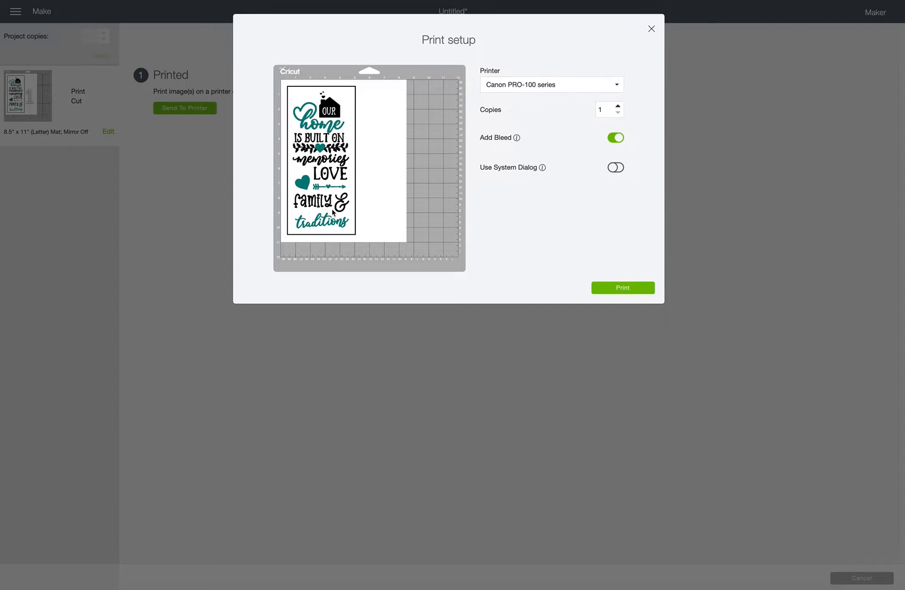
pyautogui.click(616, 137)
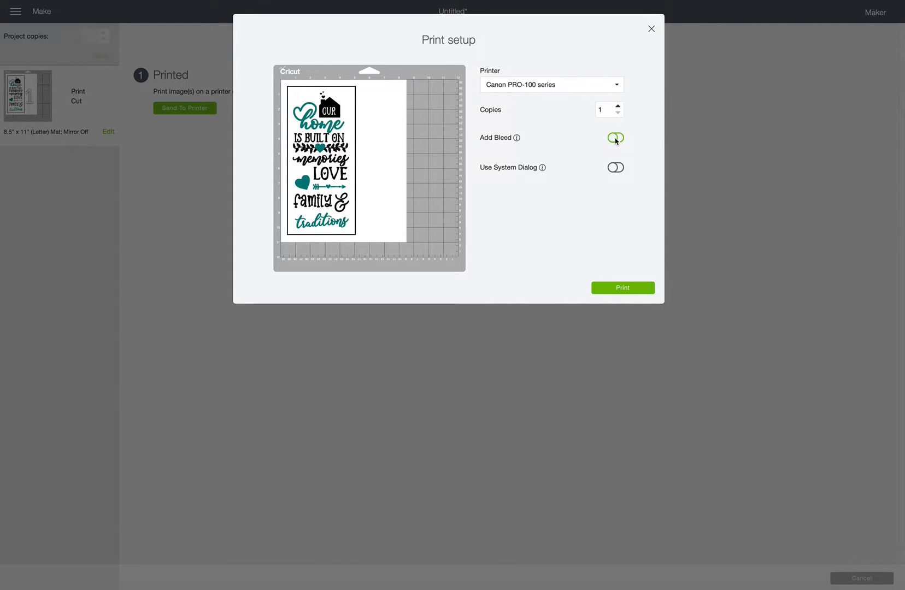
pyautogui.click(615, 138)
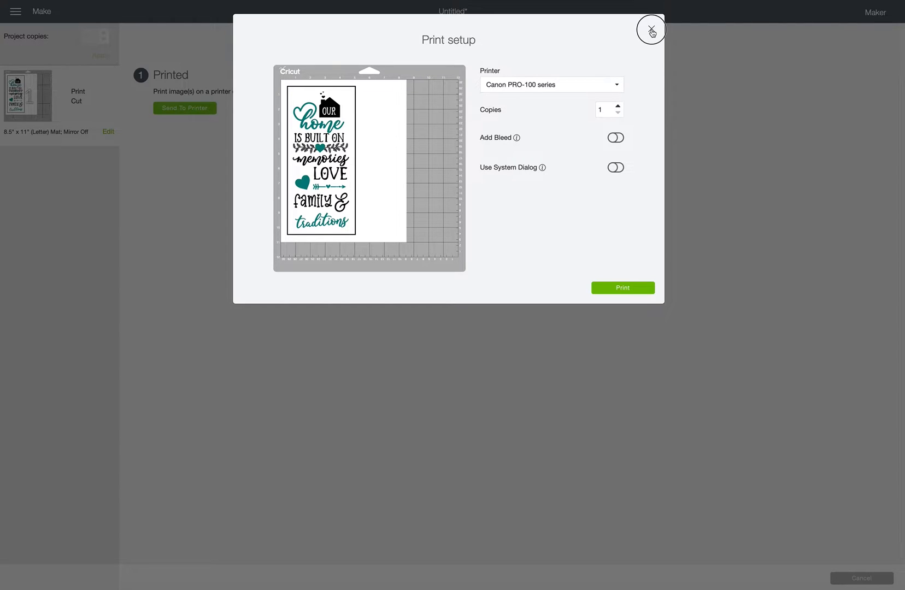
# Close Print setup, cancel and confirm the cut job, and leave the mat preview back to the canvas
pyautogui.click(652, 30)
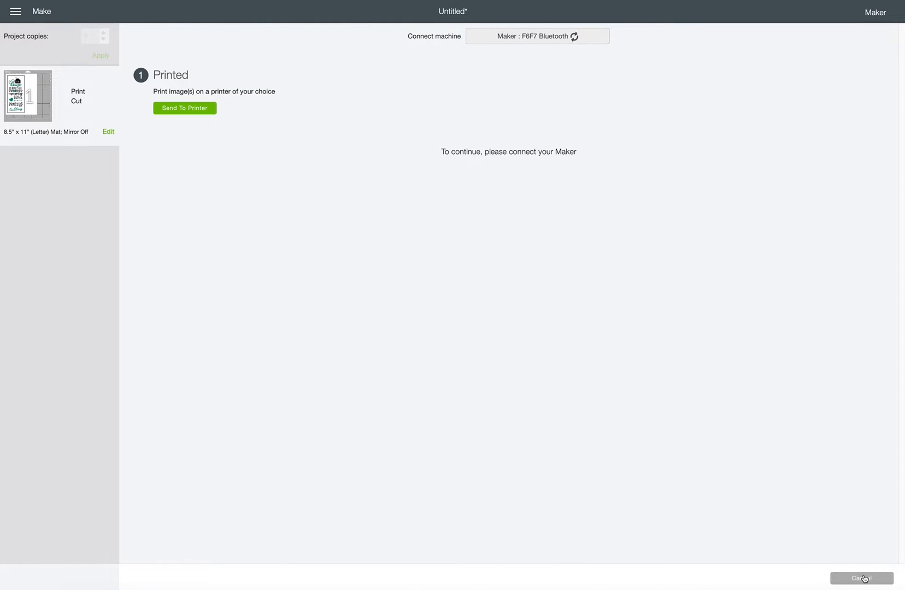
pyautogui.click(861, 578)
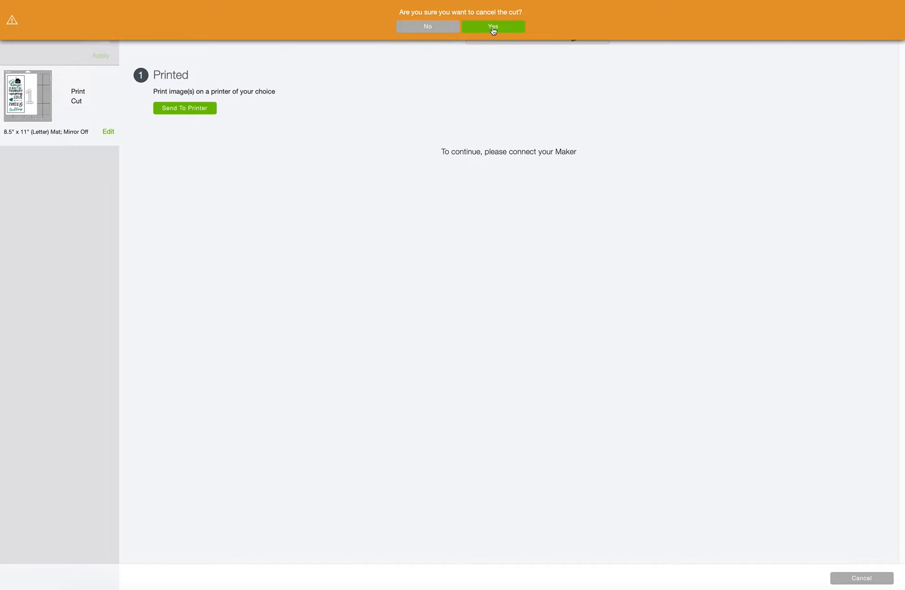
pyautogui.click(492, 27)
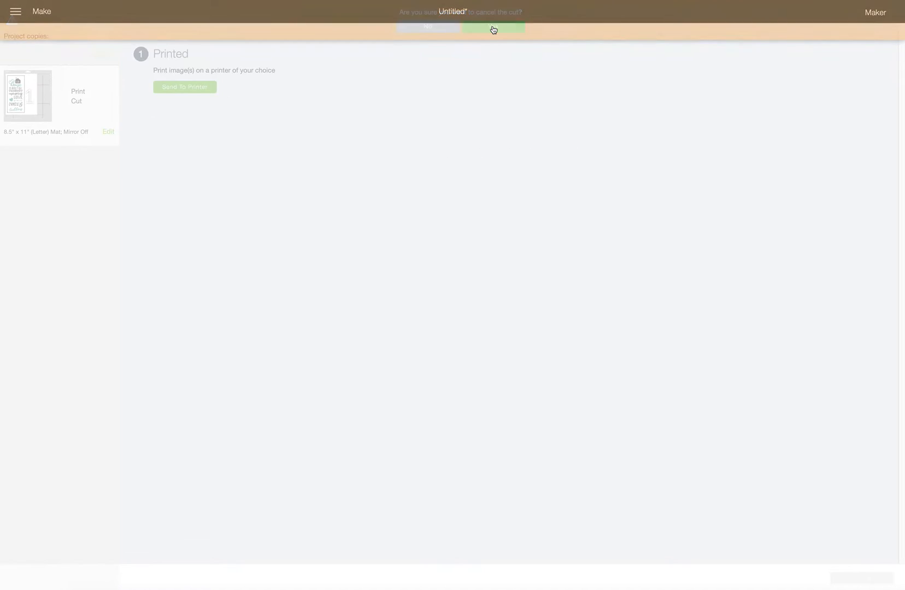
pyautogui.click(494, 27)
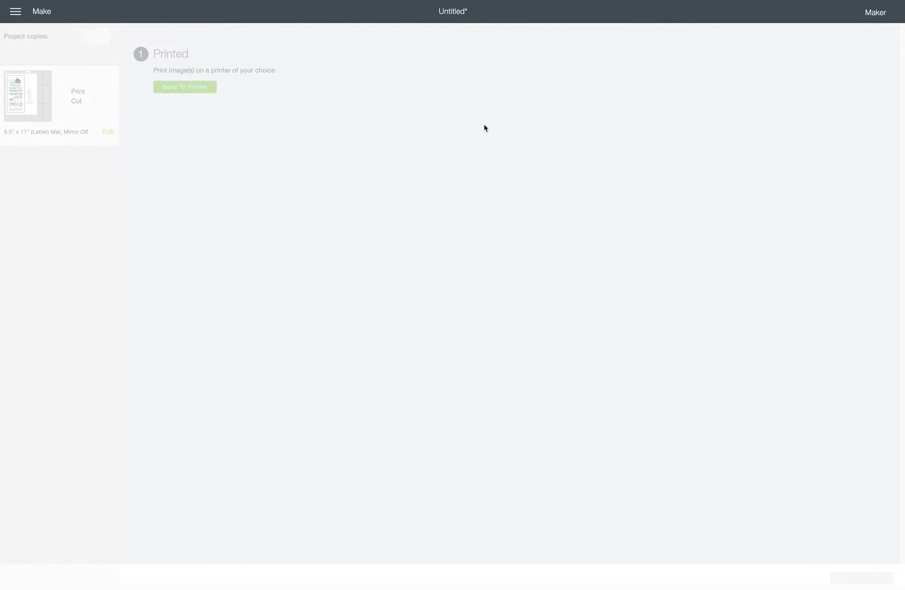
pyautogui.moveTo(356, 211)
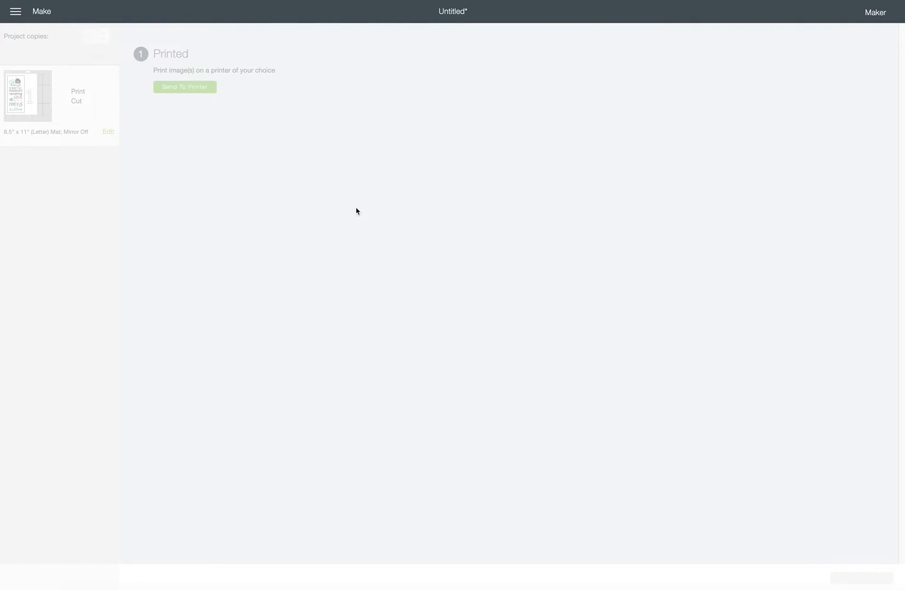
pyautogui.moveTo(626, 311)
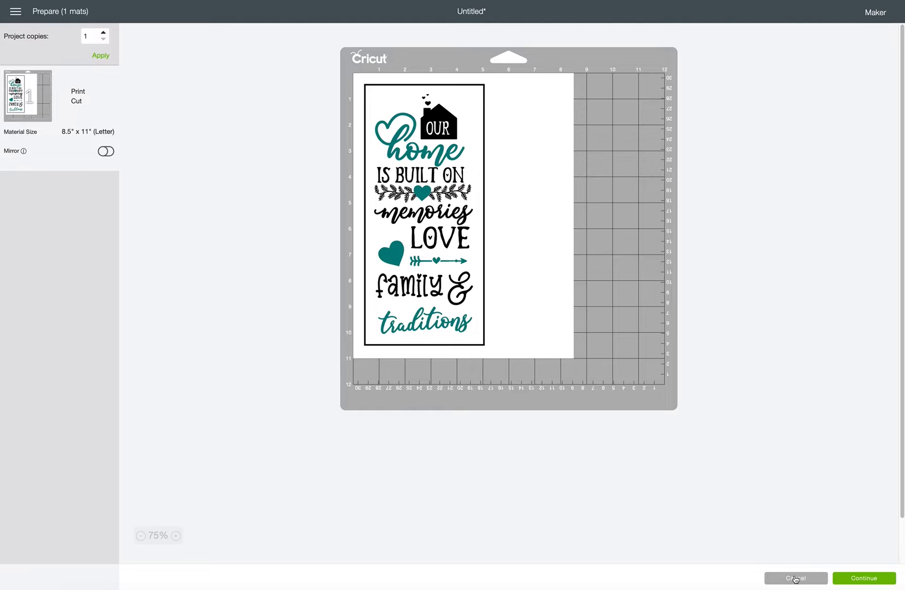
pyautogui.click(795, 579)
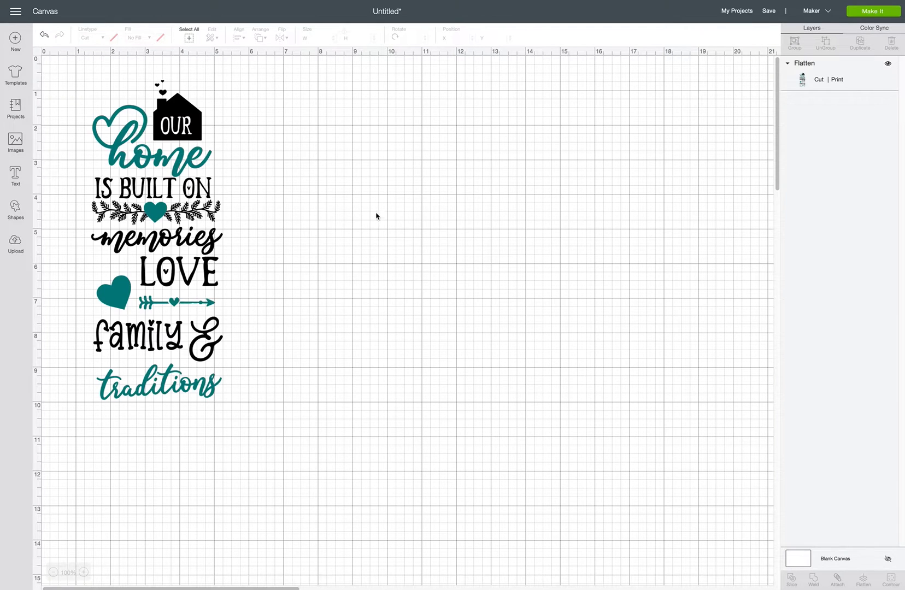
pyautogui.moveTo(122, 61)
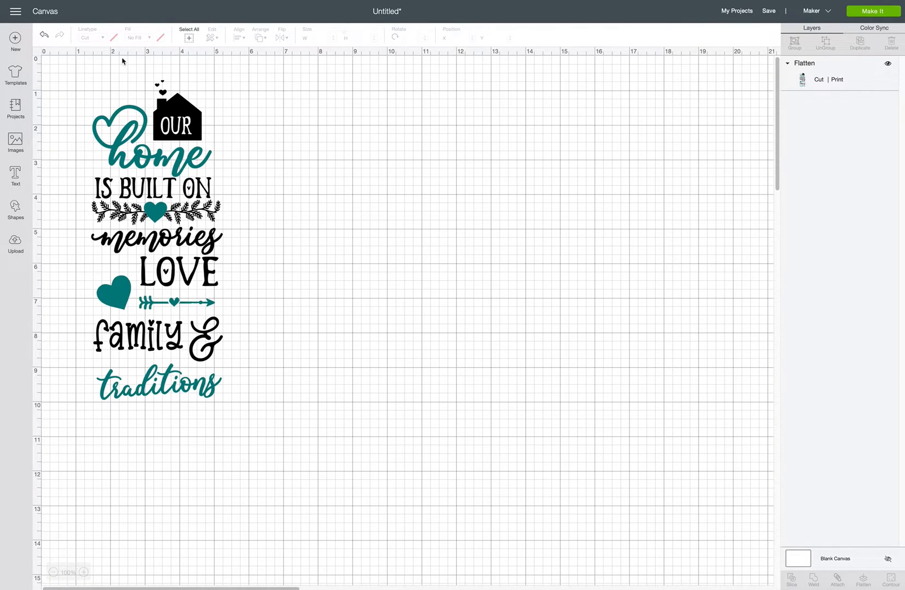
pyautogui.moveTo(54, 89)
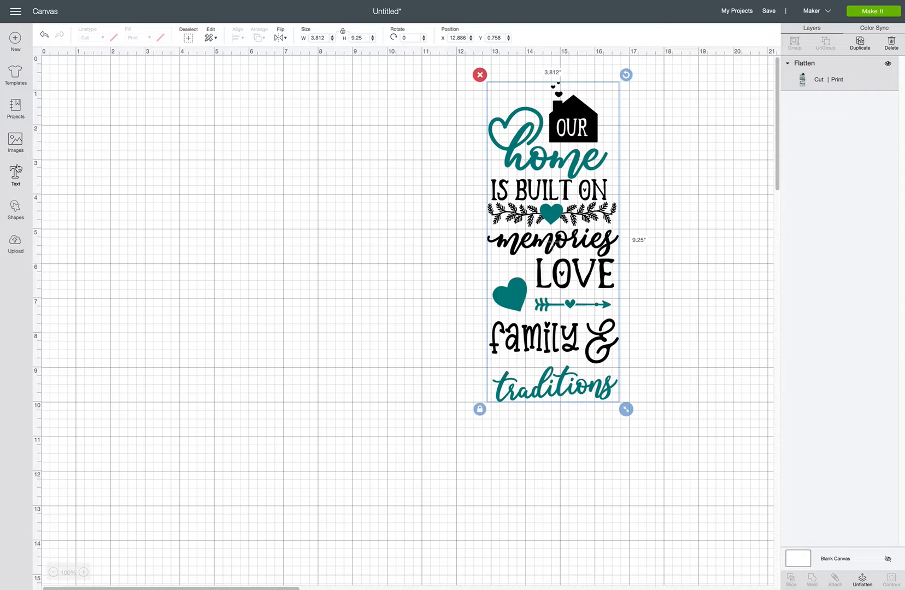
# Add a square shape and size it to a 7 × 5 in card rectangle
pyautogui.click(15, 209)
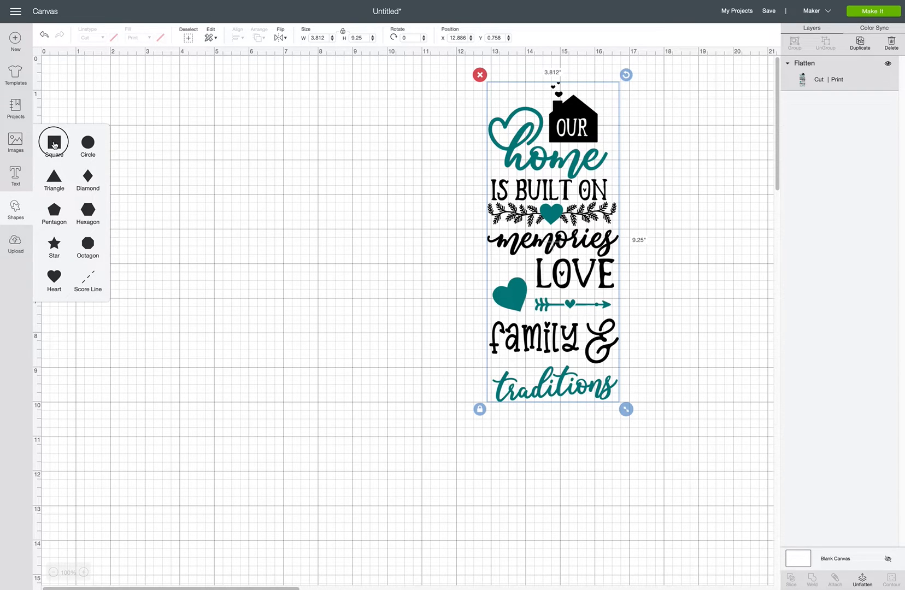
pyautogui.click(53, 144)
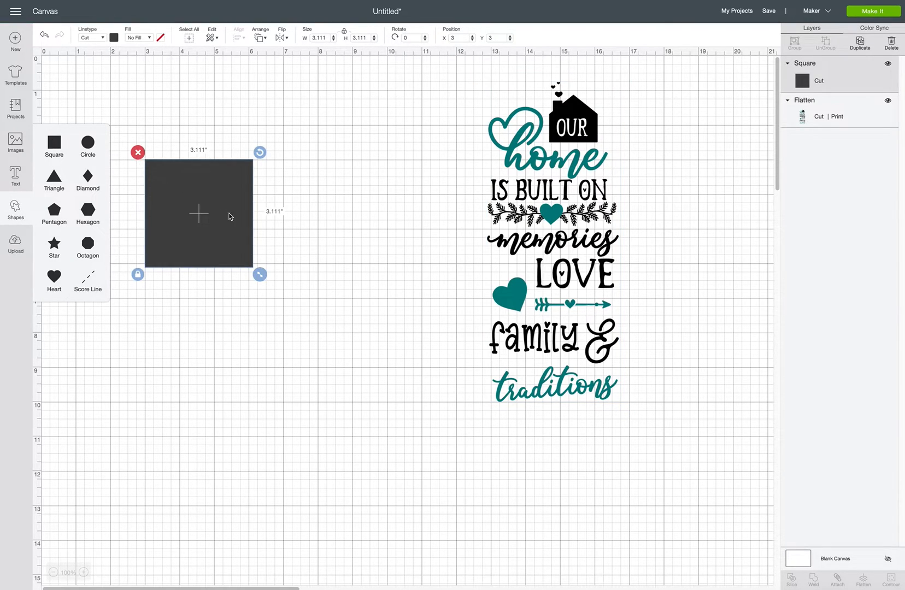
pyautogui.moveTo(225, 196)
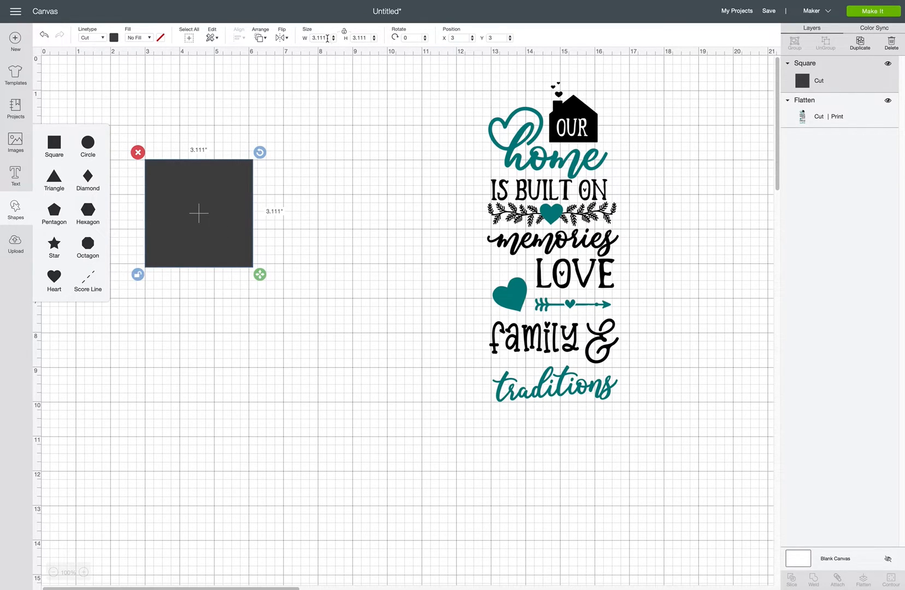
pyautogui.write('5')
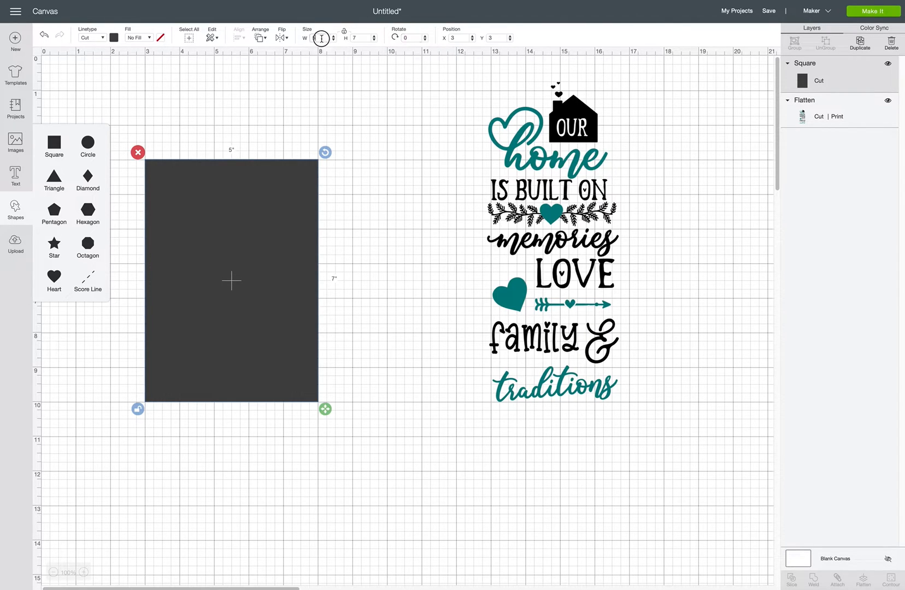
pyautogui.write('7')
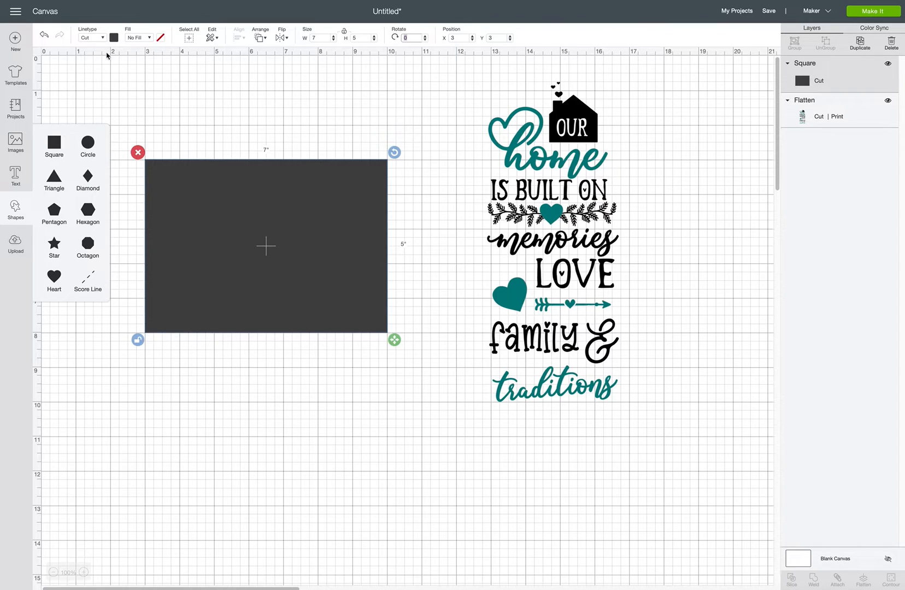
# Color the 7 × 5 in rectangle light grey and reselect it beside the Our Home design
pyautogui.click(114, 38)
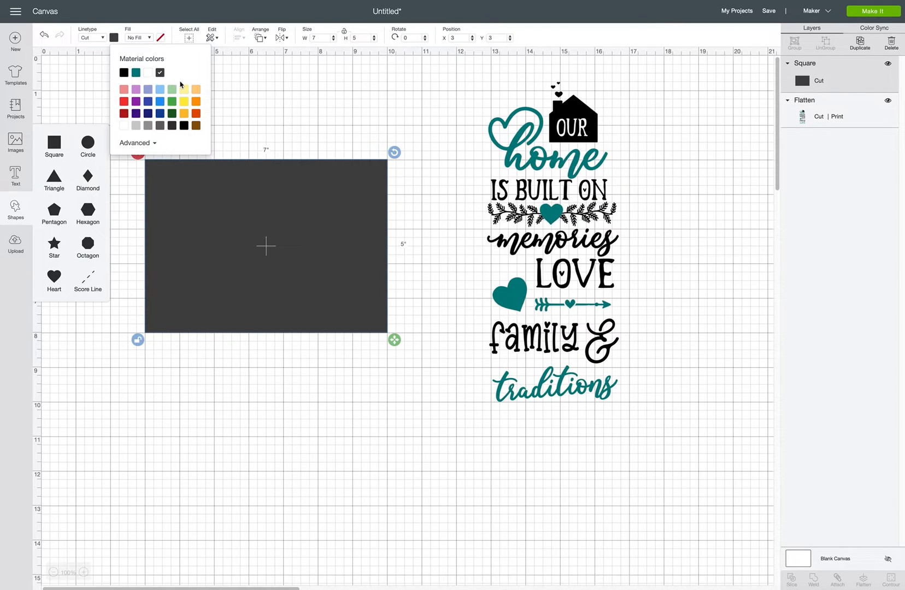
pyautogui.moveTo(139, 127)
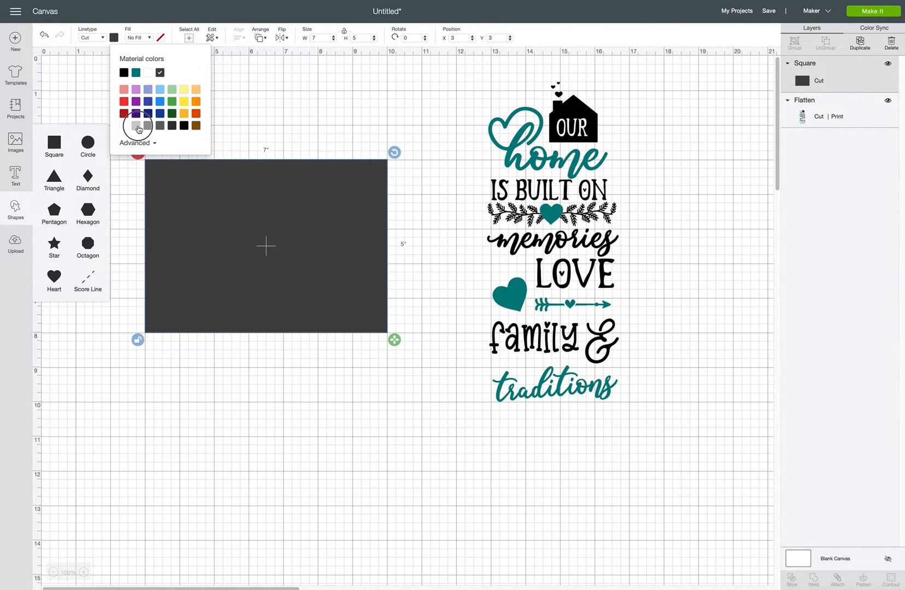
pyautogui.click(137, 125)
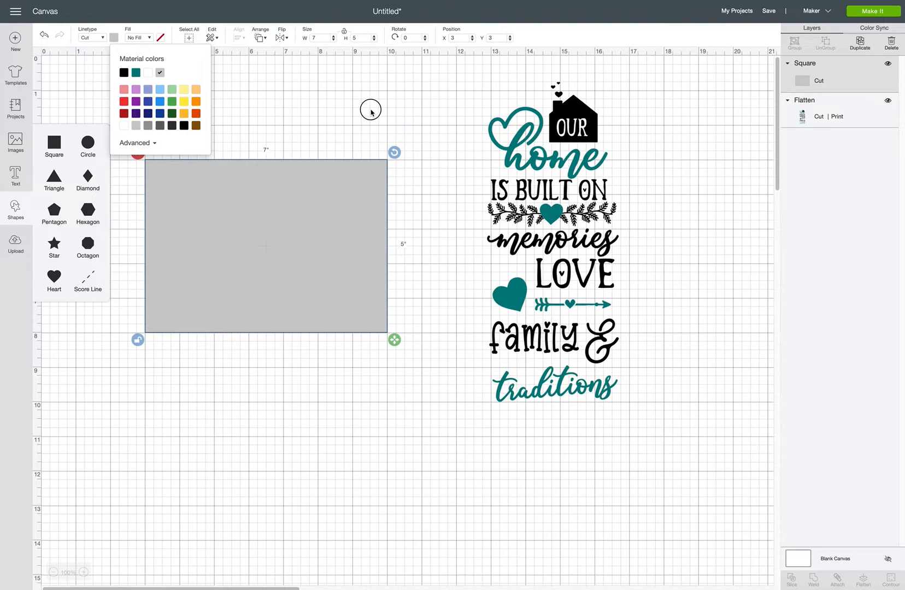
pyautogui.click(314, 226)
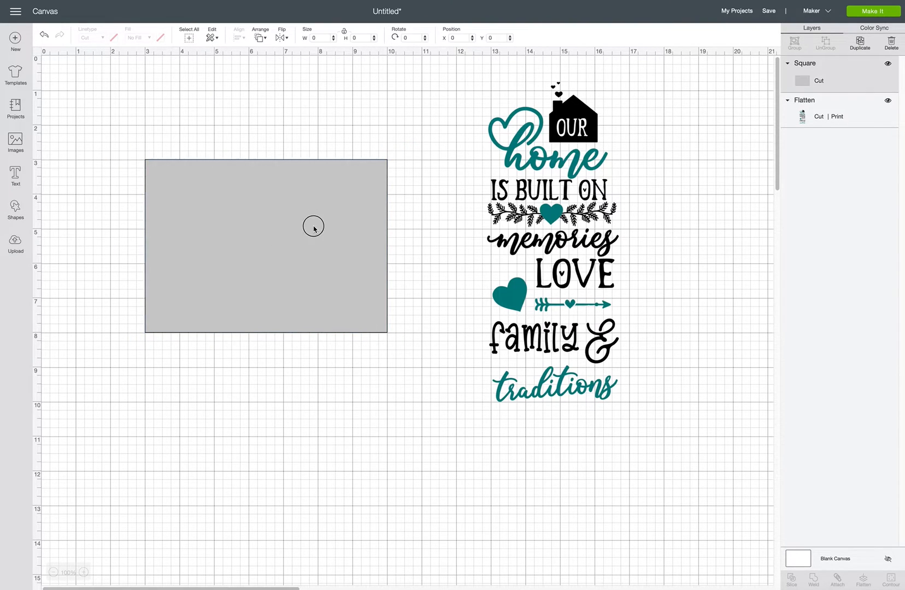
pyautogui.click(266, 243)
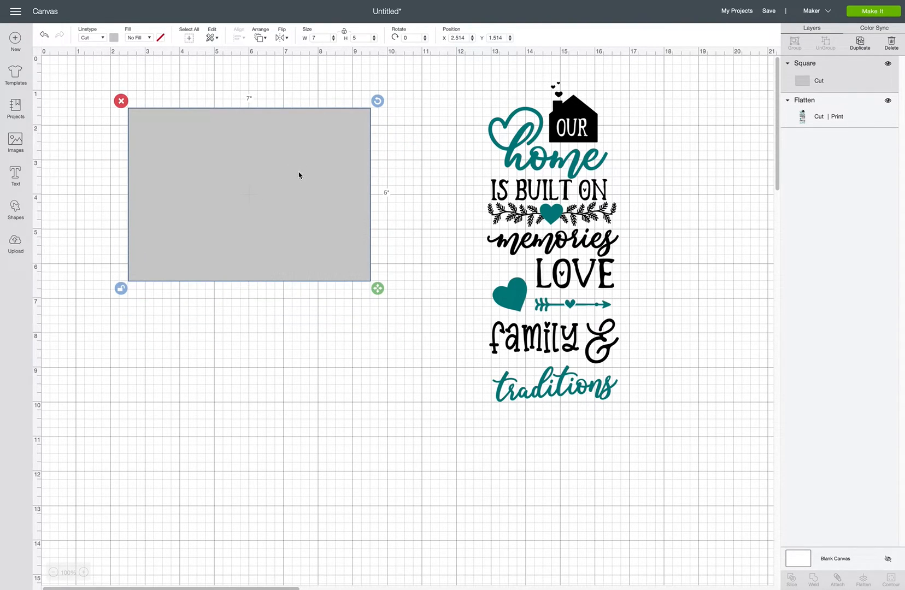
pyautogui.moveTo(341, 135)
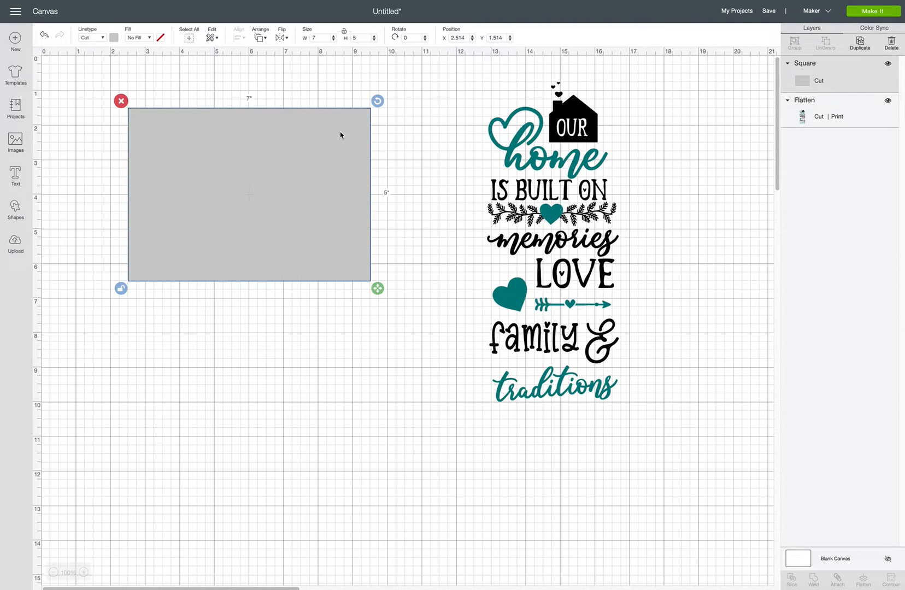
pyautogui.click(15, 208)
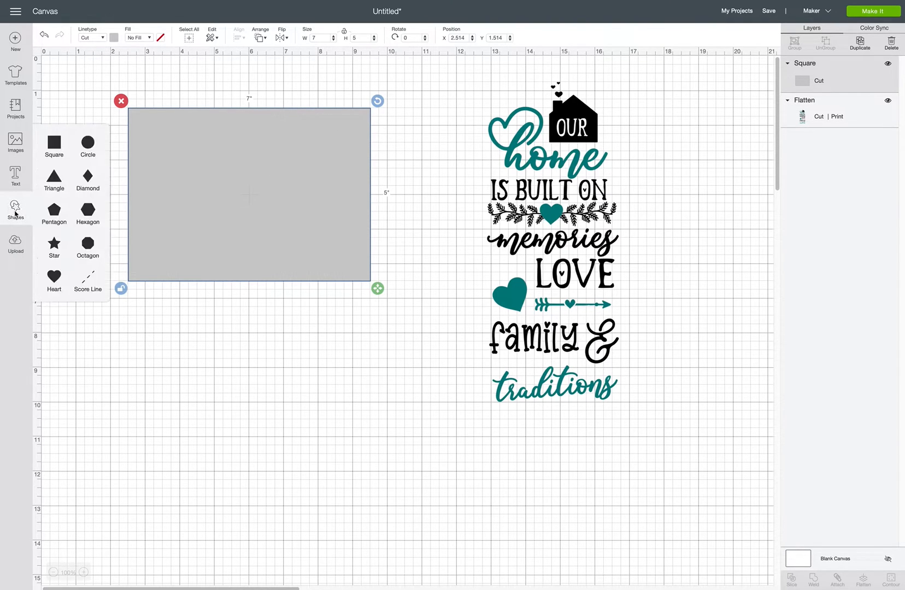
# Add a score line and Align > Center it on the grey 7 × 5 in card
pyautogui.click(87, 277)
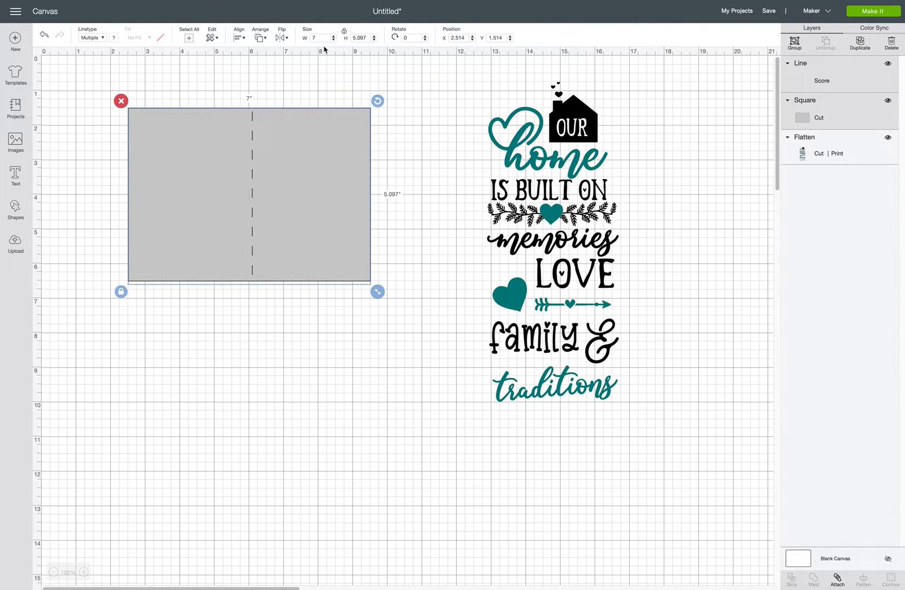
pyautogui.click(238, 33)
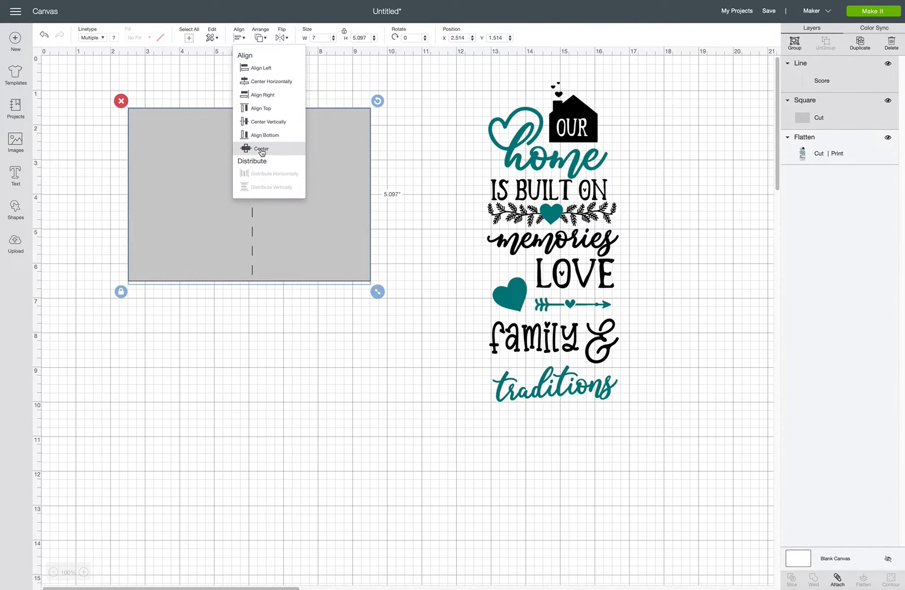
pyautogui.click(261, 148)
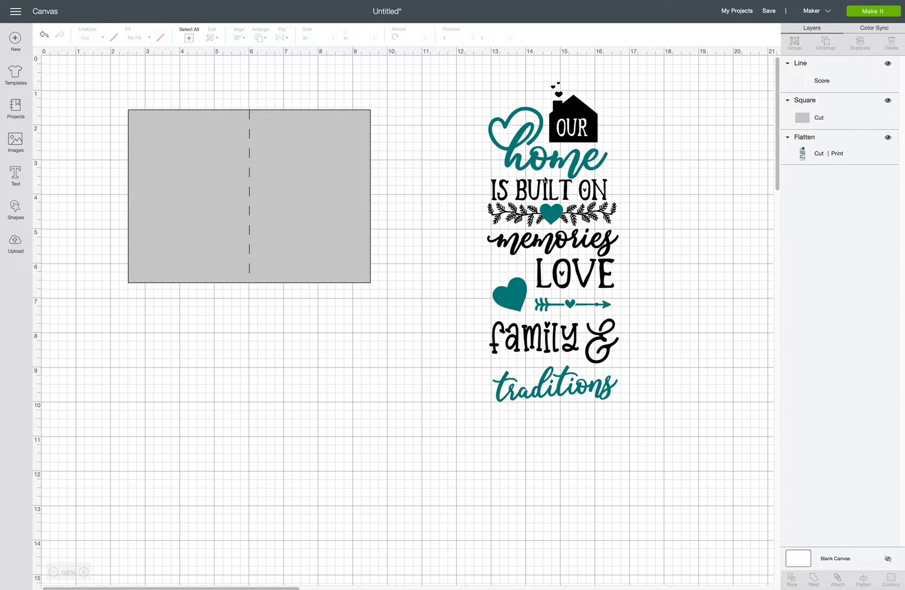
pyautogui.moveTo(153, 188)
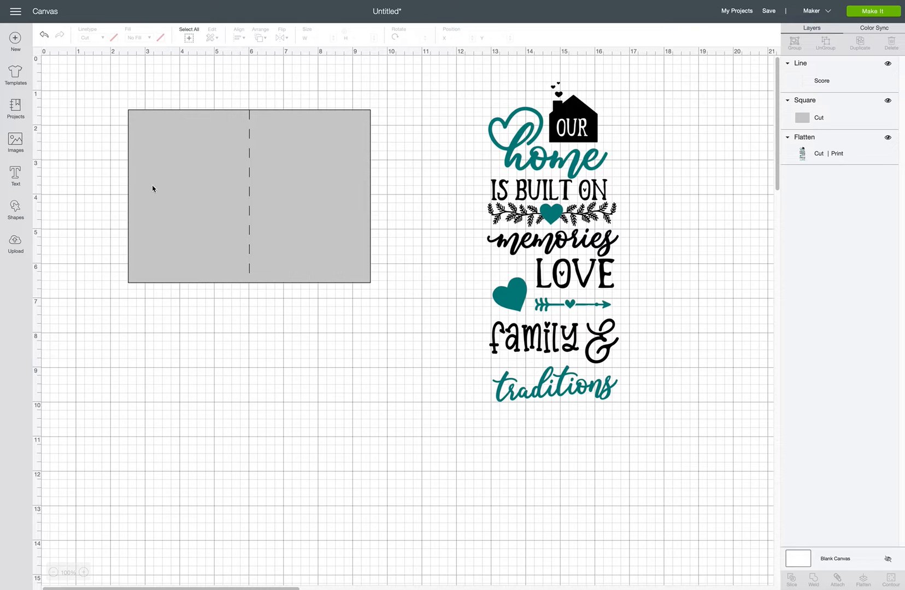
pyautogui.moveTo(304, 185)
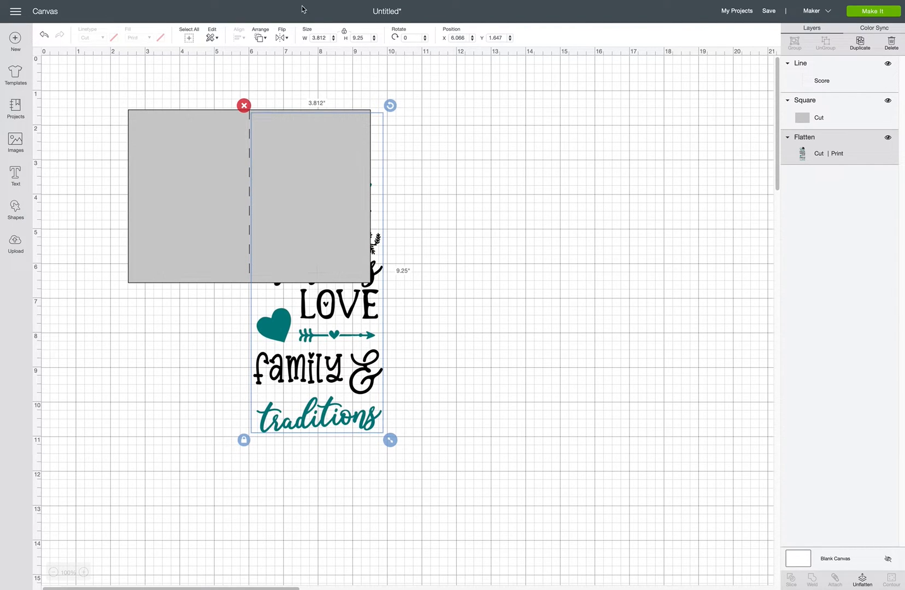
# Send the 'Our Home' design to front, shrink it to about 1.94 × 4.7 in on the card's right half, and select all layers
pyautogui.click(260, 34)
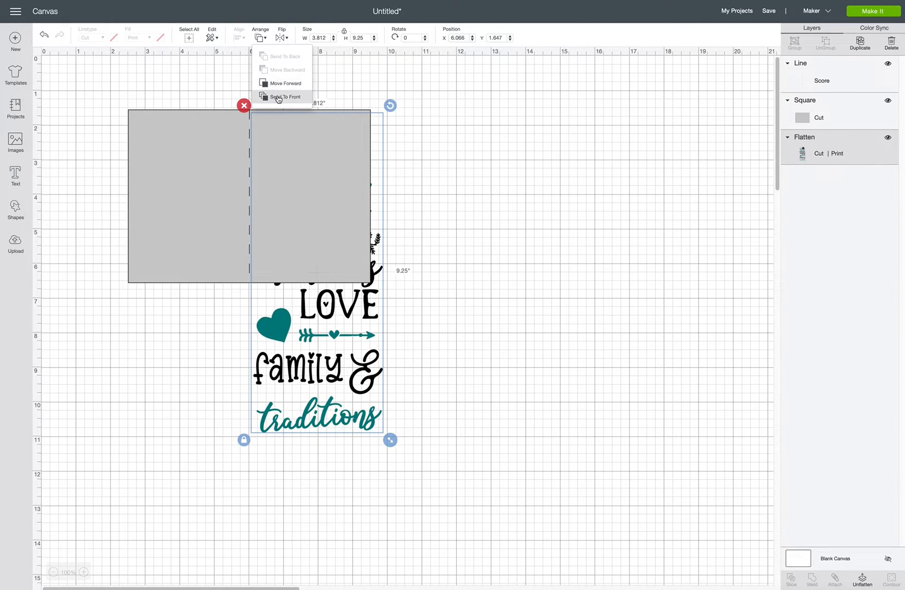
pyautogui.click(285, 96)
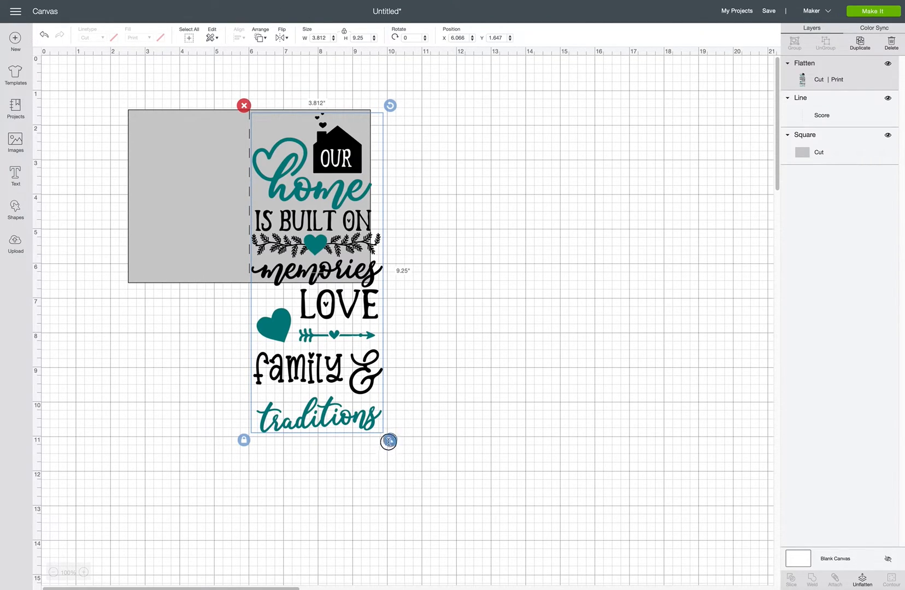
pyautogui.moveTo(389, 442); pyautogui.dragTo(328, 285)
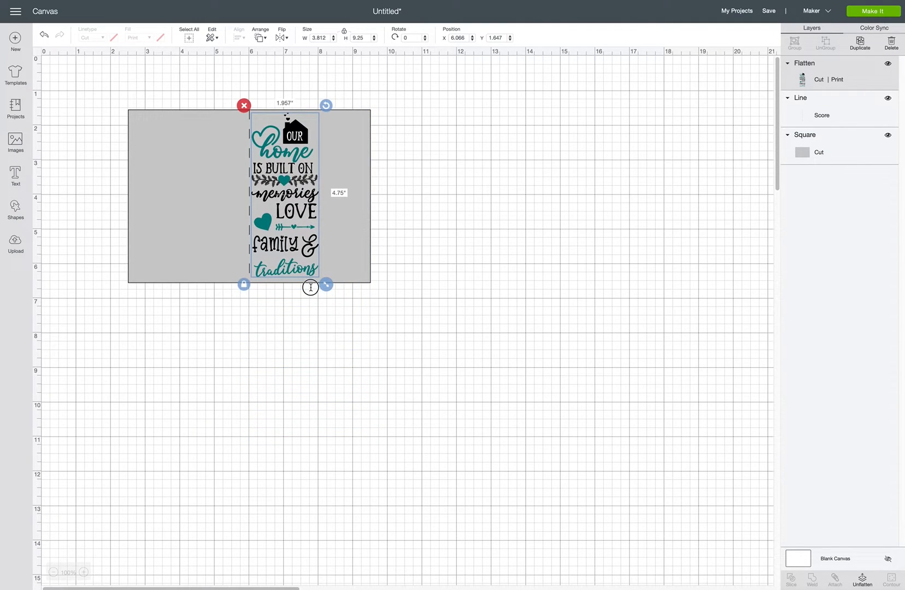
pyautogui.moveTo(327, 285); pyautogui.dragTo(326, 283)
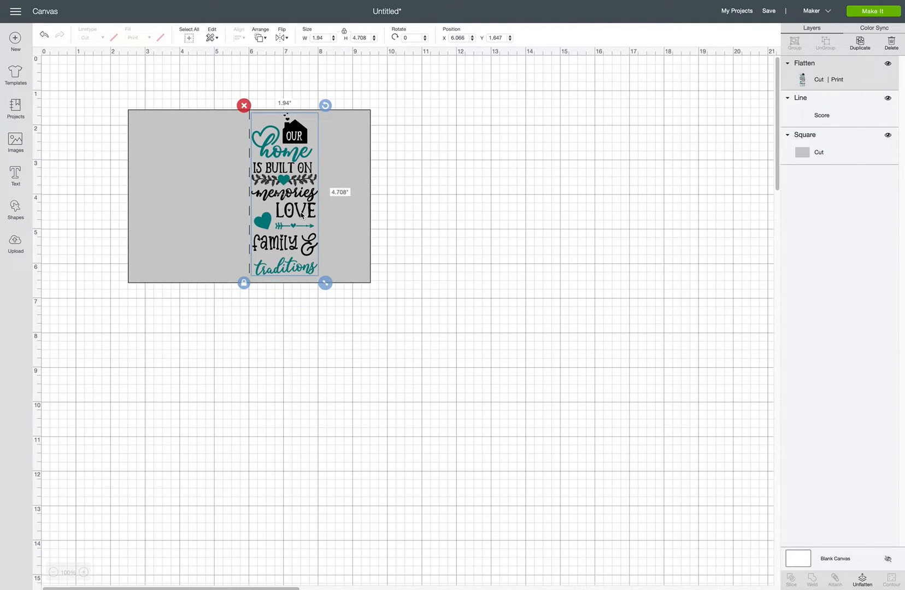
pyautogui.moveTo(285, 196); pyautogui.dragTo(310, 197)
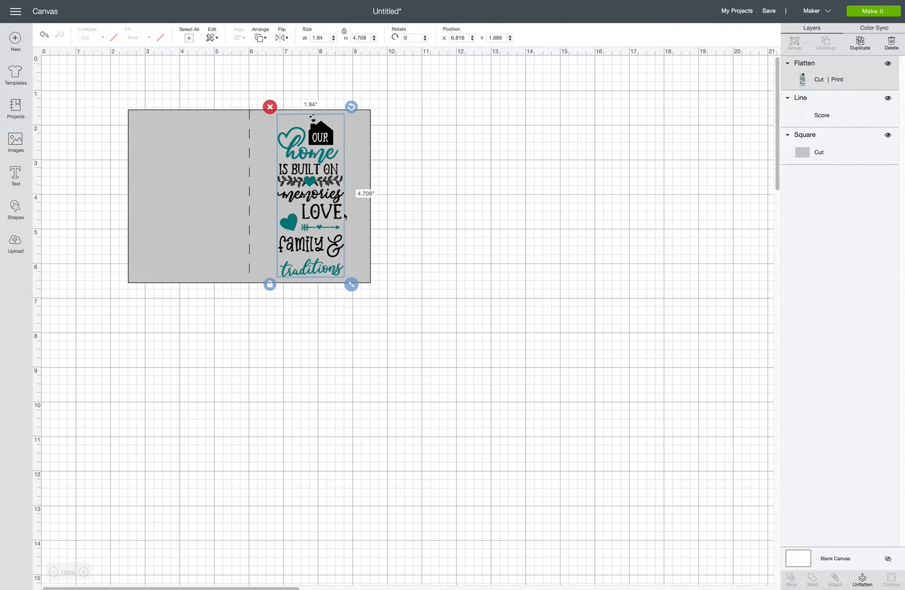
pyautogui.click(106, 114)
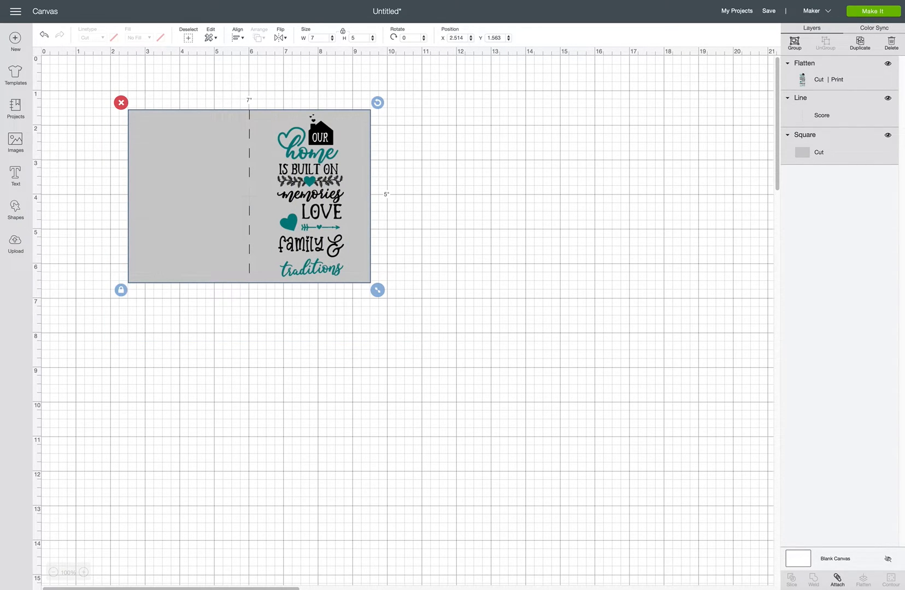
pyautogui.moveTo(825, 111)
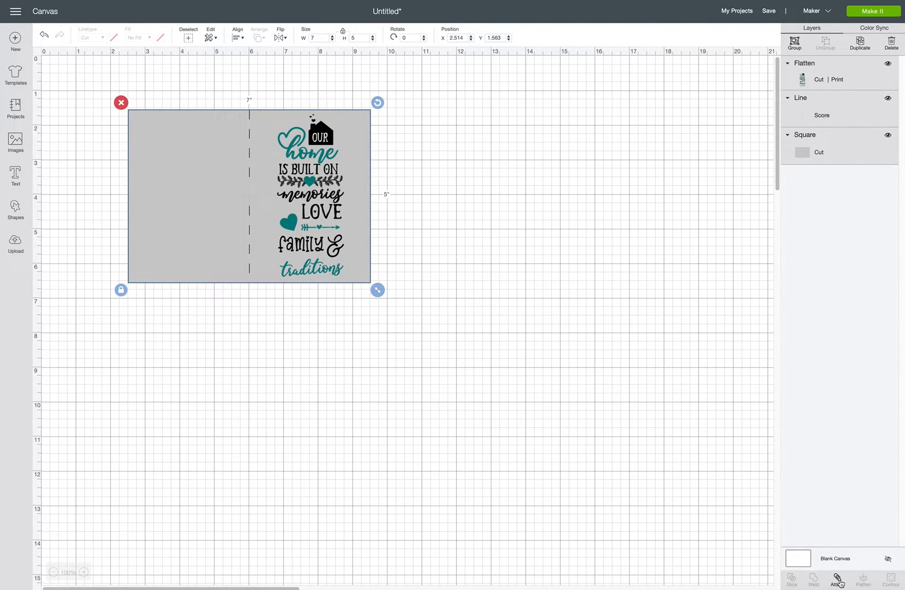
# Attach card, score line and design into one 7 × 5 in group and move it toward the canvas top-left
pyautogui.click(837, 580)
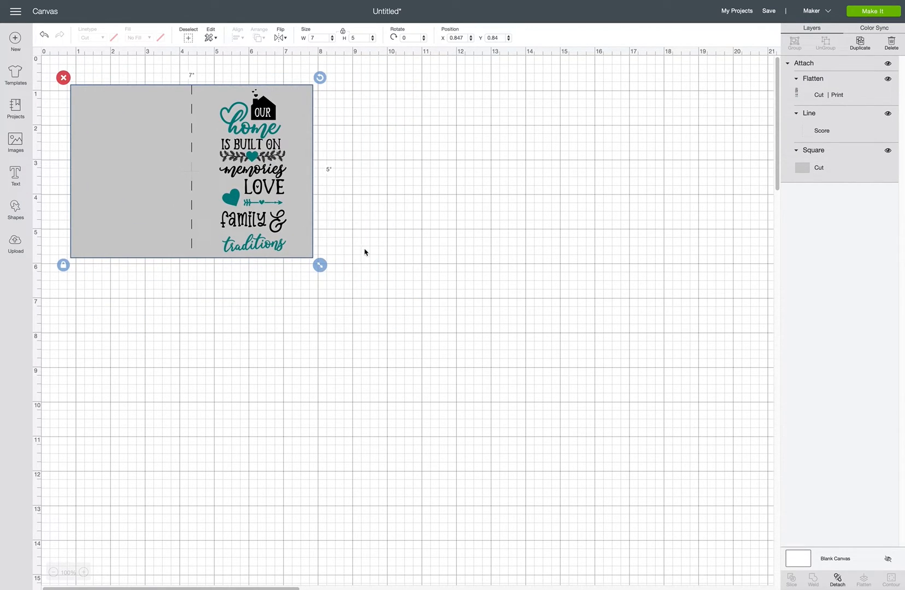
pyautogui.moveTo(320, 265); pyautogui.dragTo(357, 291)
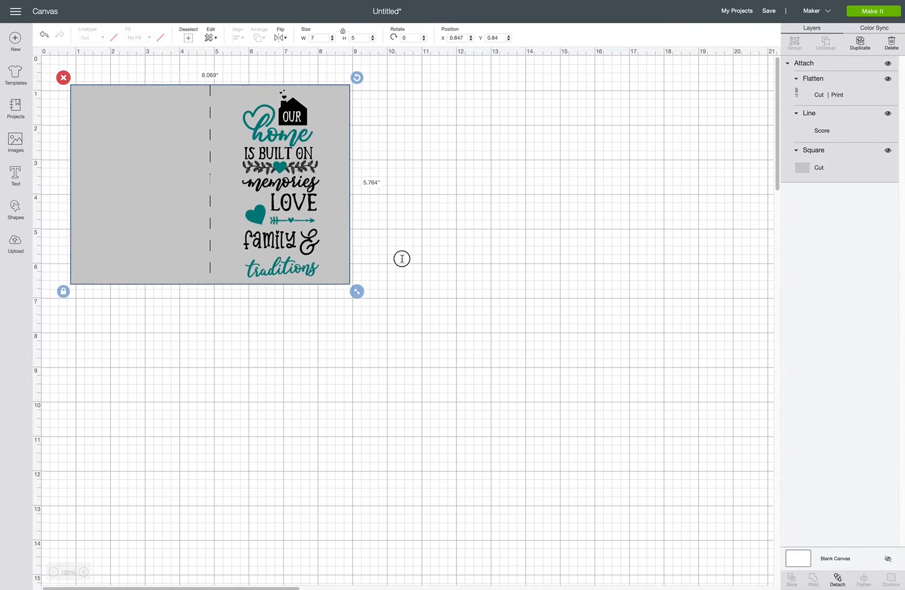
pyautogui.moveTo(357, 292); pyautogui.dragTo(400, 322)
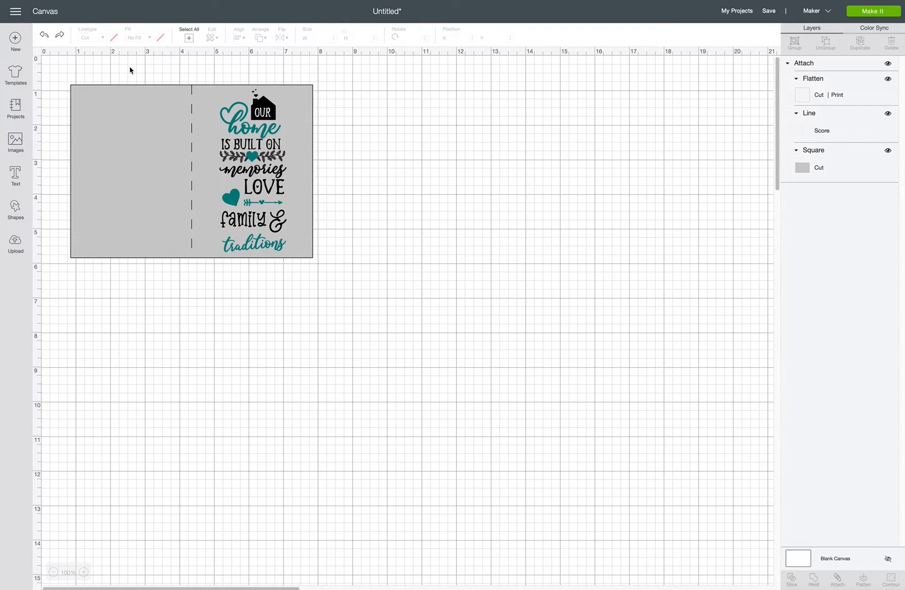
pyautogui.click(191, 170)
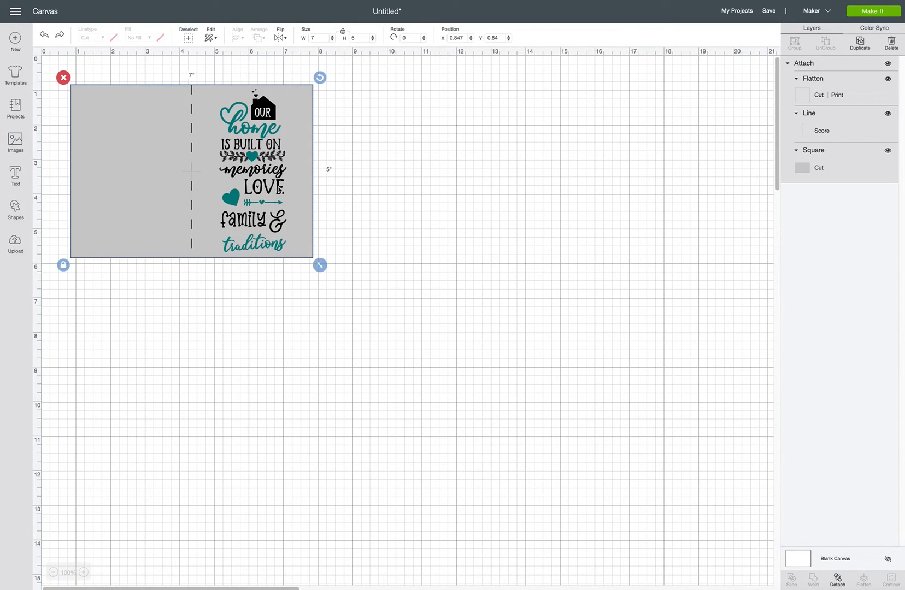
pyautogui.moveTo(529, 159)
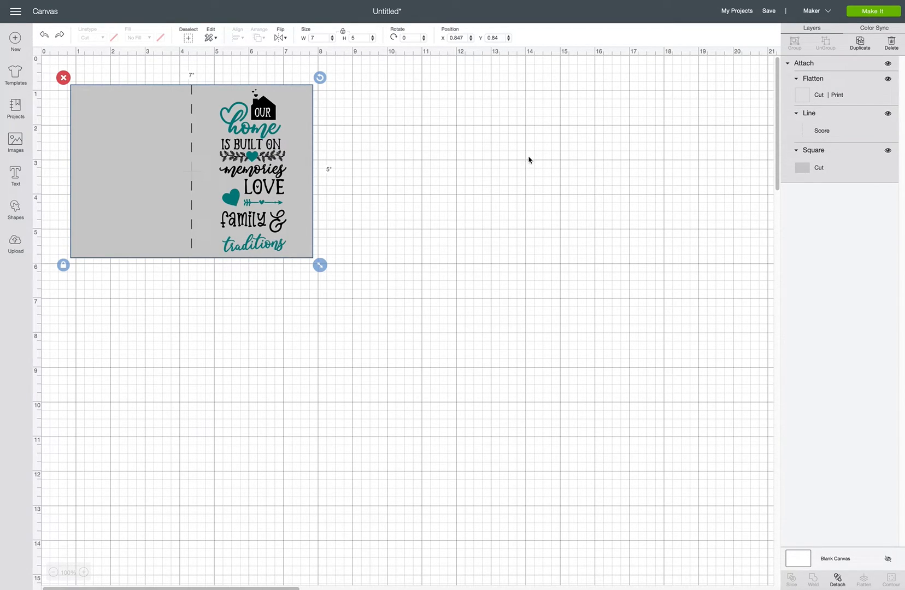
pyautogui.moveTo(669, 187)
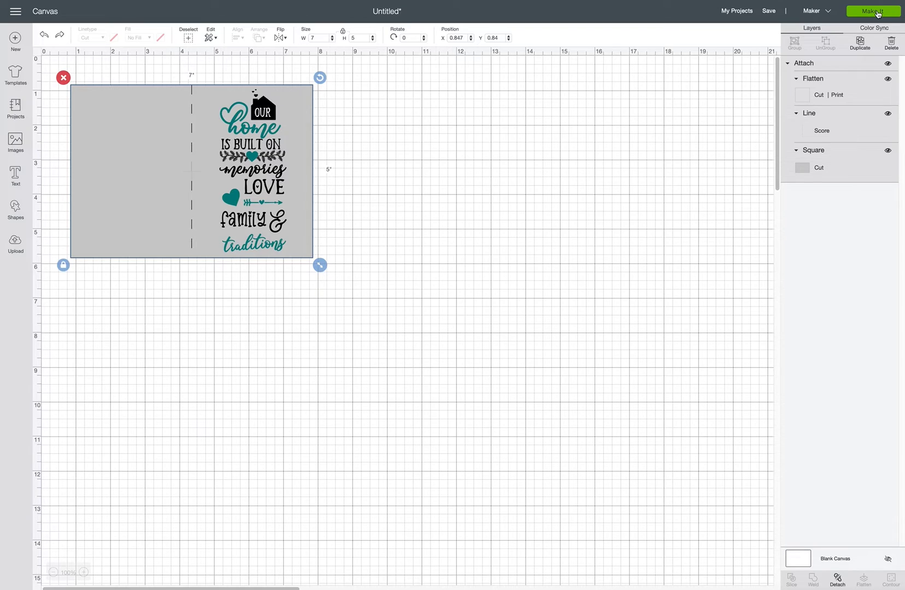
# Use Make It to show the attached card on one letter-size print, score and cut mat
pyautogui.click(873, 11)
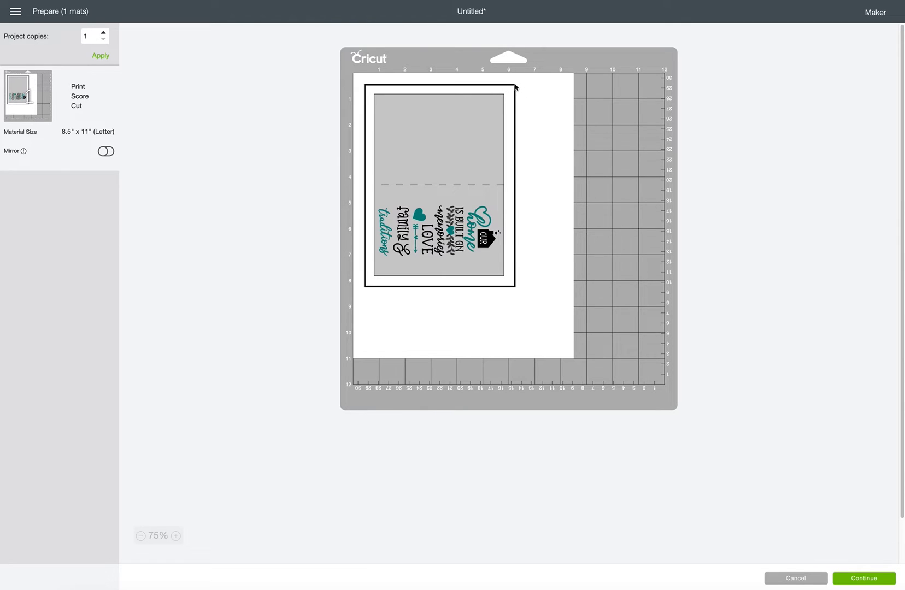
pyautogui.moveTo(365, 86)
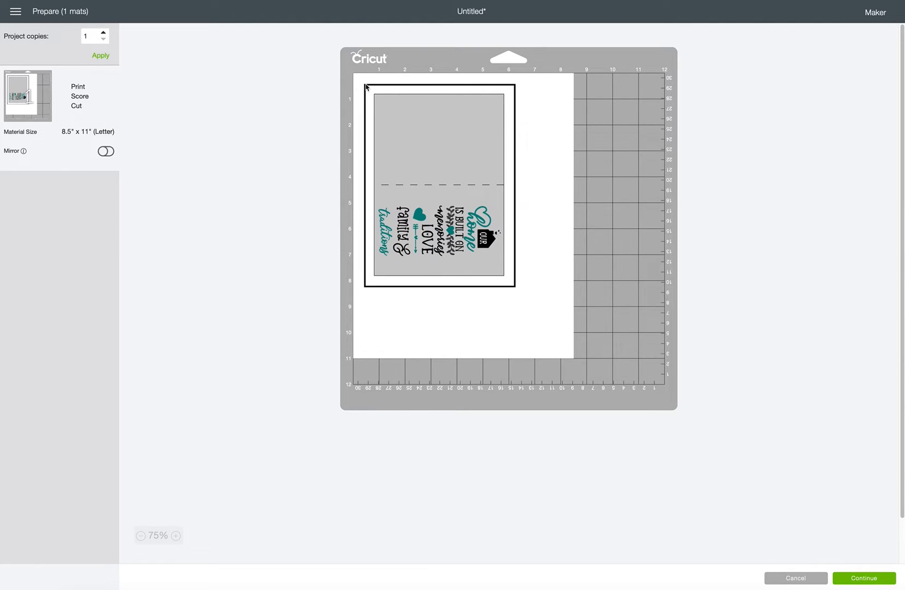
pyautogui.moveTo(517, 293)
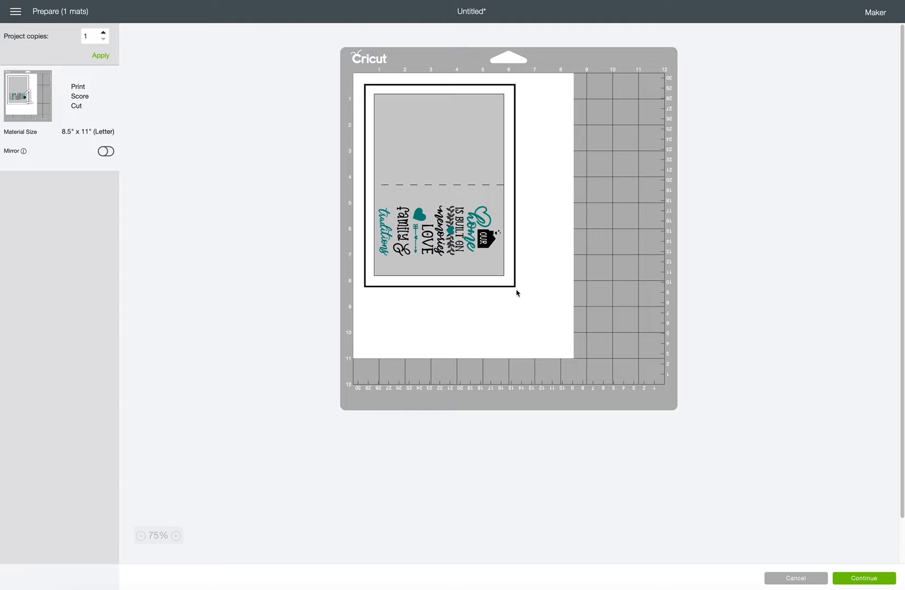
pyautogui.moveTo(516, 285)
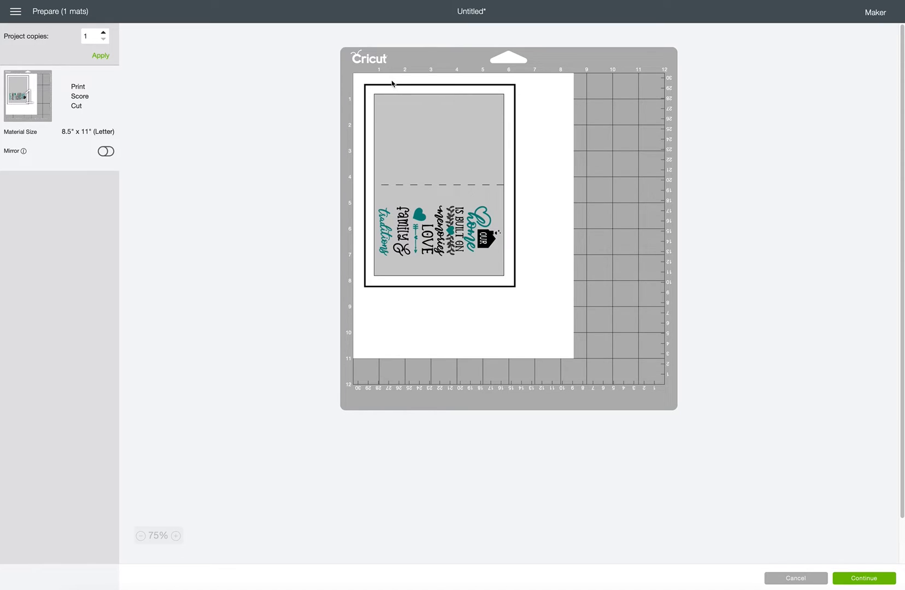
pyautogui.moveTo(544, 80)
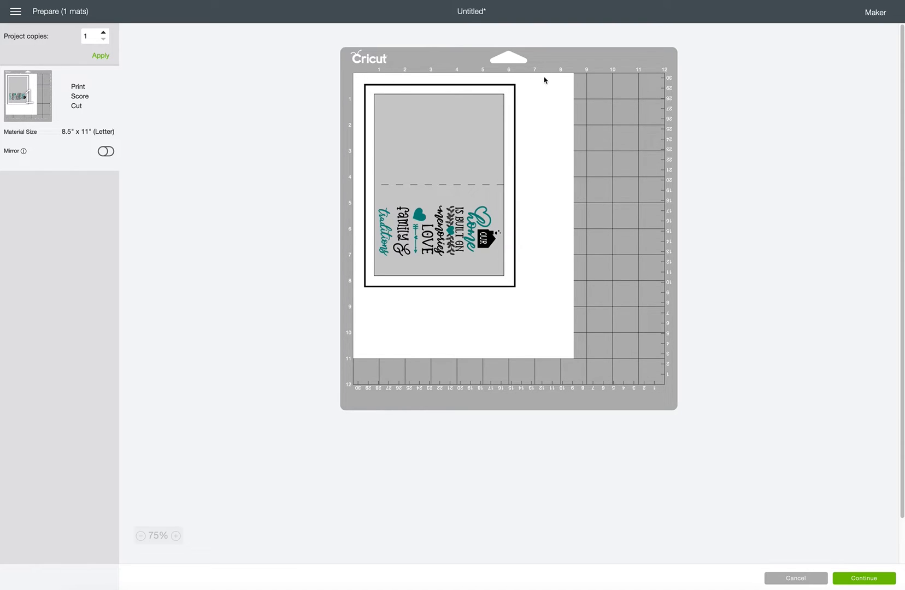
pyautogui.moveTo(565, 79)
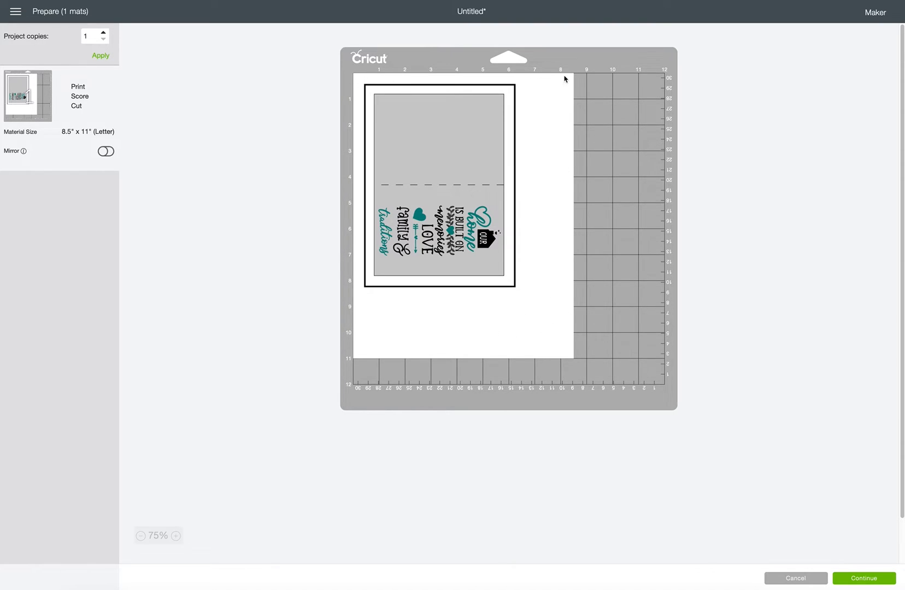
pyautogui.moveTo(363, 78)
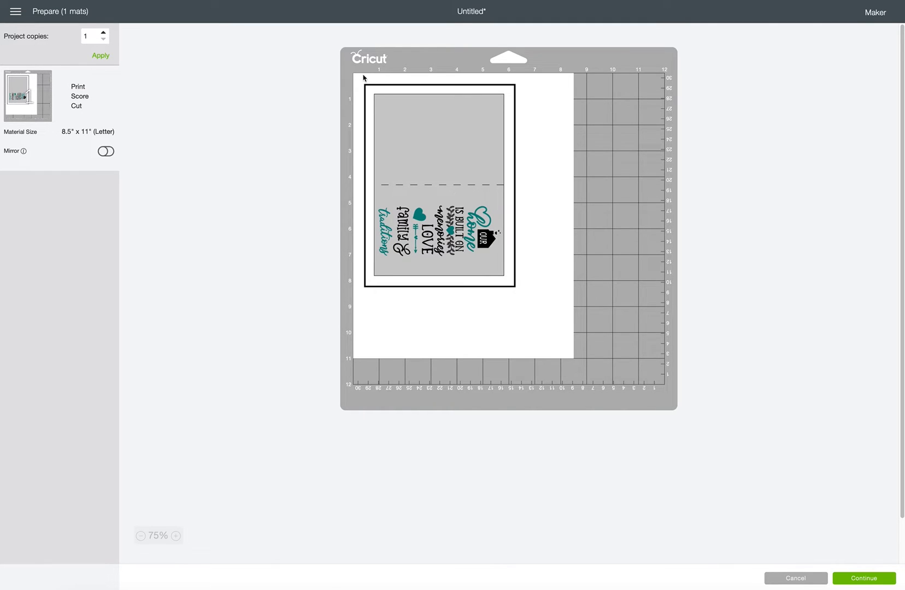
pyautogui.moveTo(354, 77)
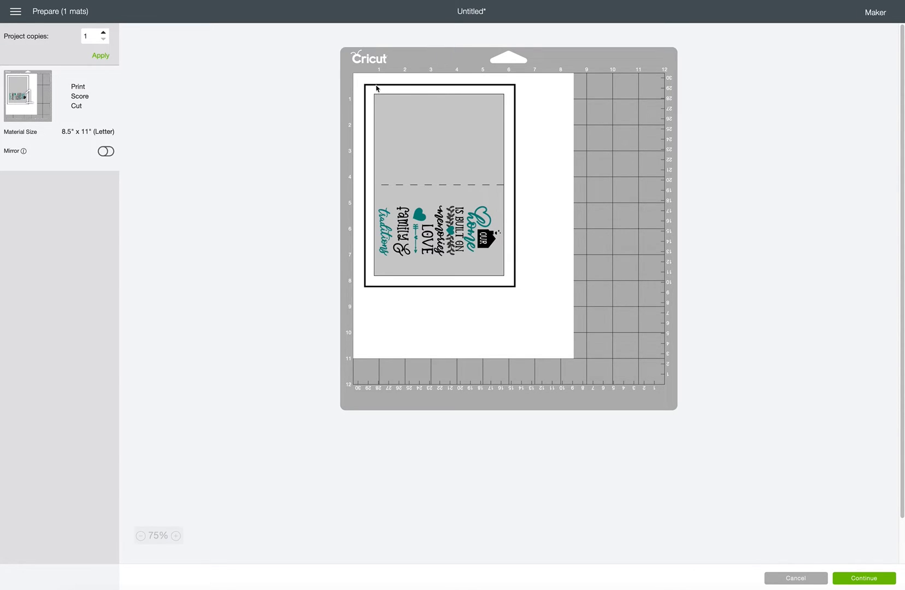
pyautogui.moveTo(516, 298)
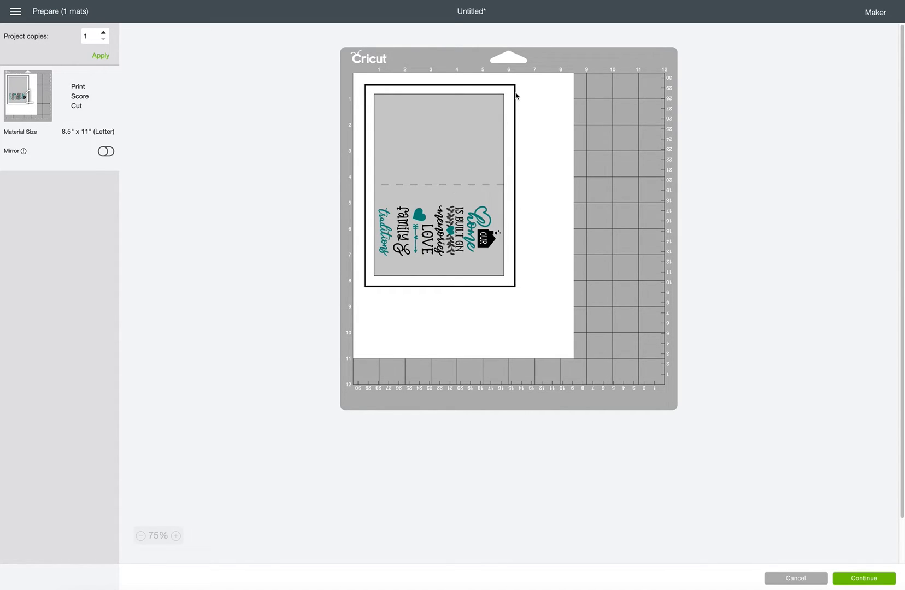
pyautogui.moveTo(430, 92)
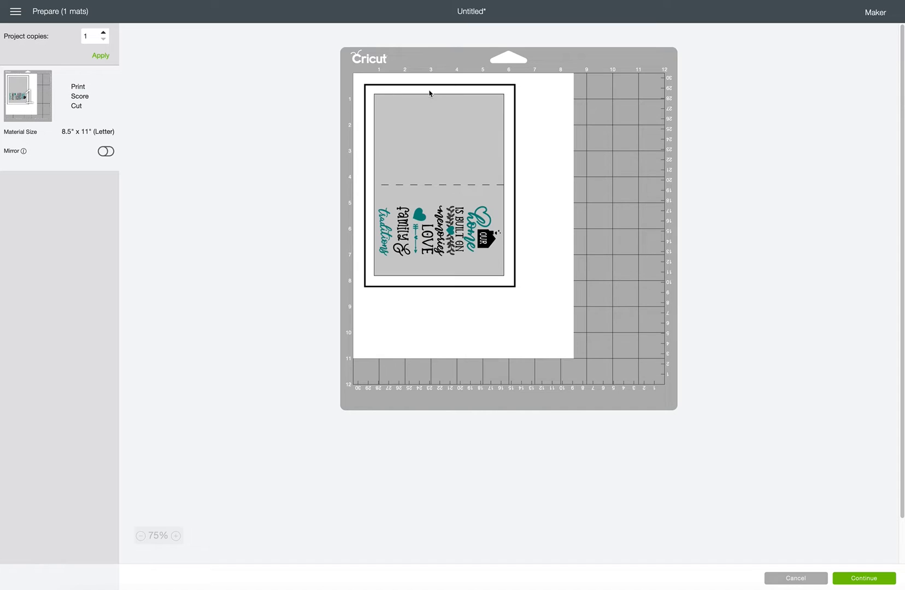
pyautogui.moveTo(375, 117)
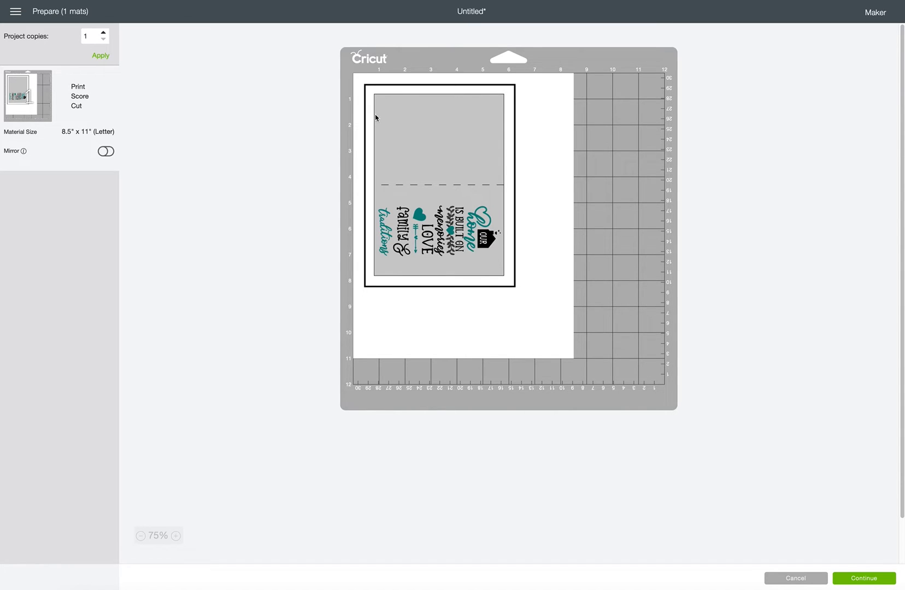
pyautogui.moveTo(509, 279)
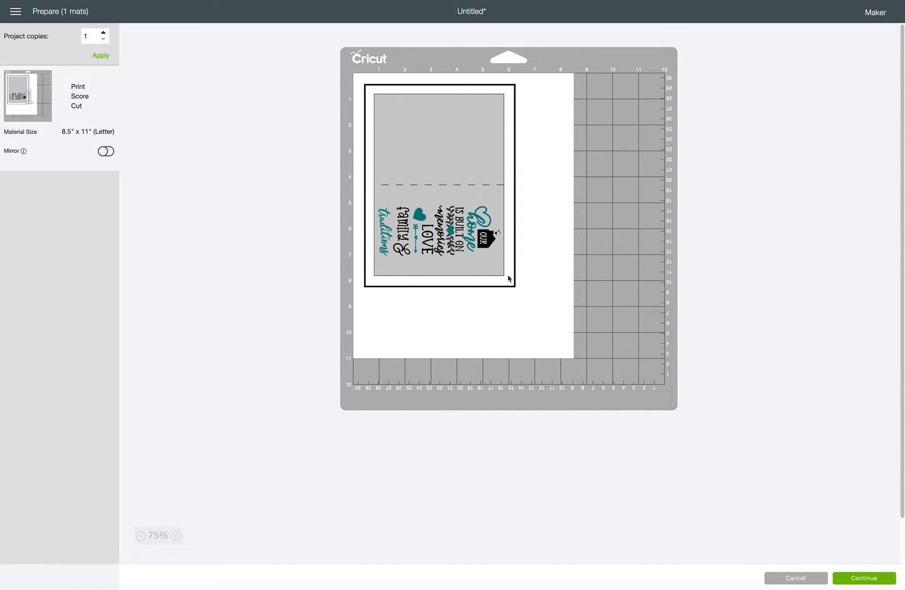
pyautogui.moveTo(381, 188)
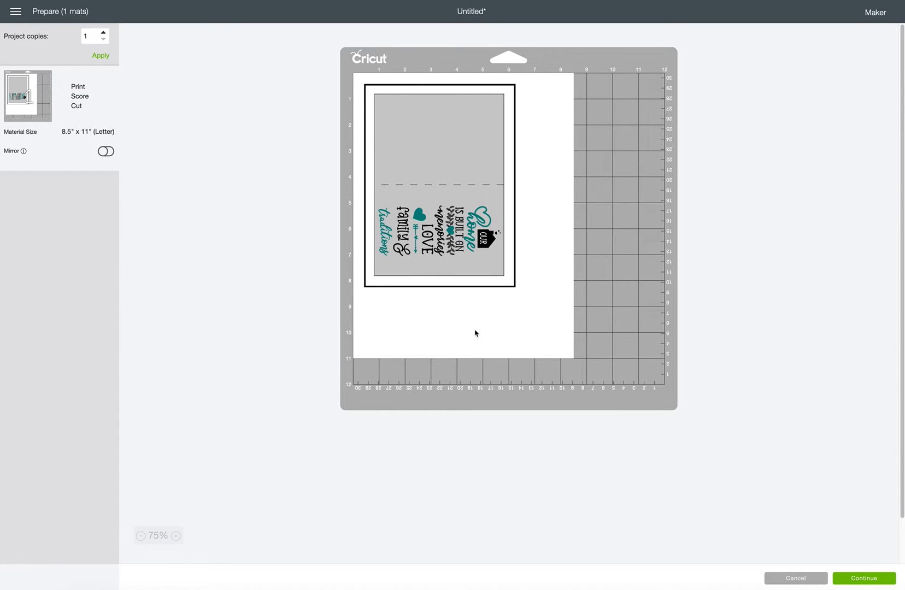
pyautogui.moveTo(475, 208)
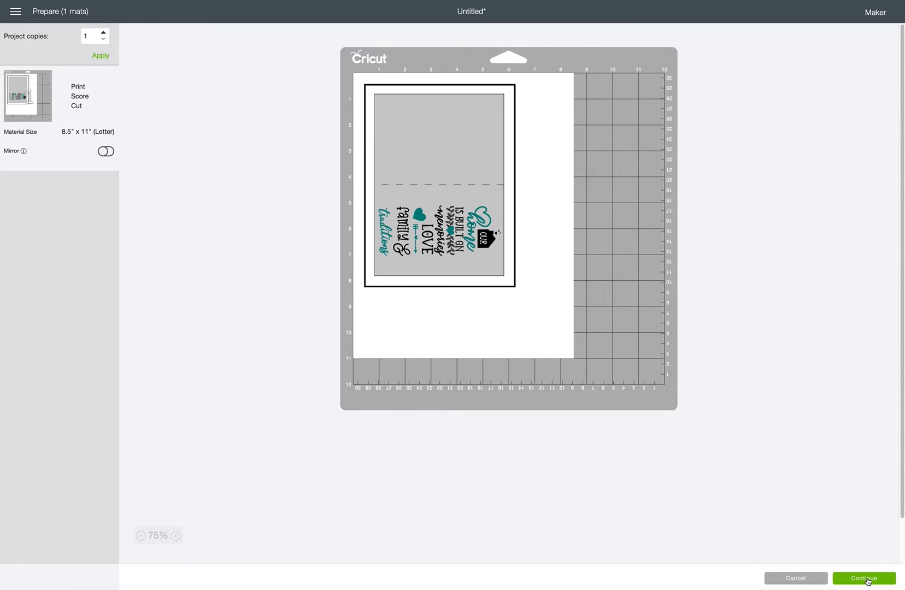
# Continue to Print setup, choose the Canon PRO-100 series printer and turn Add Bleed off
pyautogui.click(864, 579)
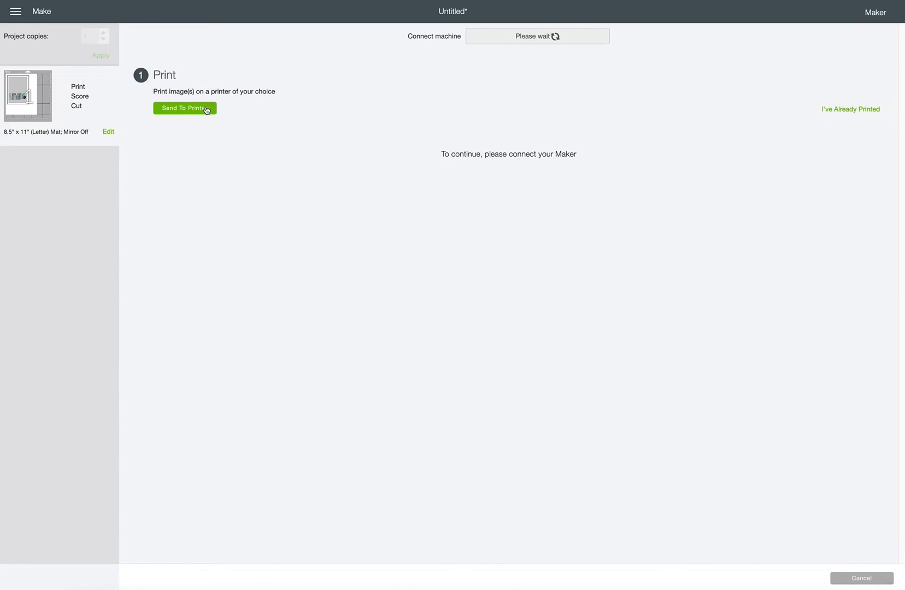
pyautogui.click(185, 108)
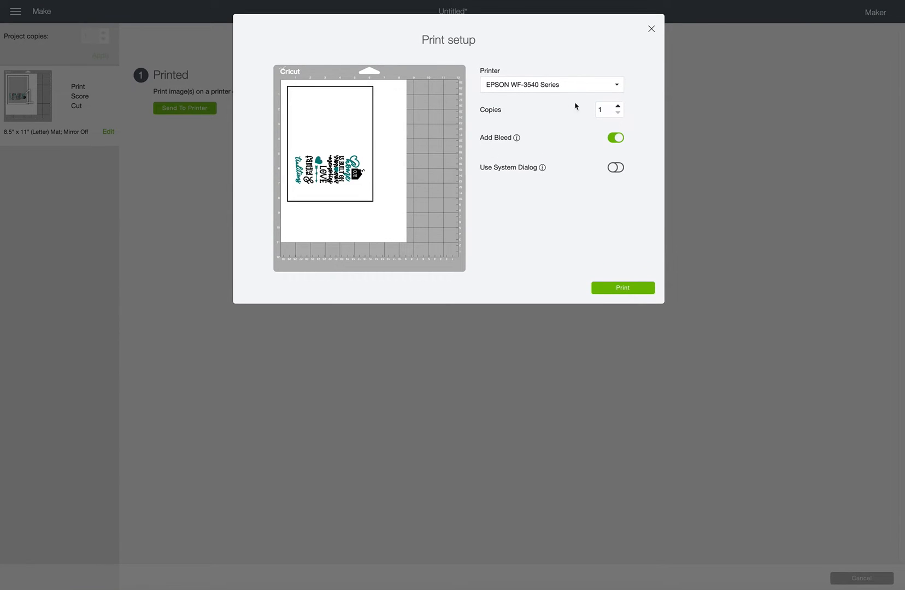
pyautogui.click(550, 84)
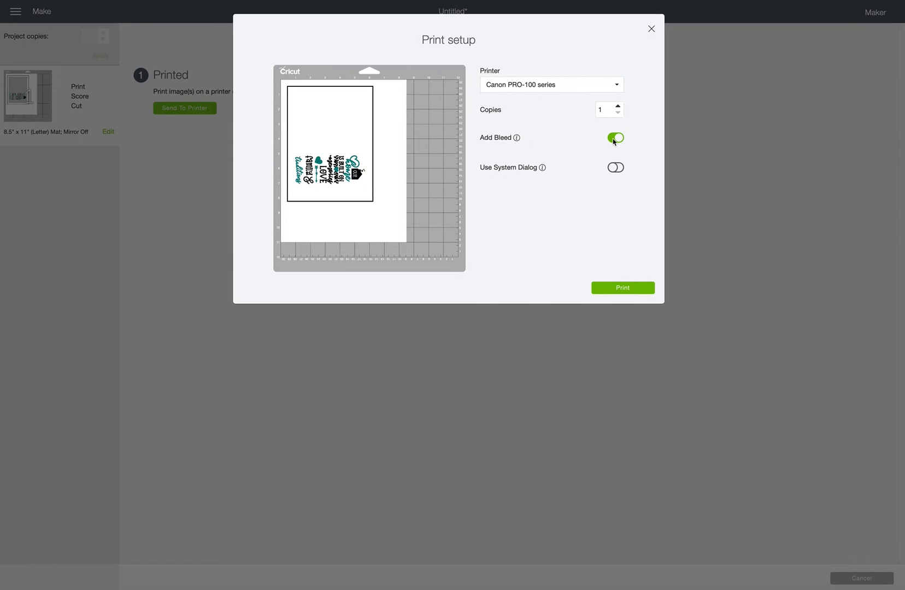
pyautogui.click(616, 137)
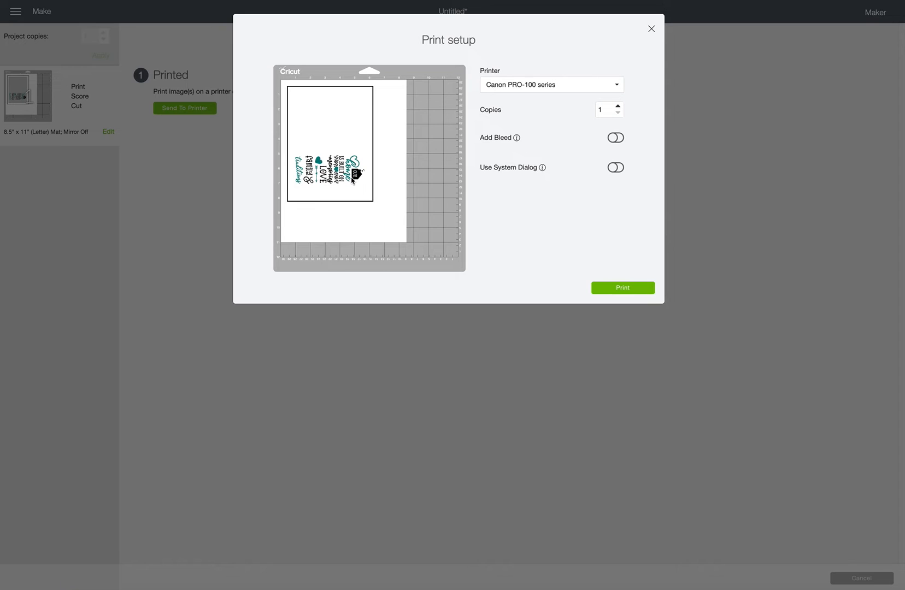
pyautogui.moveTo(371, 134)
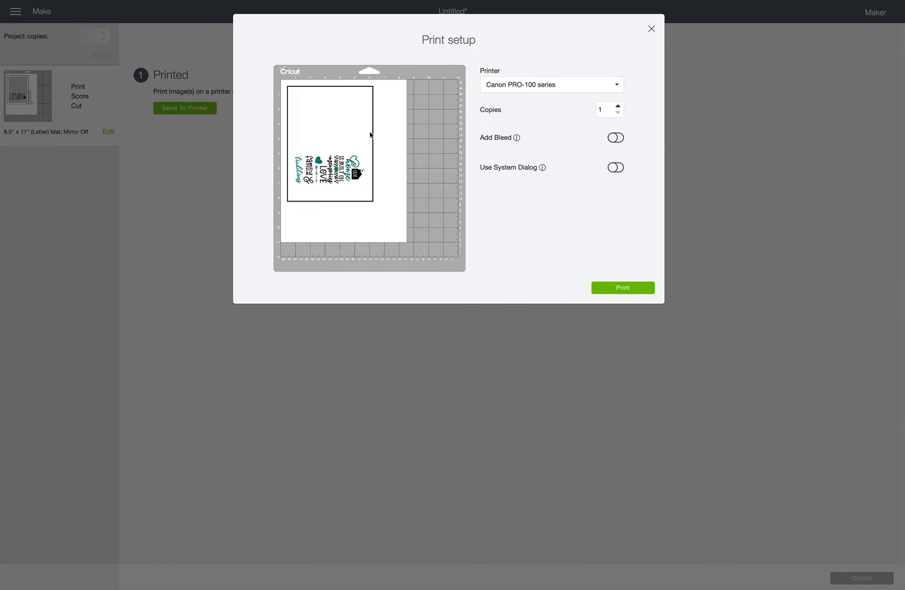
pyautogui.moveTo(399, 206)
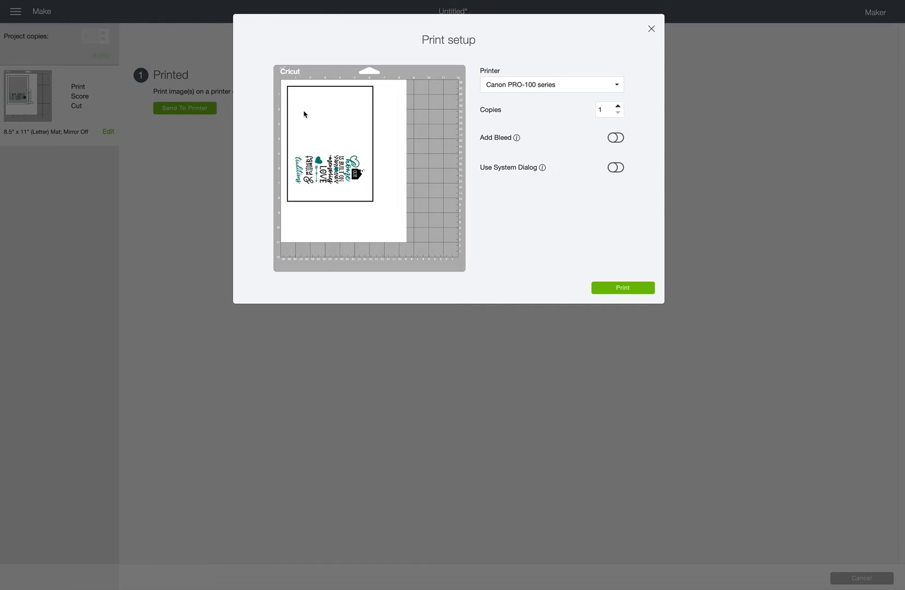
pyautogui.moveTo(286, 110)
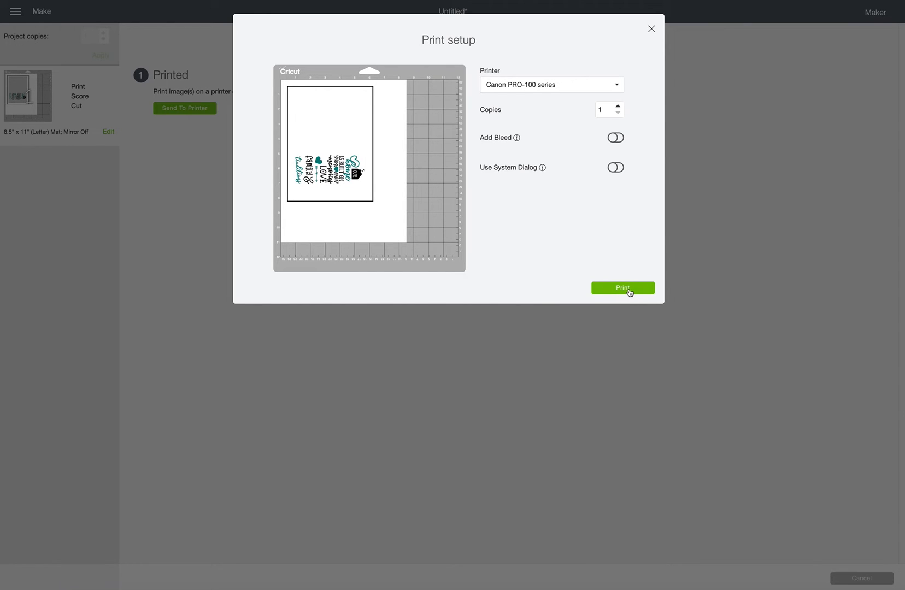
# Print the card design to the Canon PRO-100, leaving the Maker connection step pending
pyautogui.click(622, 288)
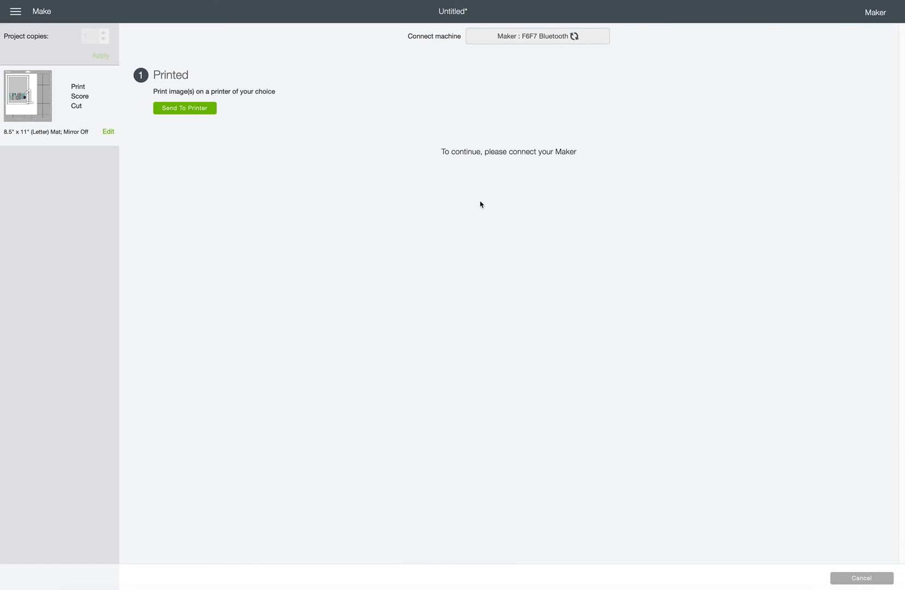
pyautogui.moveTo(885, 547)
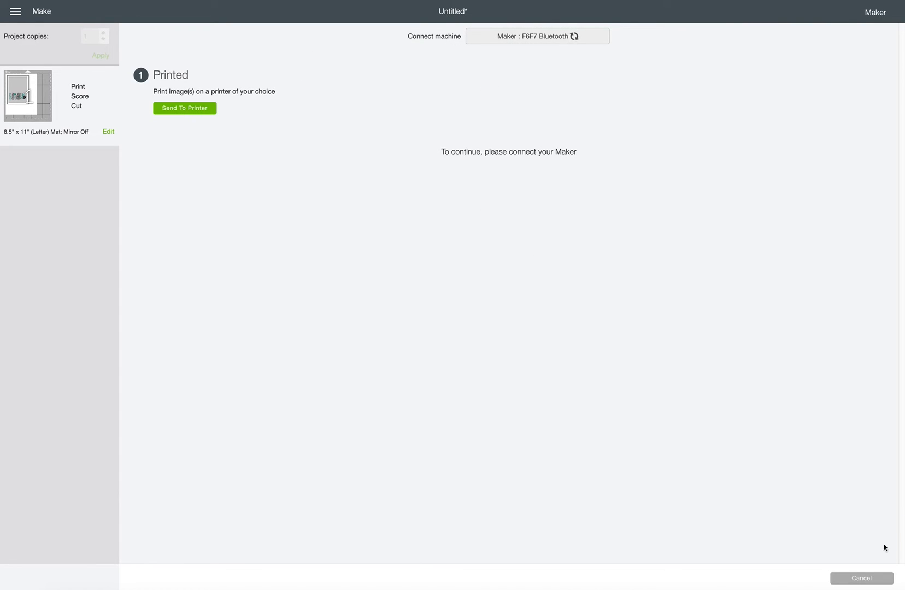
pyautogui.moveTo(473, 218)
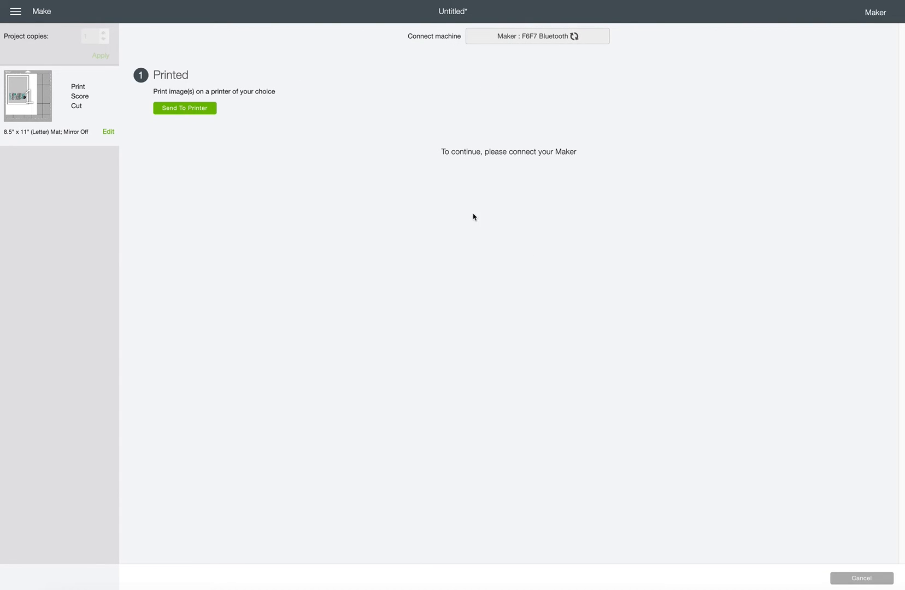
pyautogui.moveTo(587, 318)
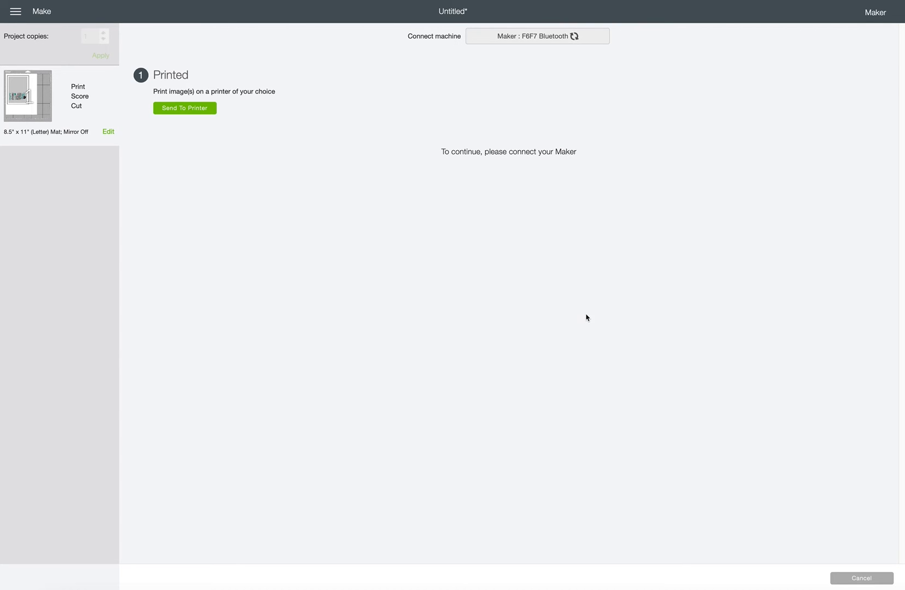
pyautogui.moveTo(549, 186)
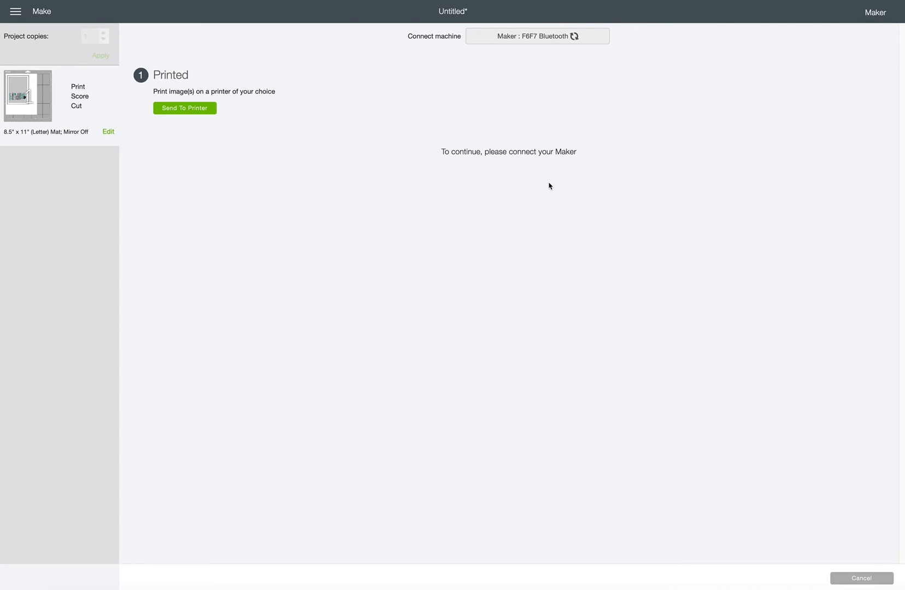
pyautogui.moveTo(852, 529)
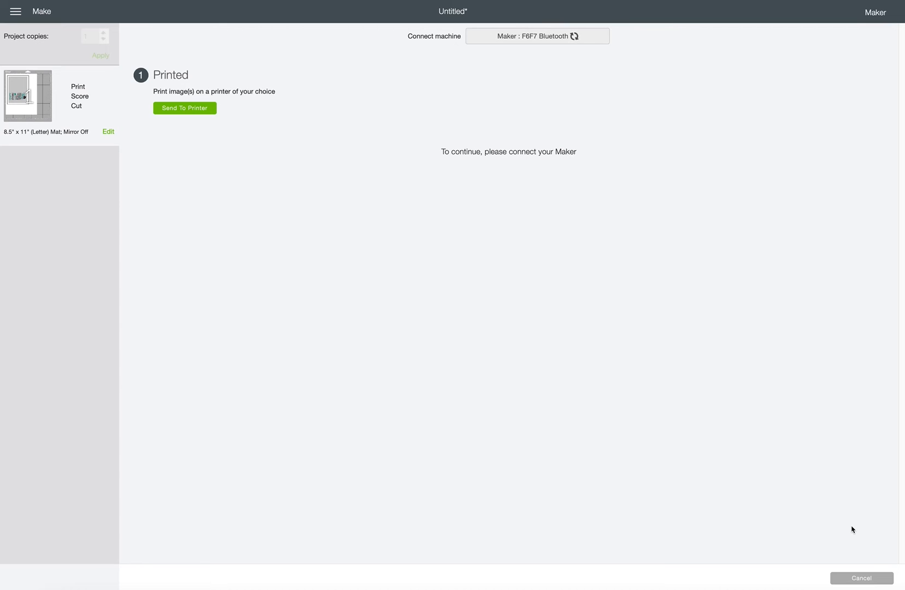
pyautogui.moveTo(858, 559)
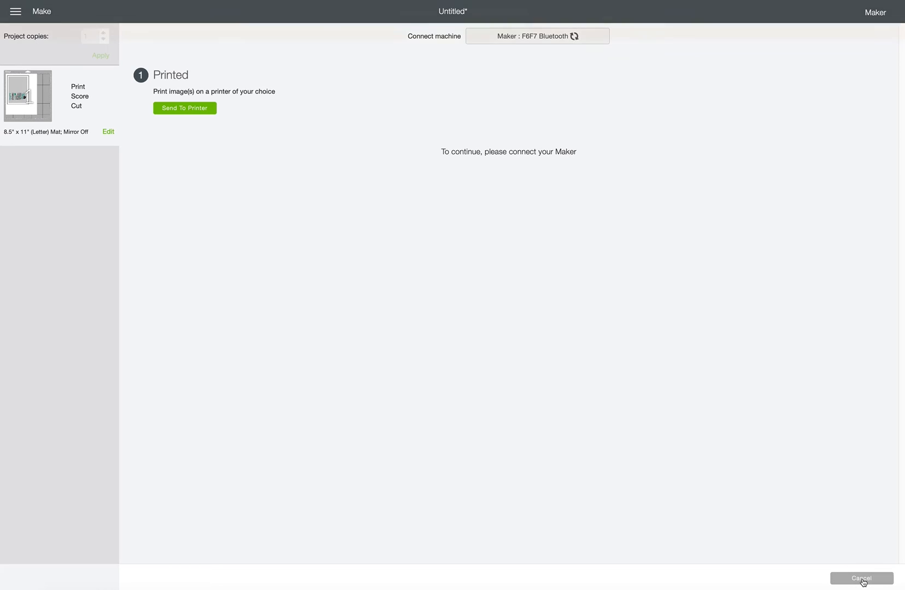
# Cancel the cut job, confirm with Yes, and return from the Prepare screen to the canvas
pyautogui.click(861, 578)
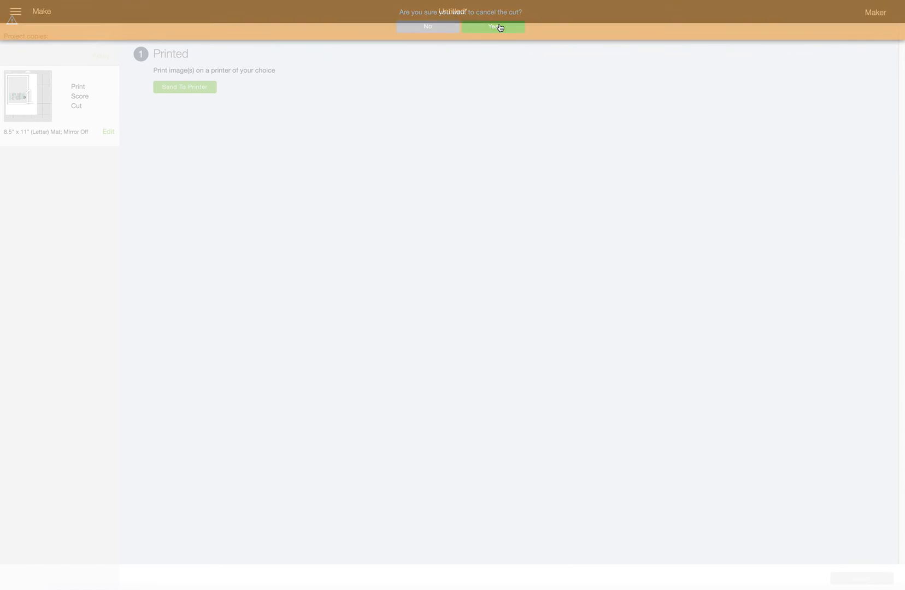
pyautogui.click(493, 26)
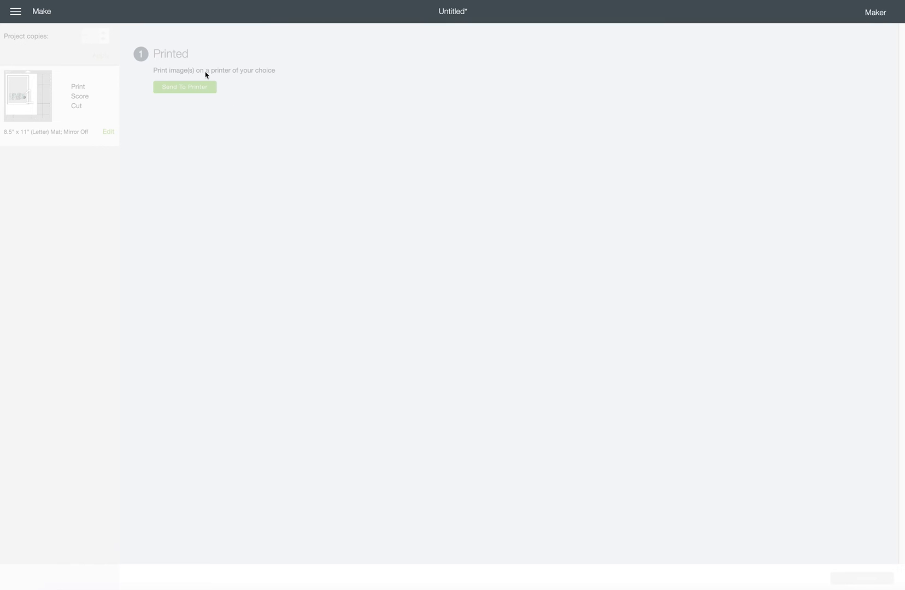
pyautogui.moveTo(548, 89)
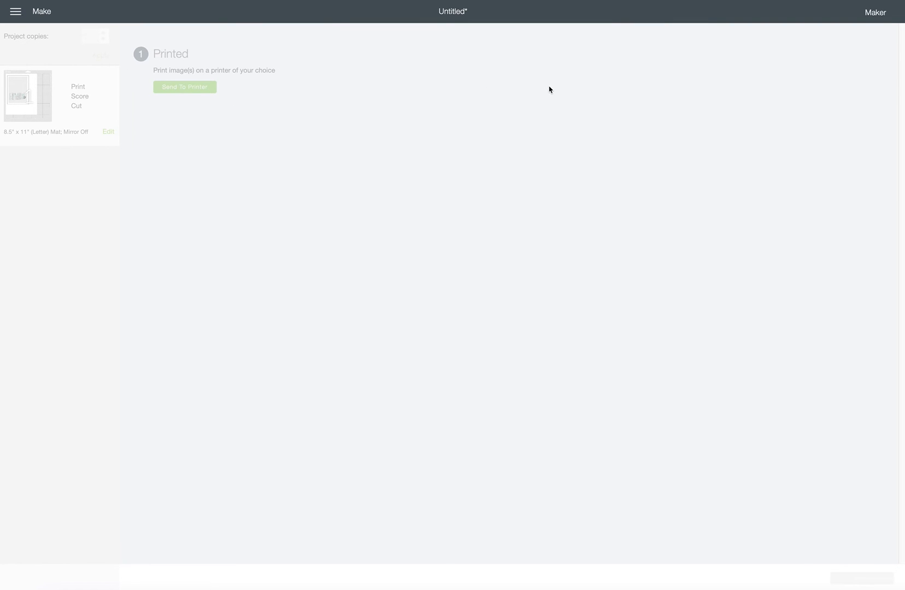
pyautogui.moveTo(819, 551)
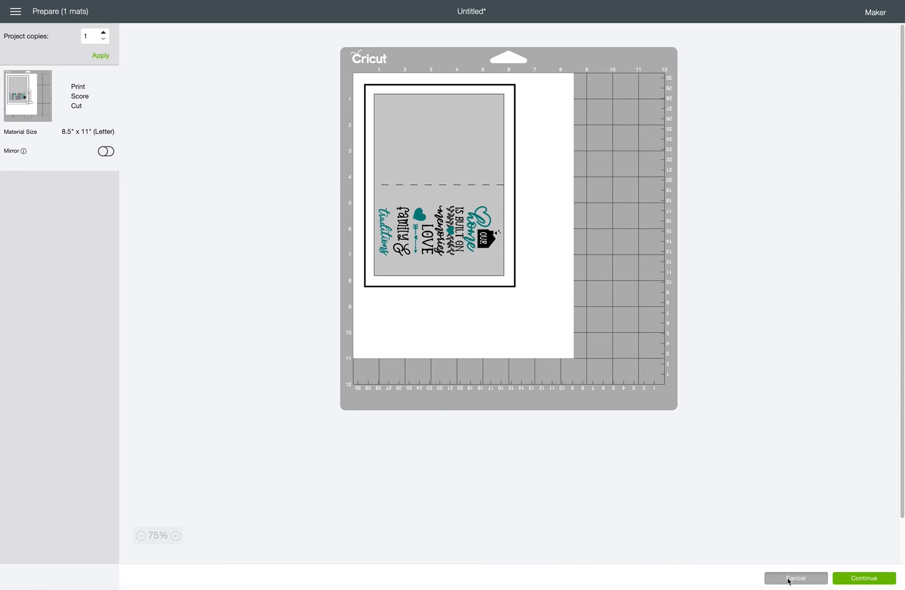
pyautogui.click(796, 579)
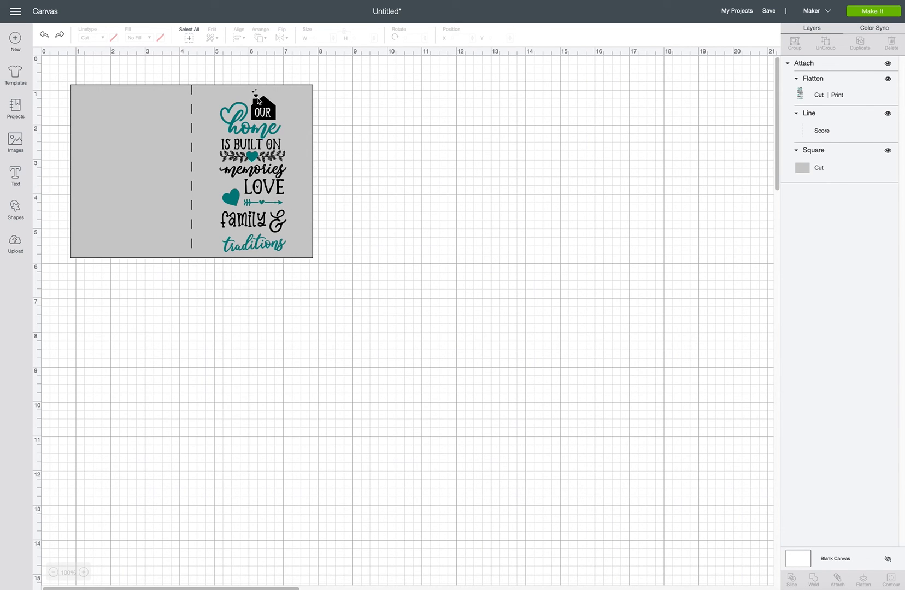
pyautogui.moveTo(482, 128)
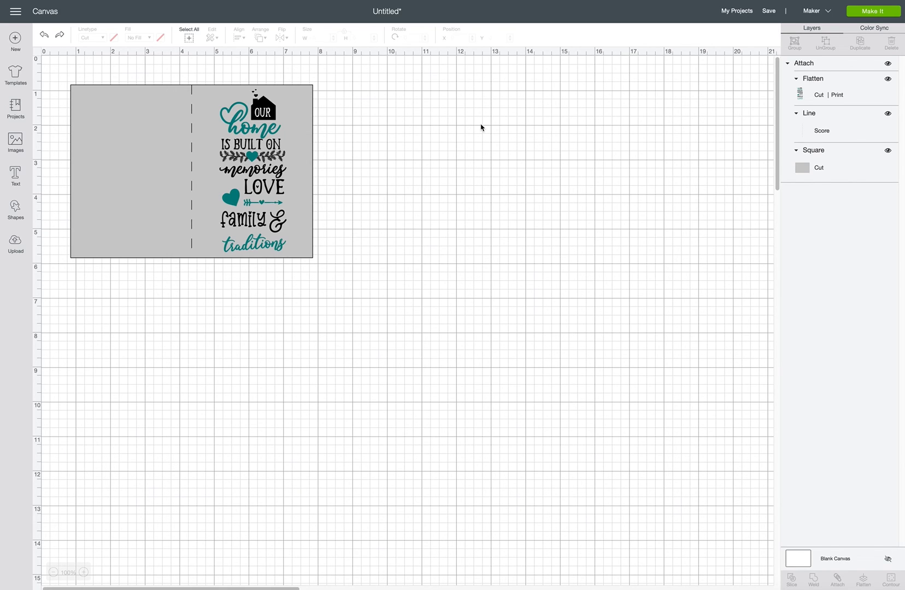
pyautogui.moveTo(511, 195)
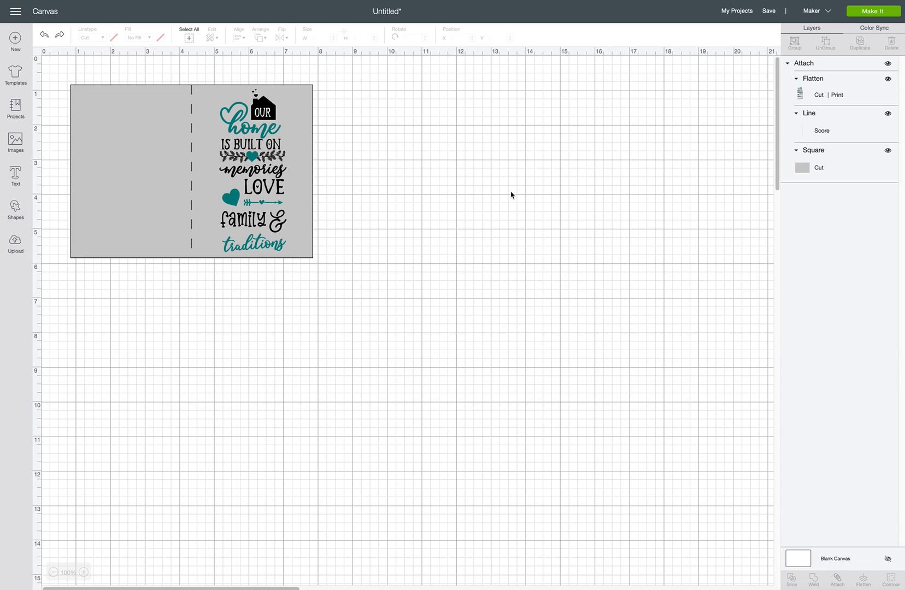
pyautogui.moveTo(497, 185)
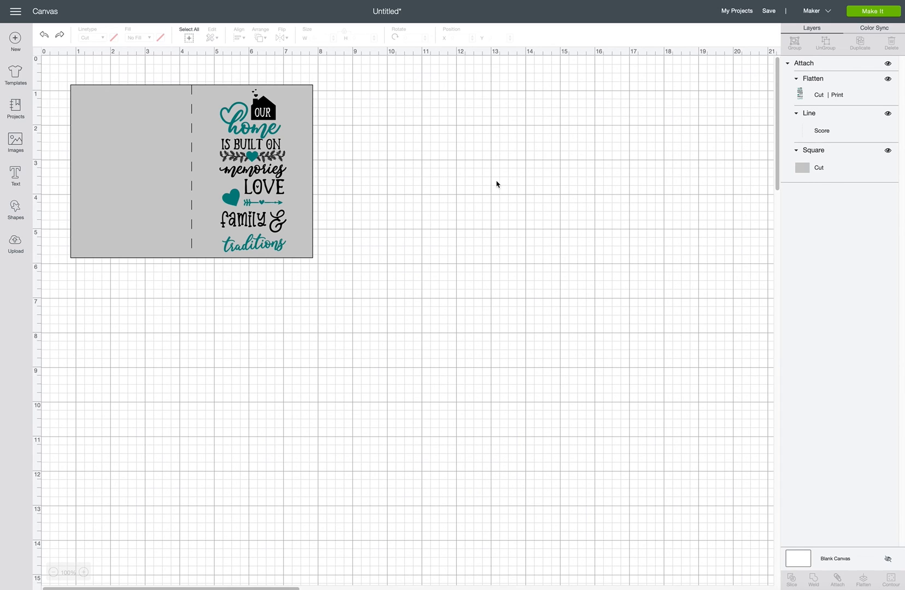
pyautogui.moveTo(344, 165)
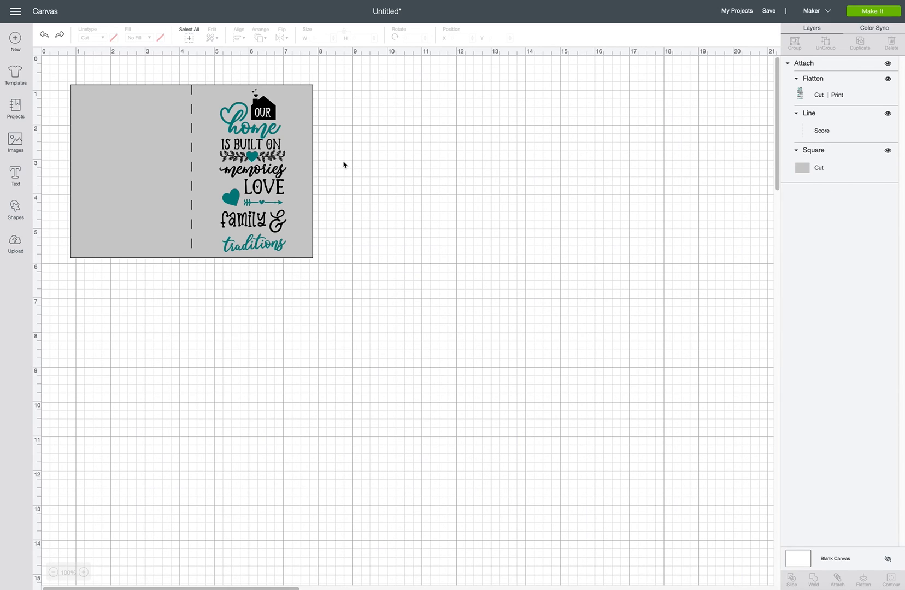
pyautogui.moveTo(397, 169)
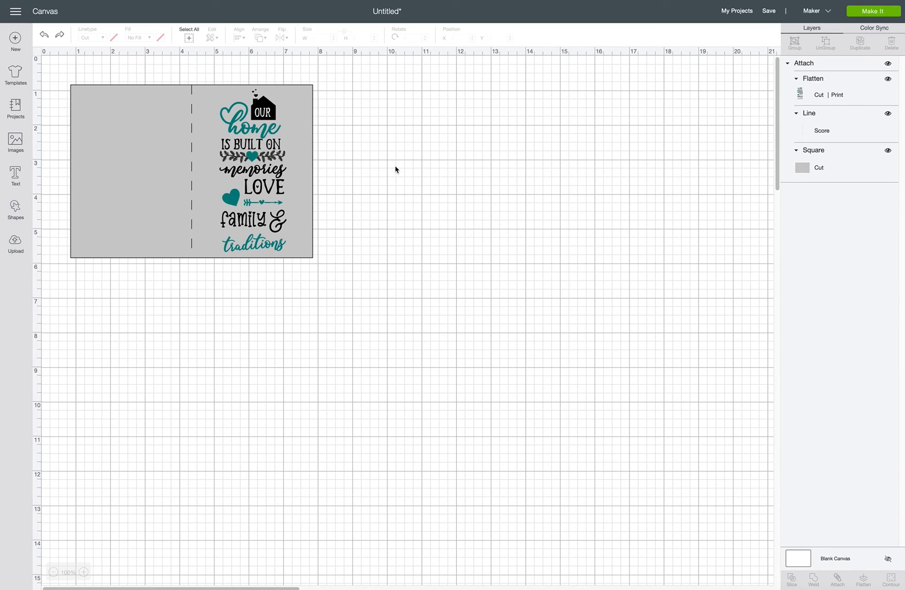